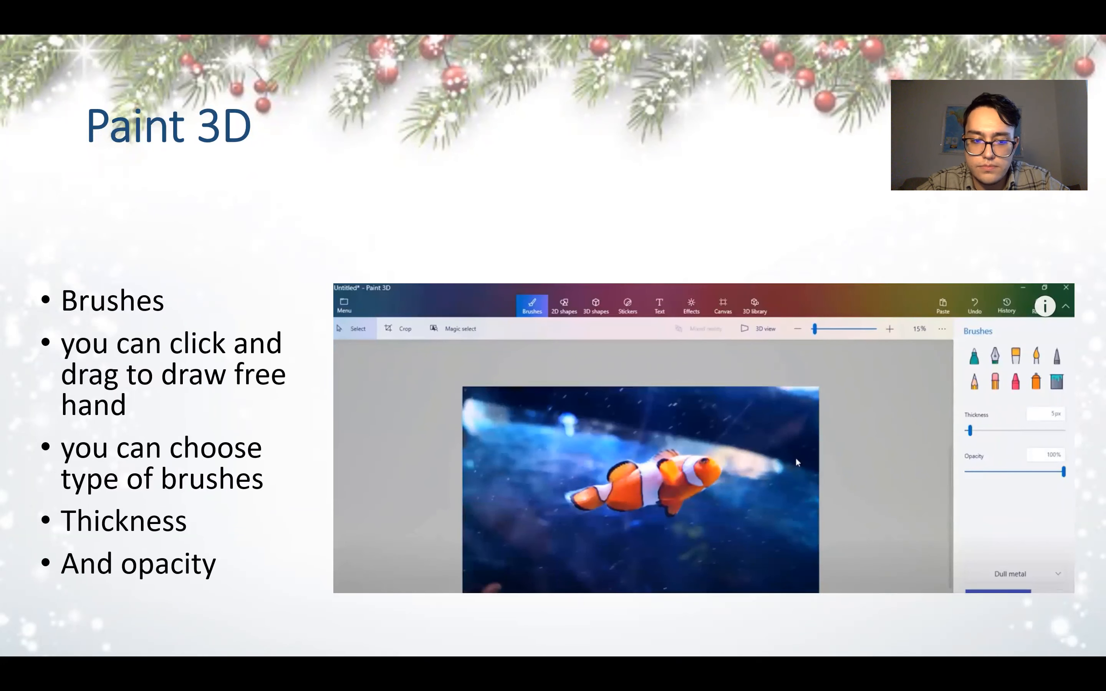
# Advance the slideshow from the Brushes slide to the 2D shapes slide.
pyautogui.click(531, 306)
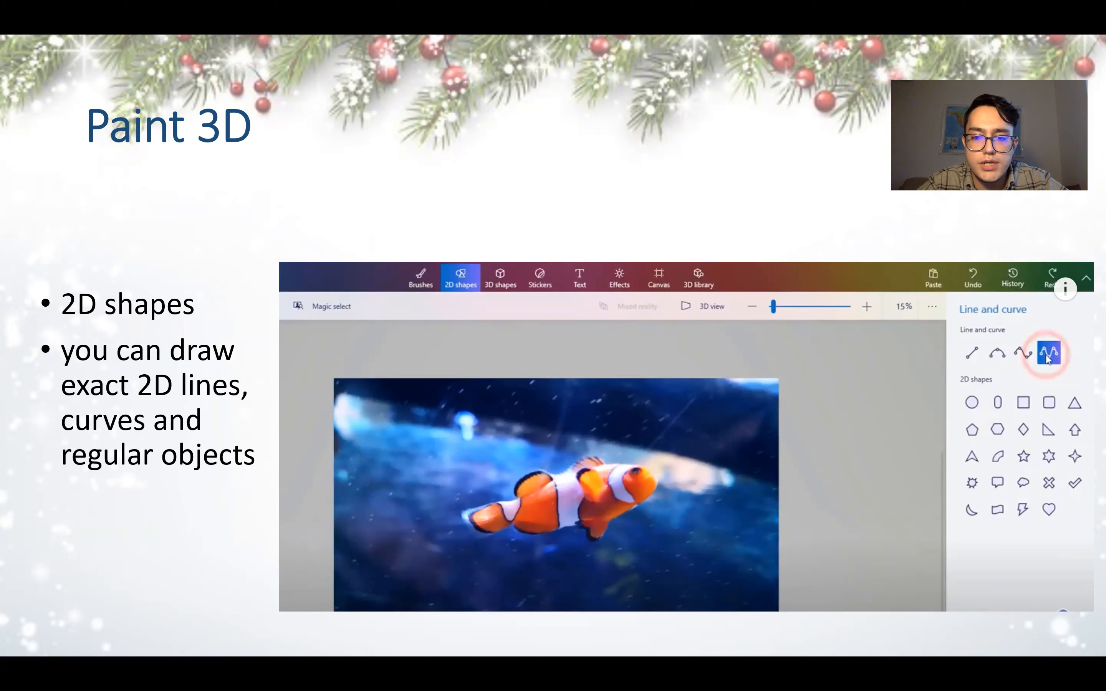
# Reveal the red highlight around the 2D shapes section on the slide.
pyautogui.click(459, 278)
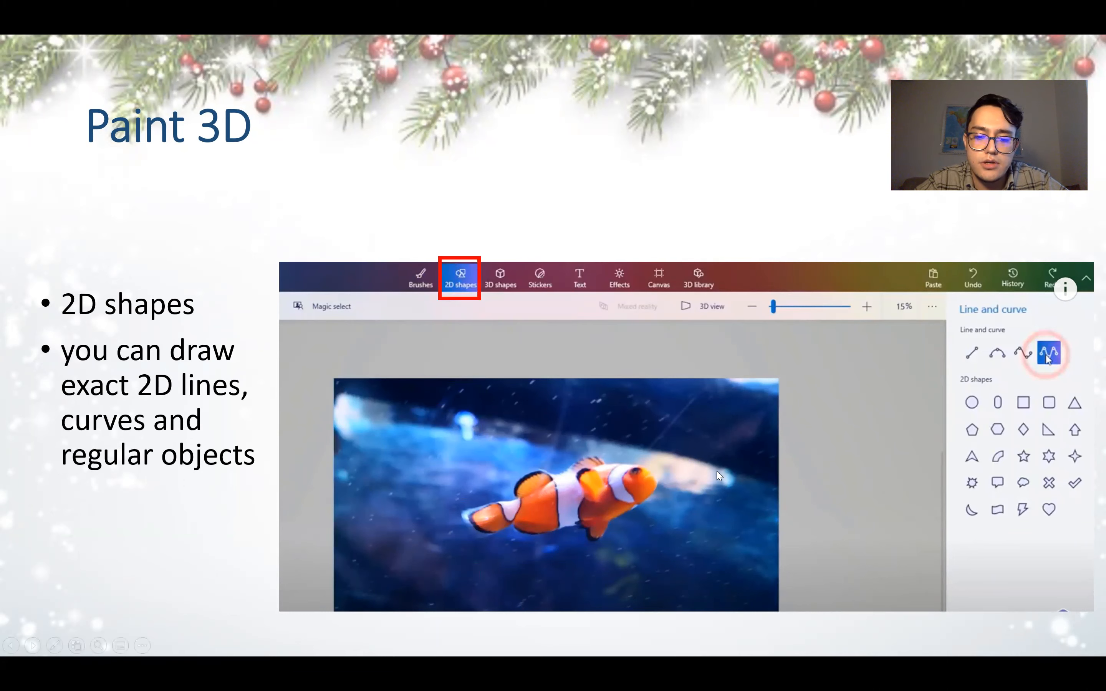
pyautogui.moveTo(443, 255)
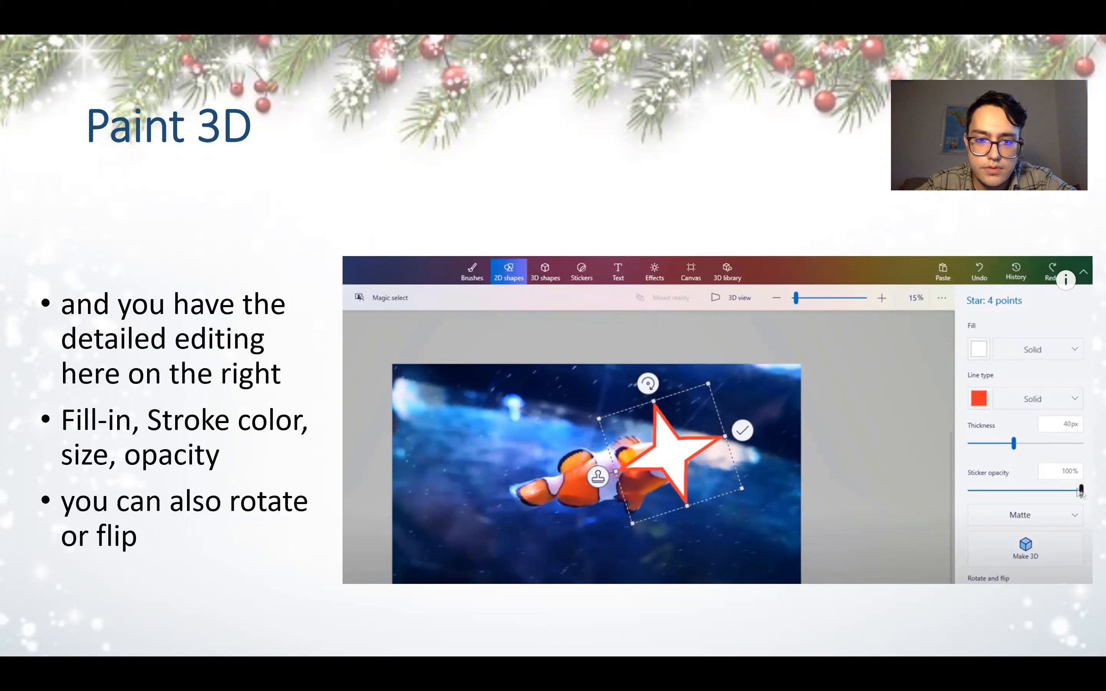
pyautogui.moveTo(834, 437)
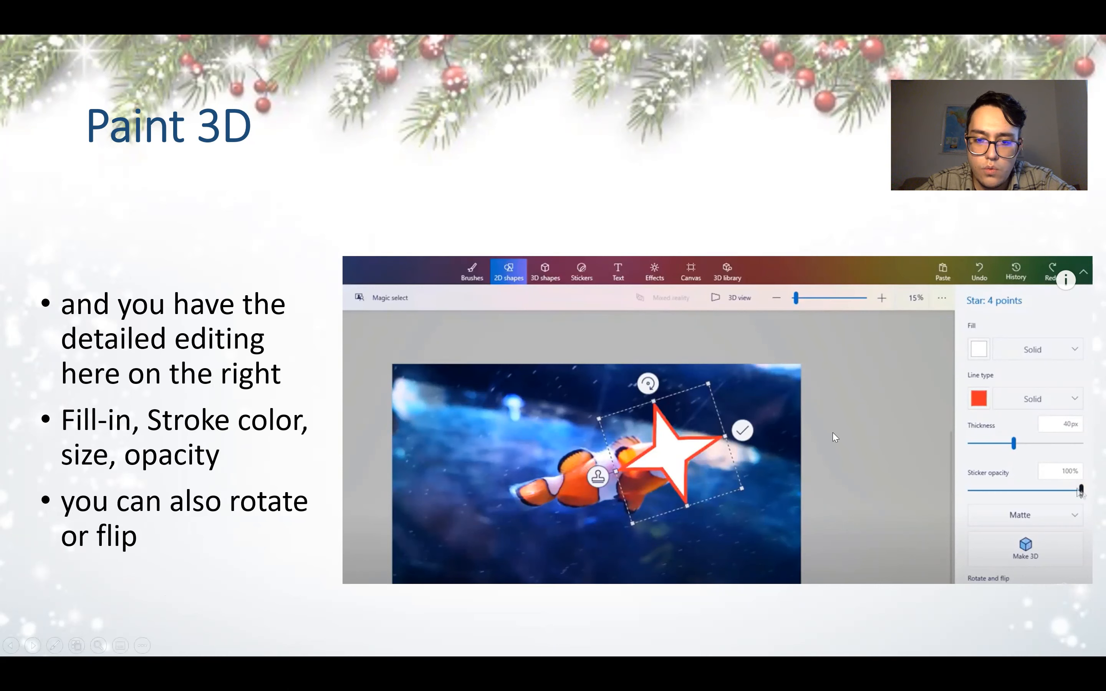
pyautogui.moveTo(705, 443)
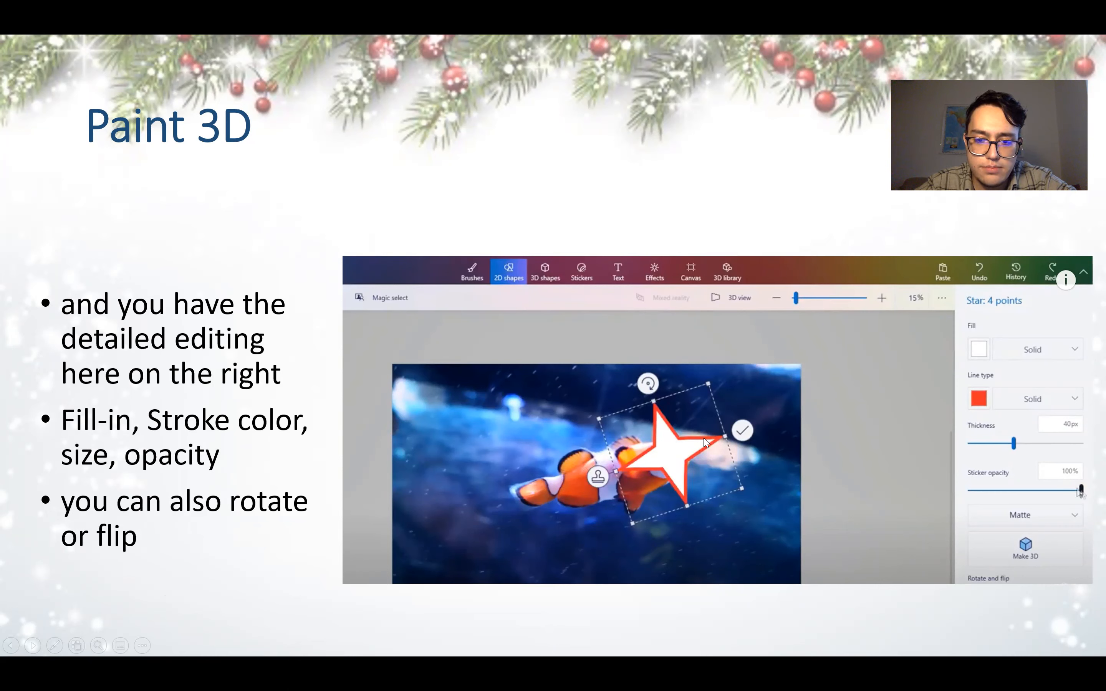
pyautogui.moveTo(731, 503)
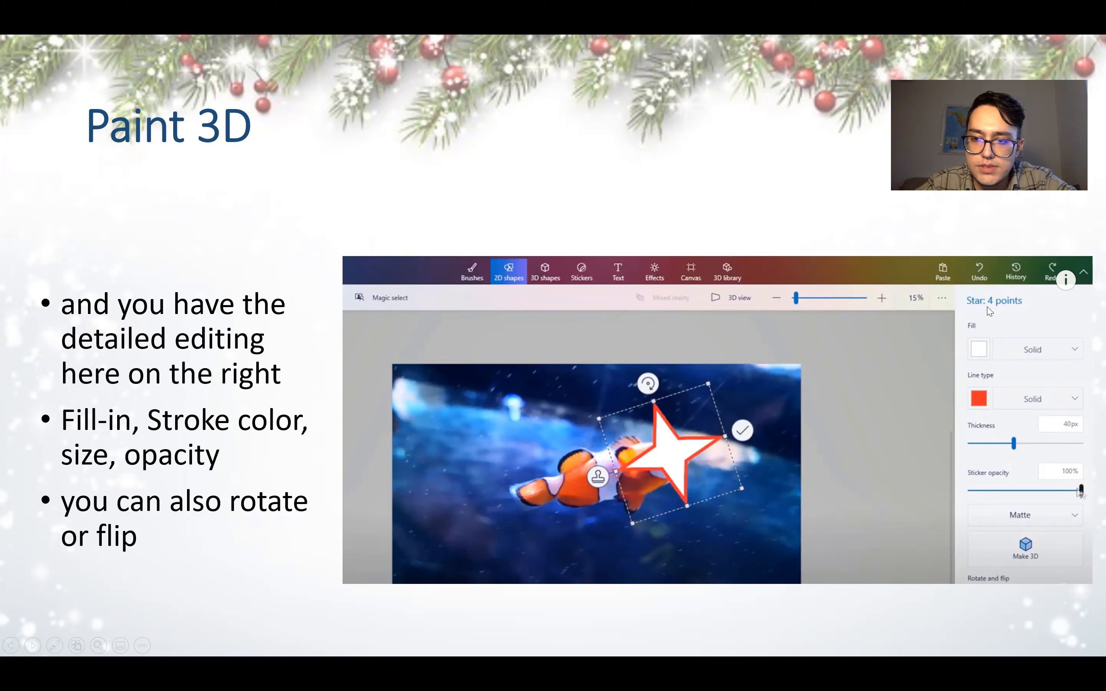
pyautogui.moveTo(967, 299)
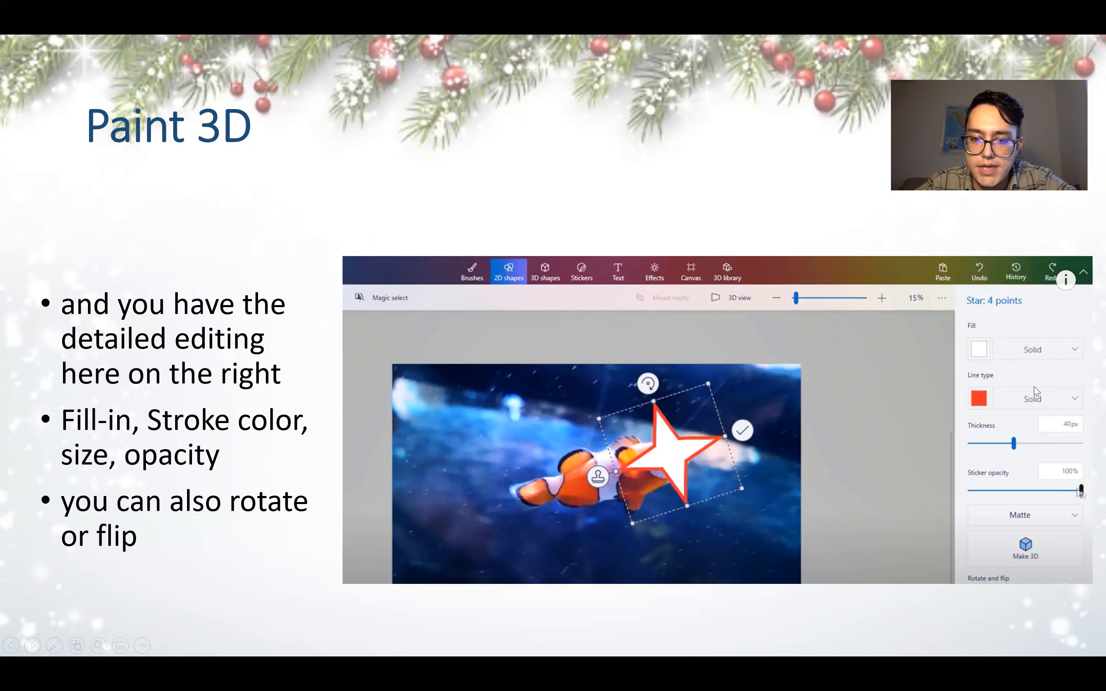
pyautogui.moveTo(742, 444)
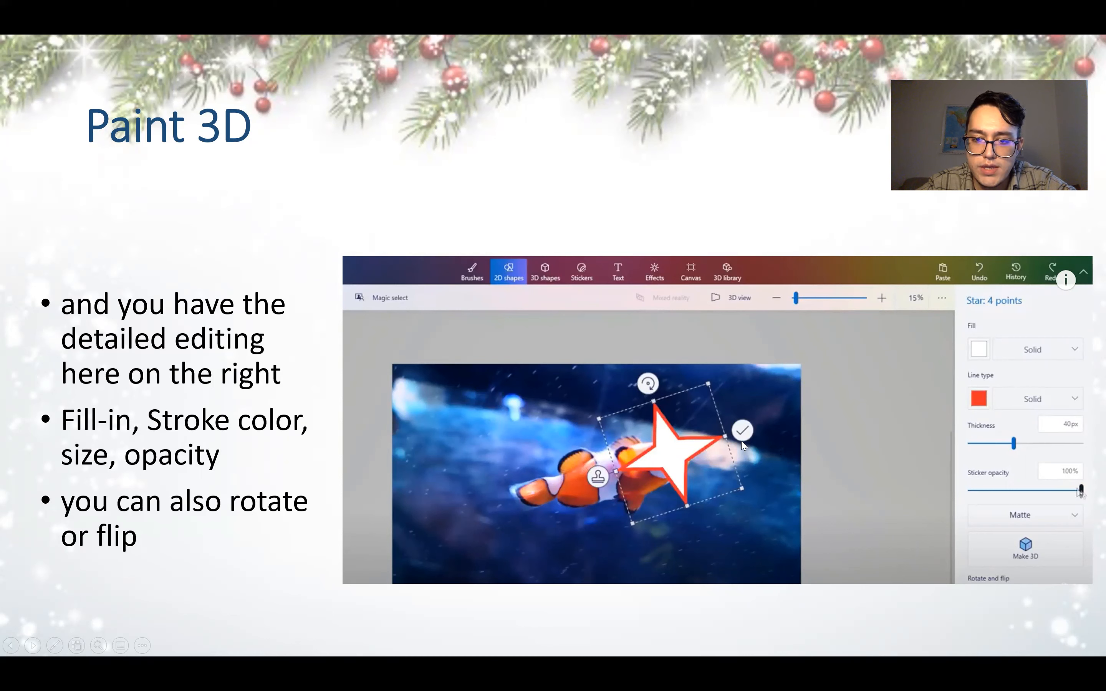
pyautogui.moveTo(674, 379)
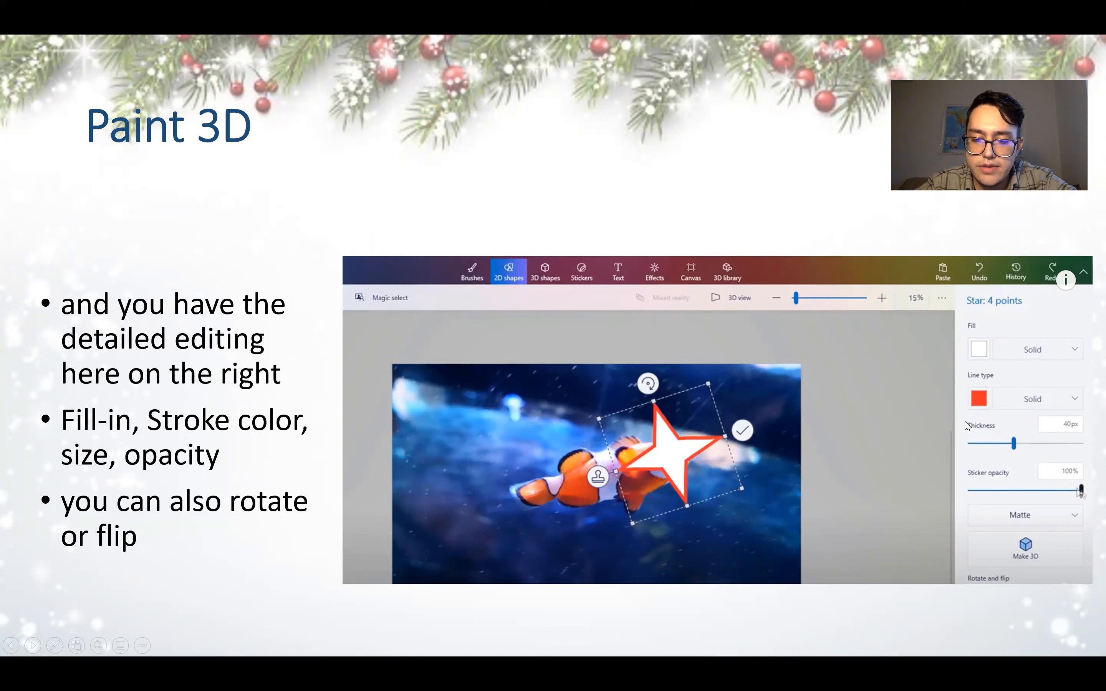
pyautogui.moveTo(1047, 449)
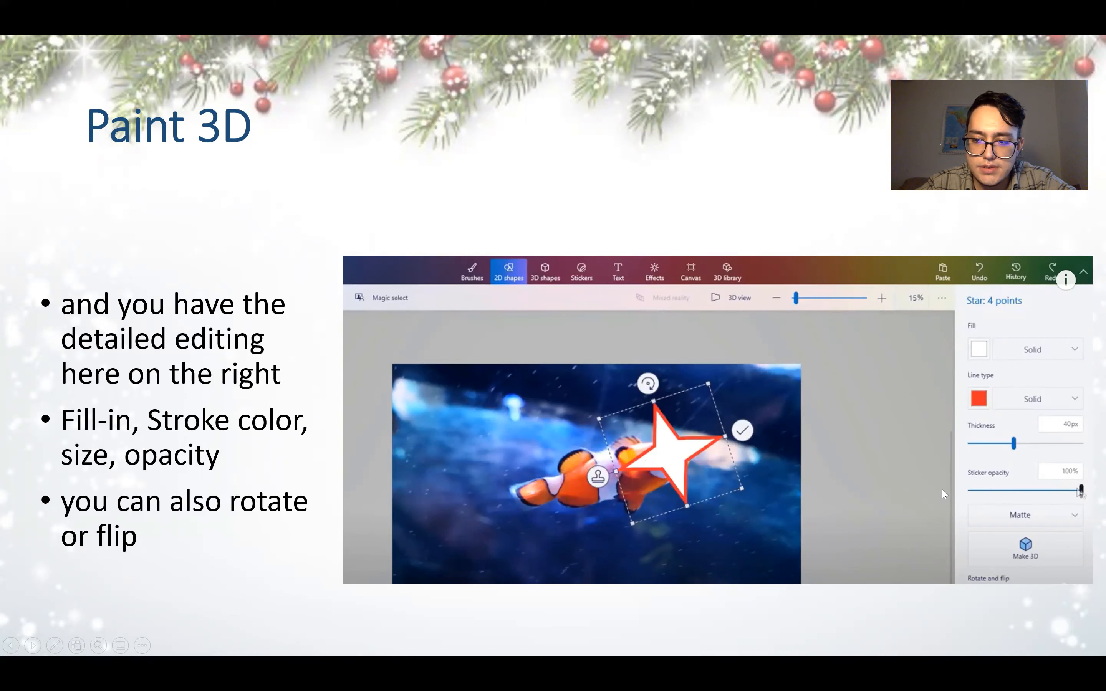
pyautogui.moveTo(1035, 497)
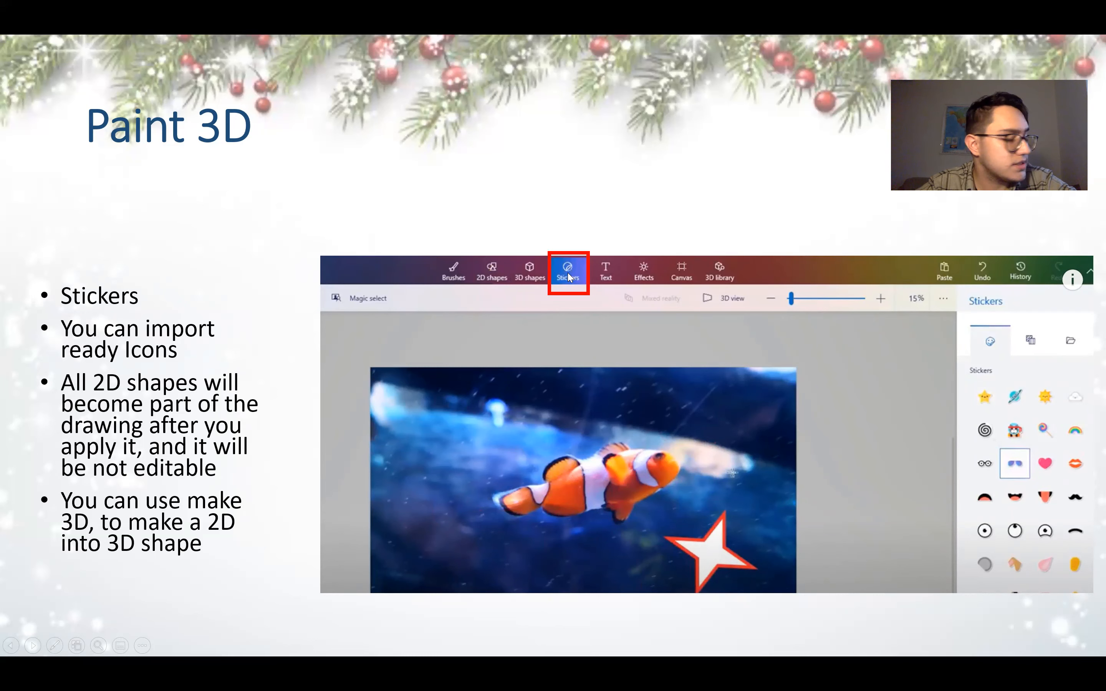
pyautogui.moveTo(1089, 339)
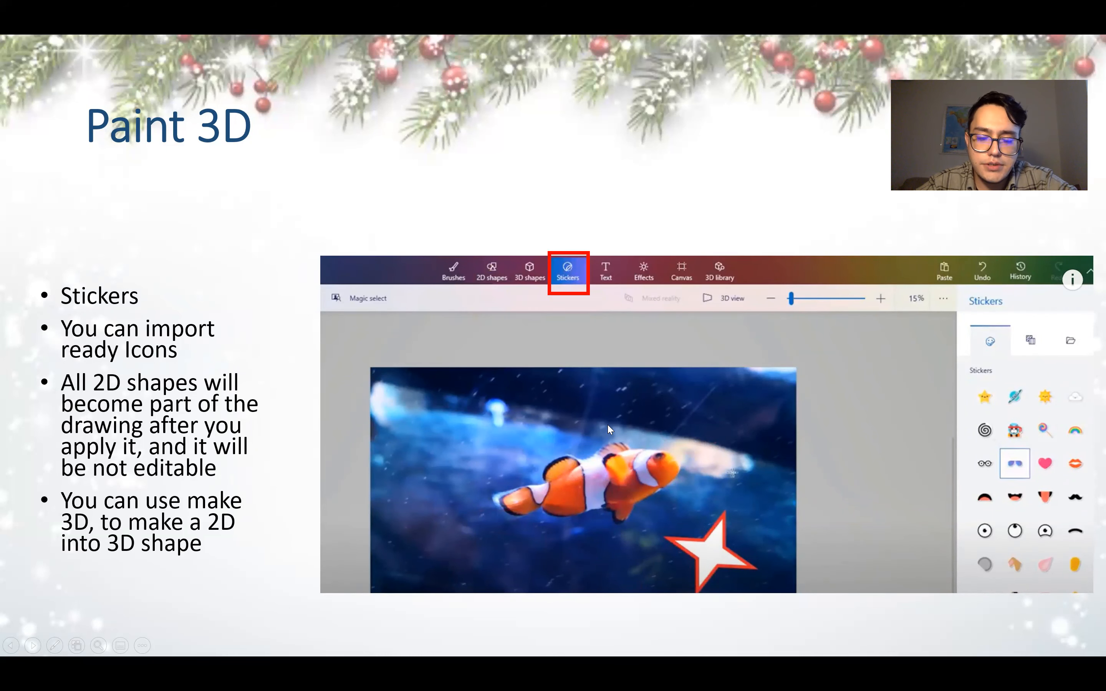
pyautogui.moveTo(598, 534)
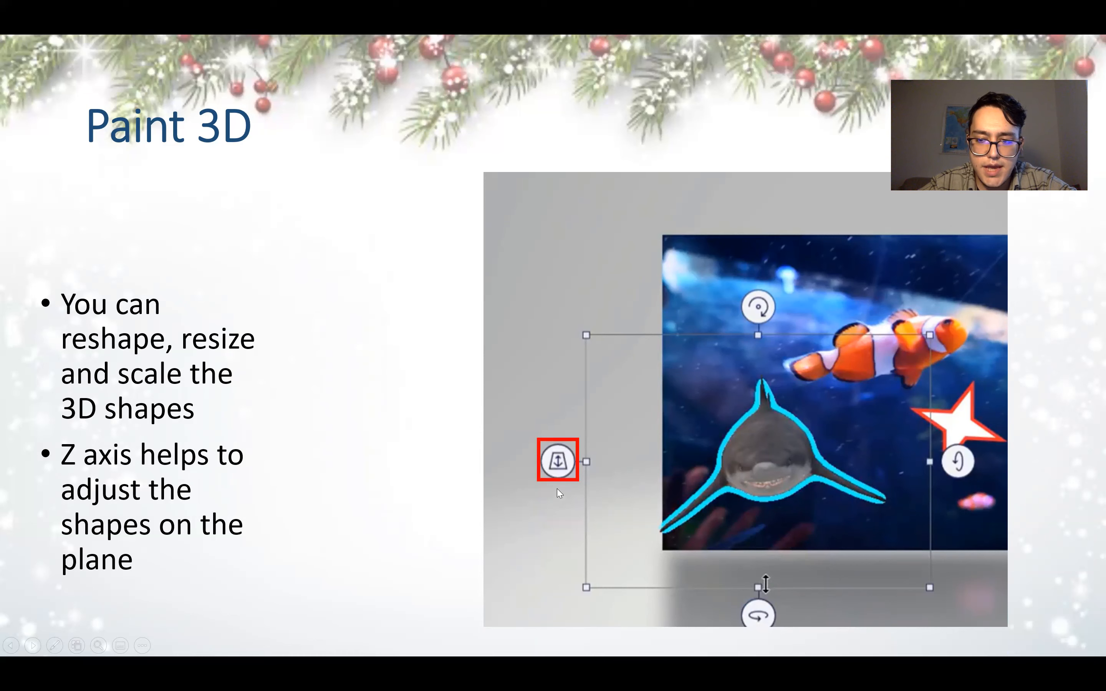
pyautogui.moveTo(670, 453)
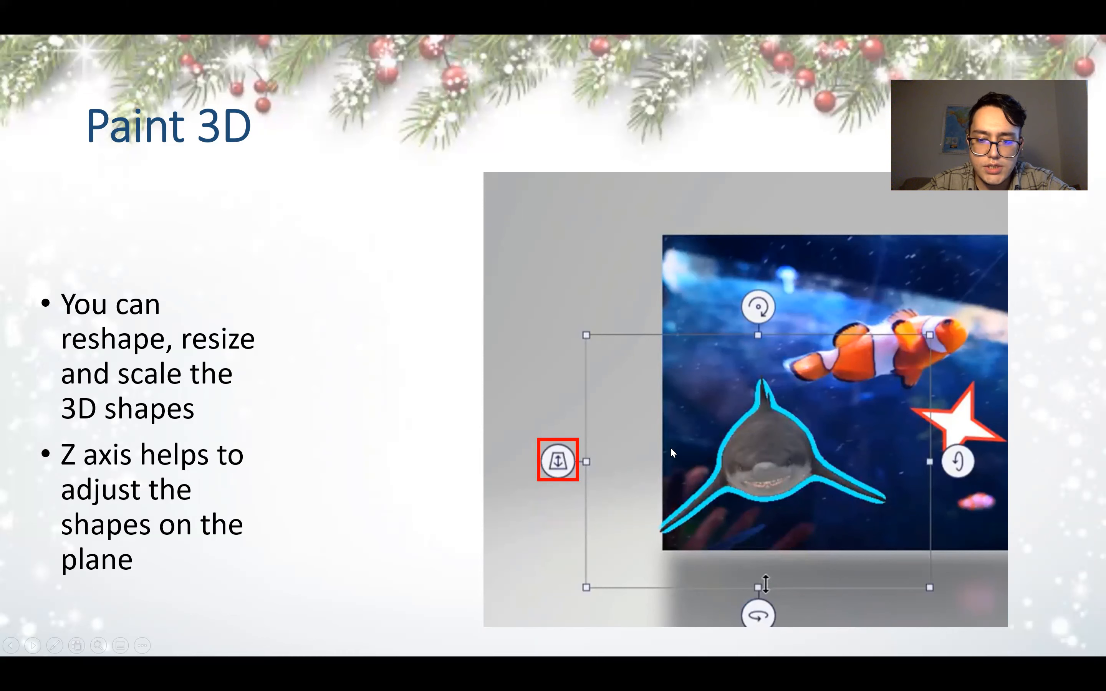
pyautogui.moveTo(703, 520)
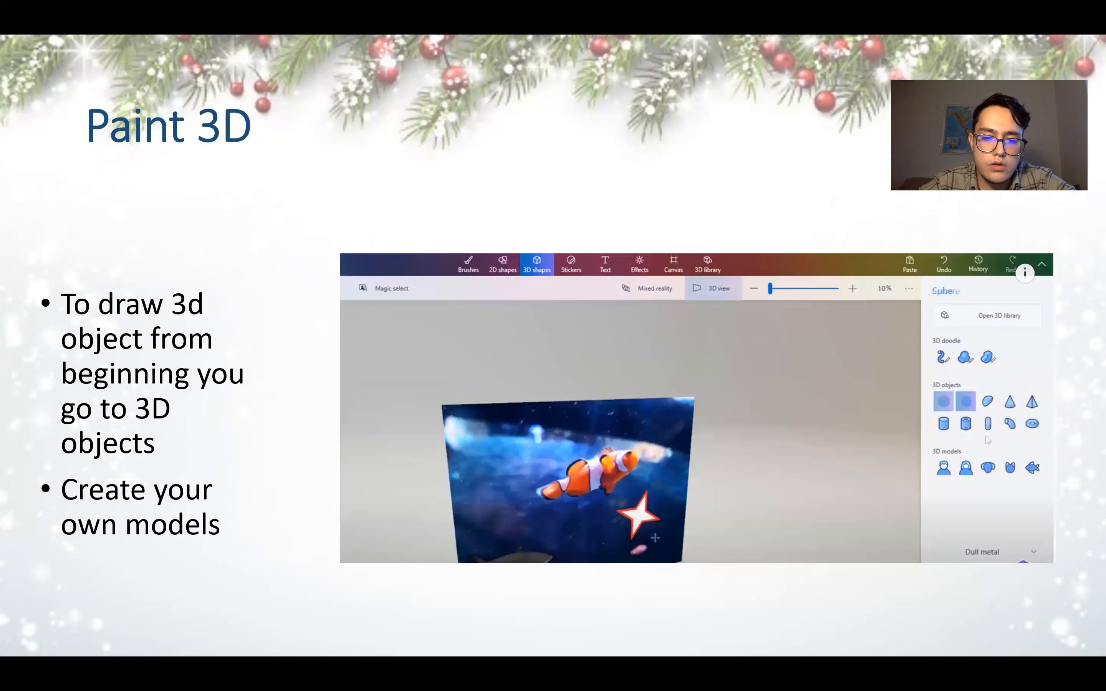
# Reveal the red highlights on the 3D objects slide.
pyautogui.click(536, 264)
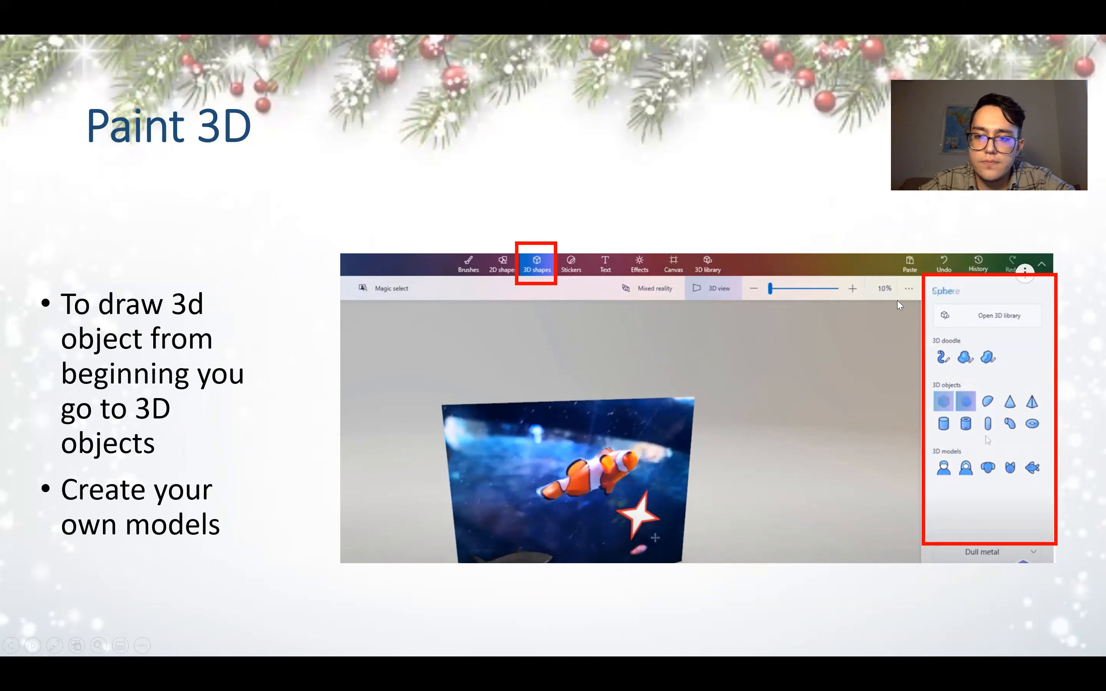
pyautogui.moveTo(847, 444)
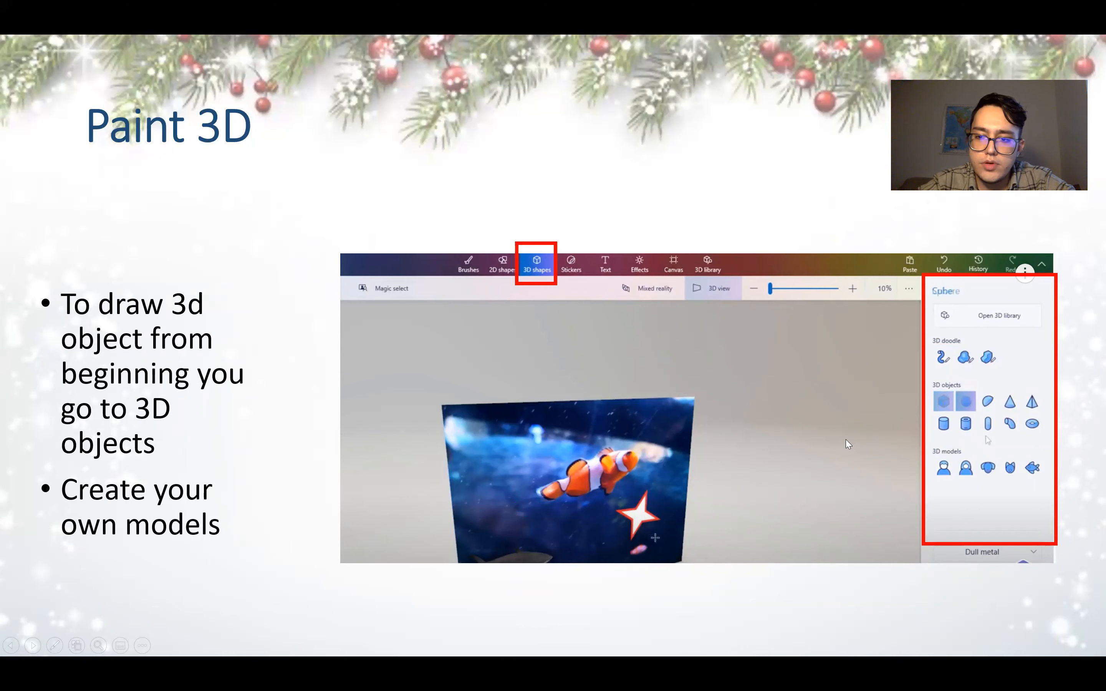
pyautogui.moveTo(994, 361)
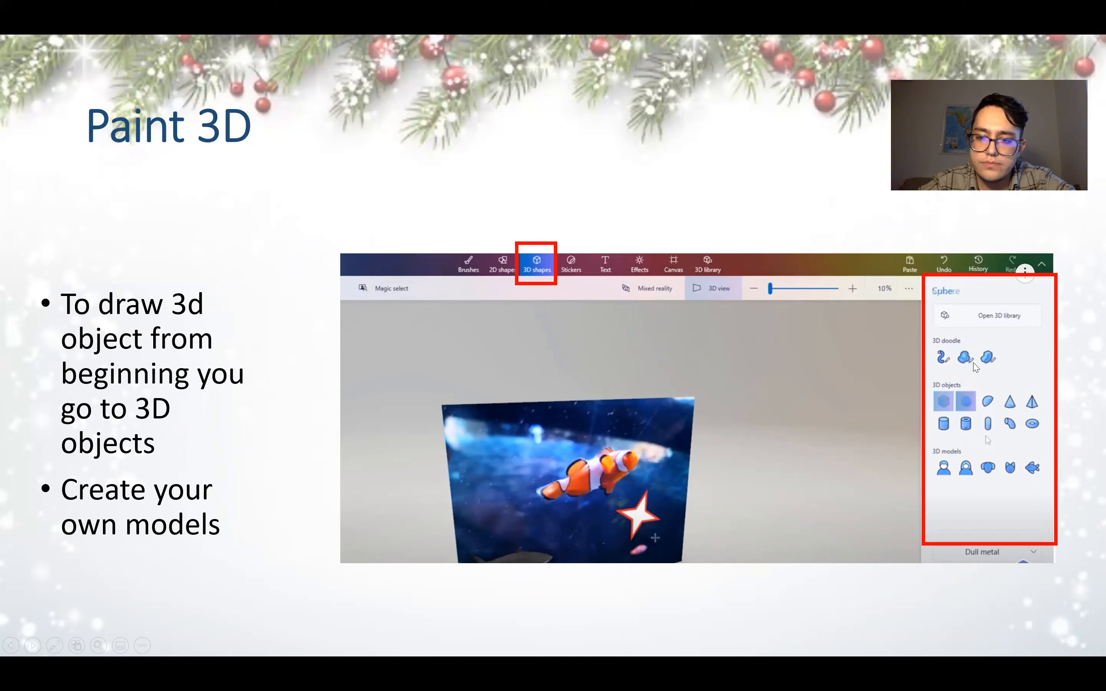
pyautogui.moveTo(876, 384)
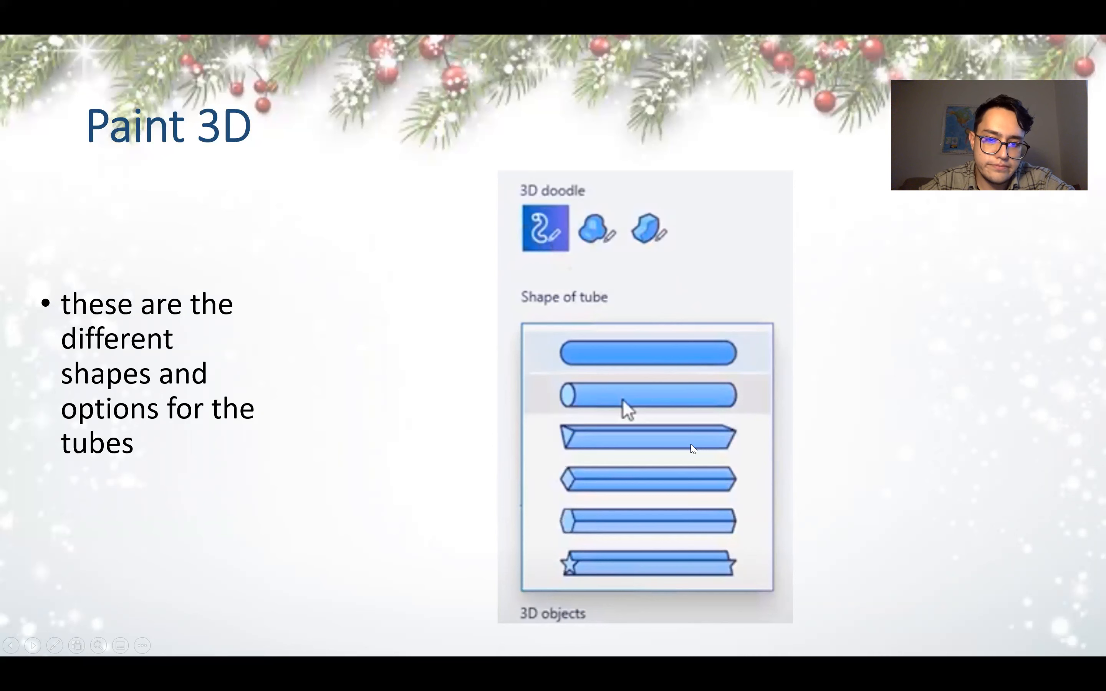
# Advance to the sharp/soft 3D brushes slide, then launch Paint 3D from the Start menu.
pyautogui.press('Right')
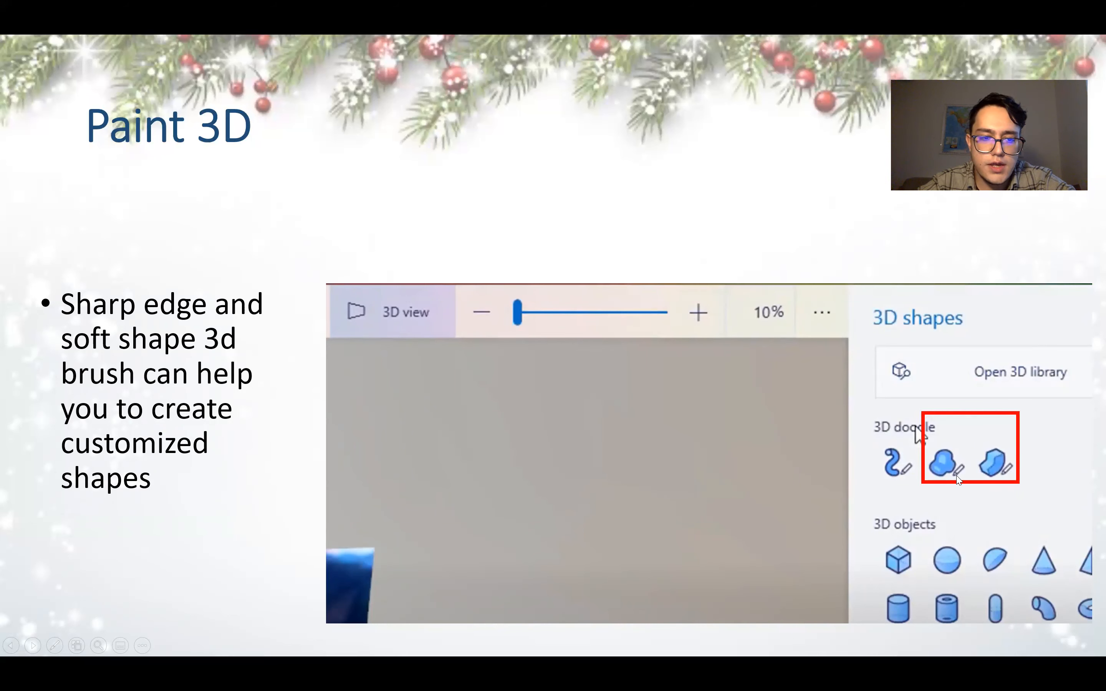
pyautogui.moveTo(996, 467)
pyautogui.write('p')
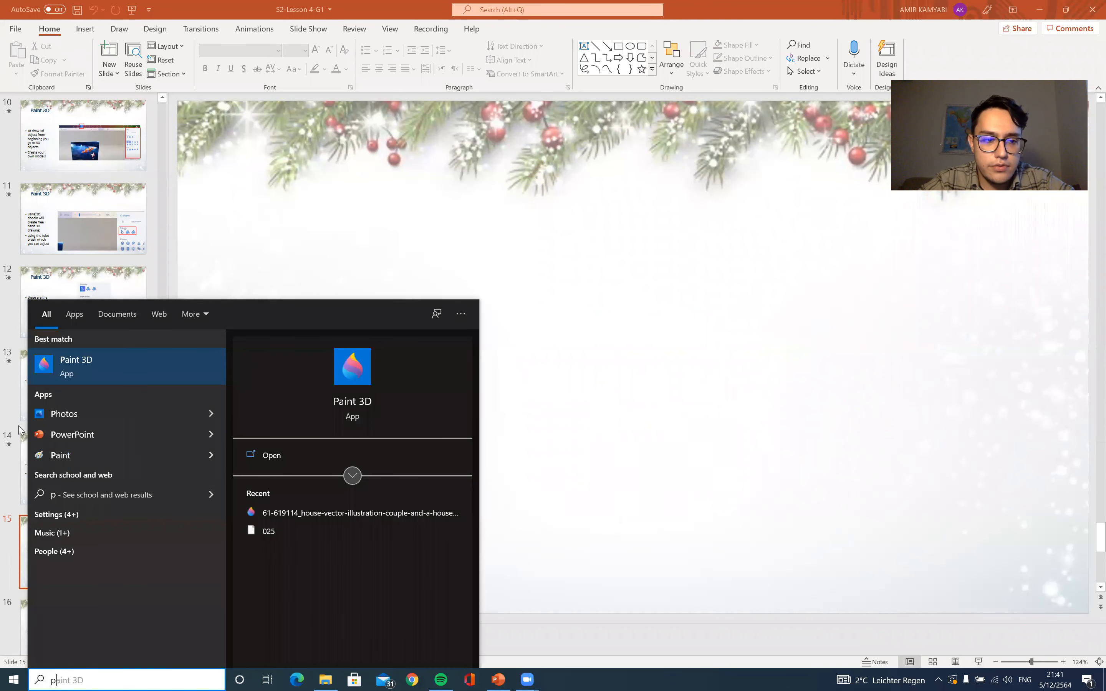
pyautogui.click(75, 366)
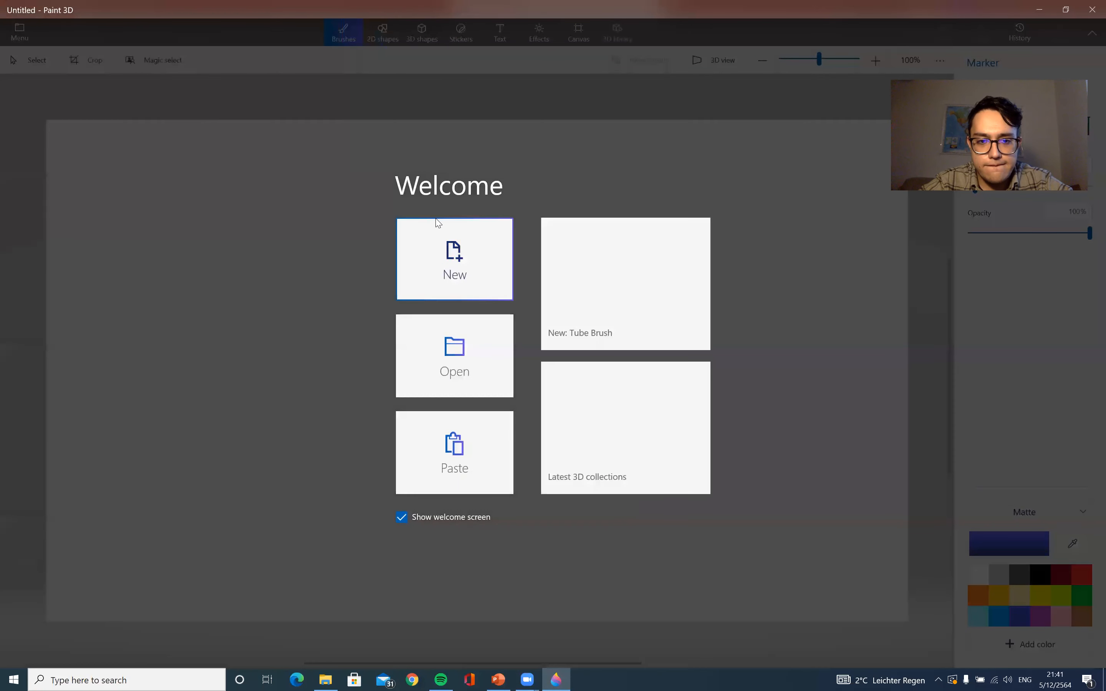
# Start a new blank canvas in Paint 3D and bring up the Brushes panel with the Marker.
pyautogui.click(454, 259)
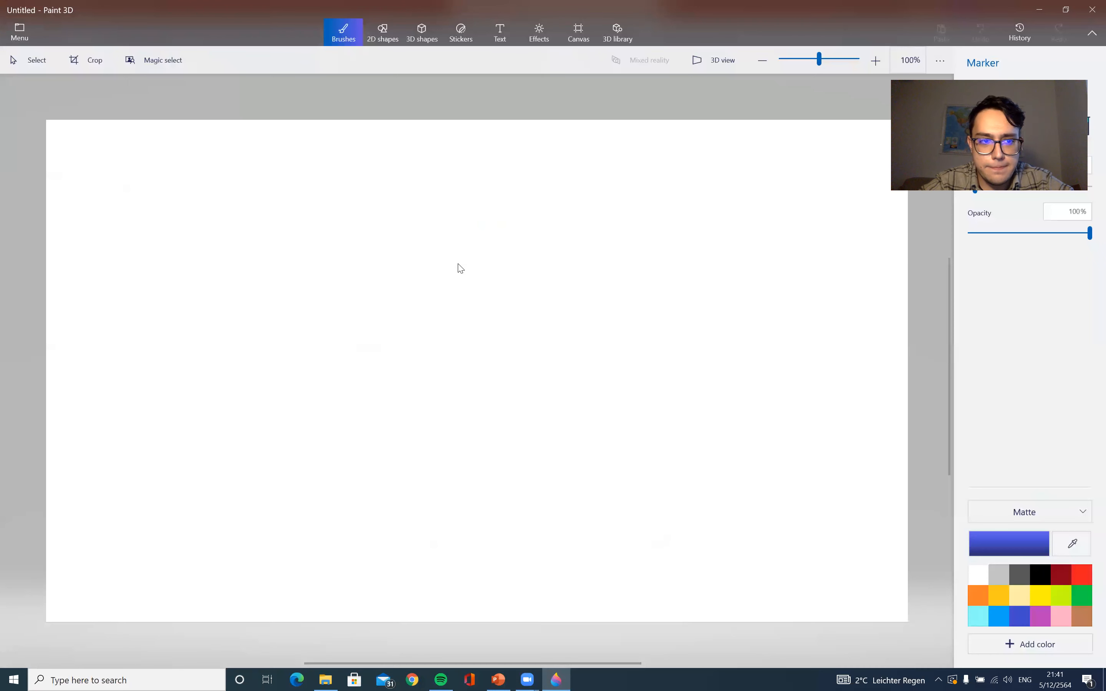
pyautogui.moveTo(730, 187)
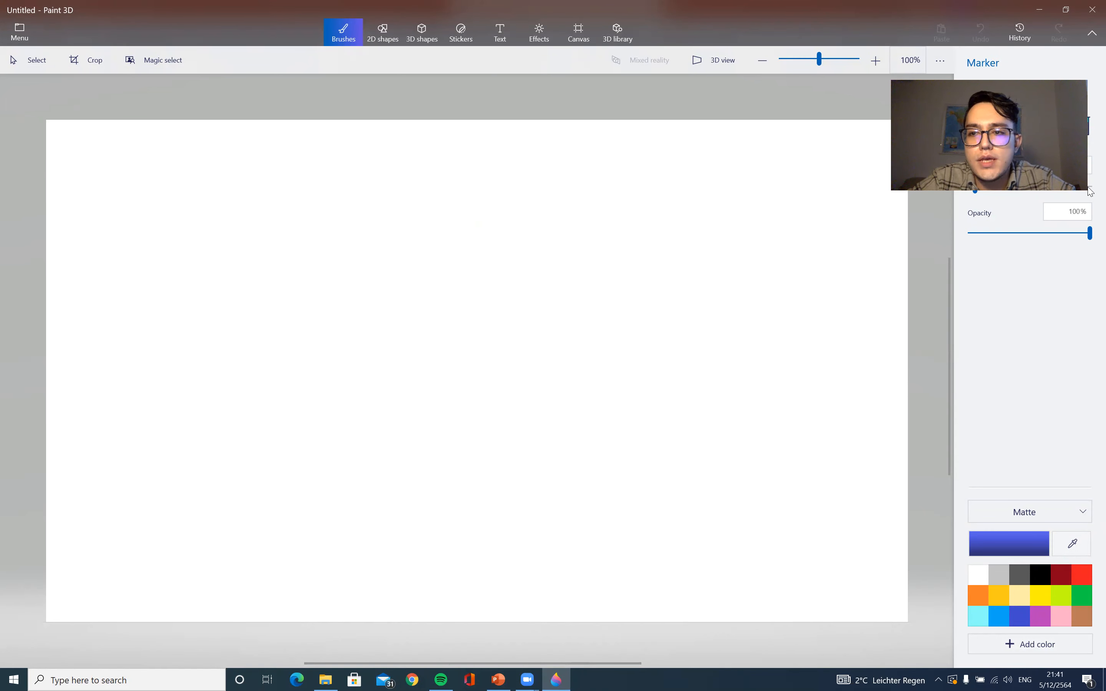
pyautogui.moveTo(987, 221)
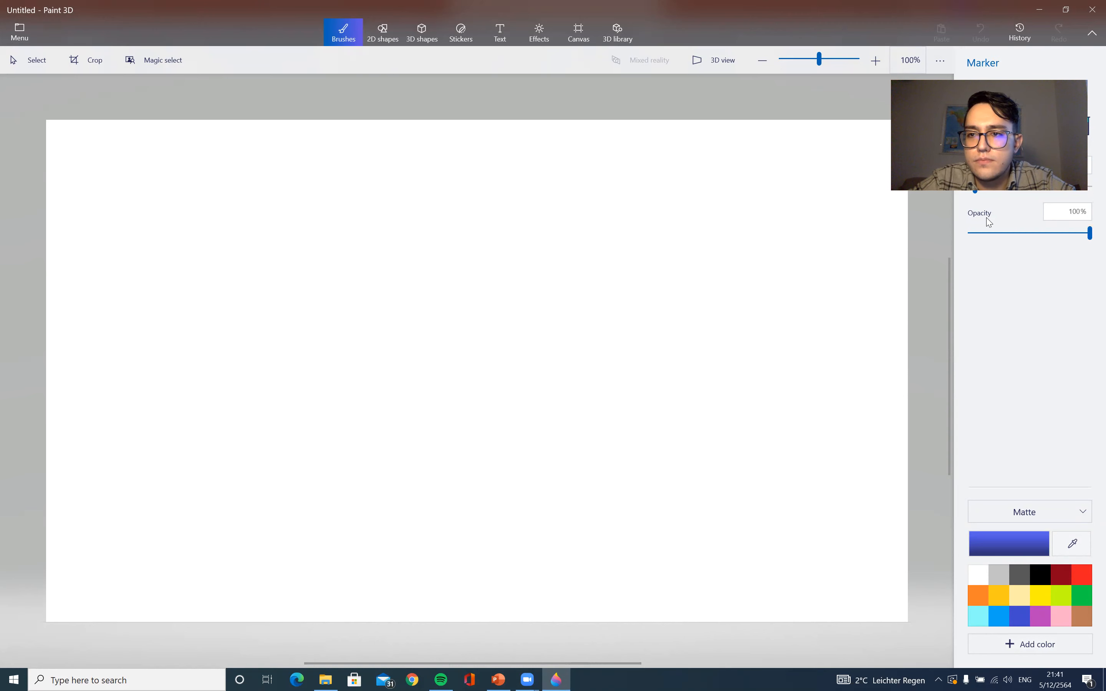
pyautogui.moveTo(834, 496)
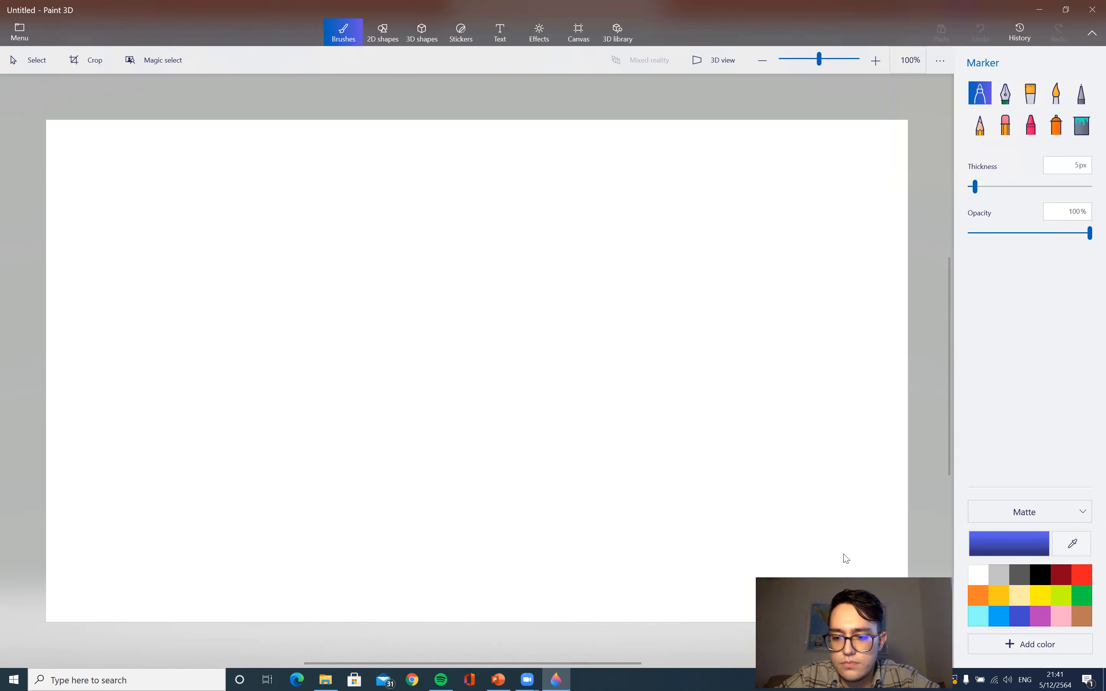
pyautogui.moveTo(310, 156)
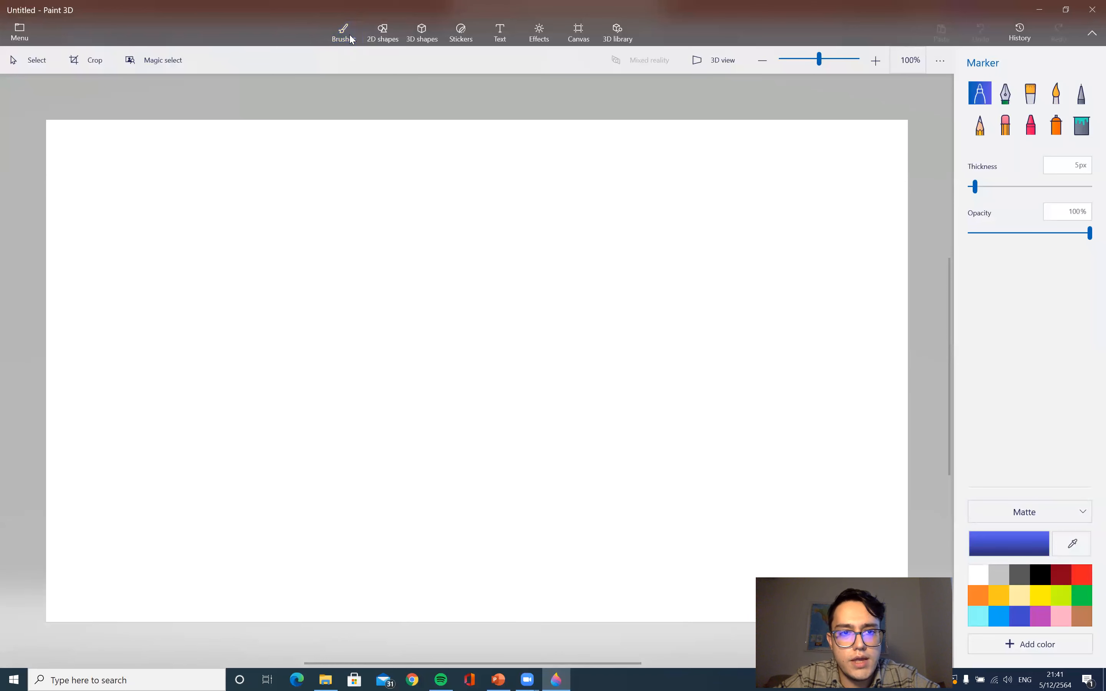
pyautogui.click(343, 30)
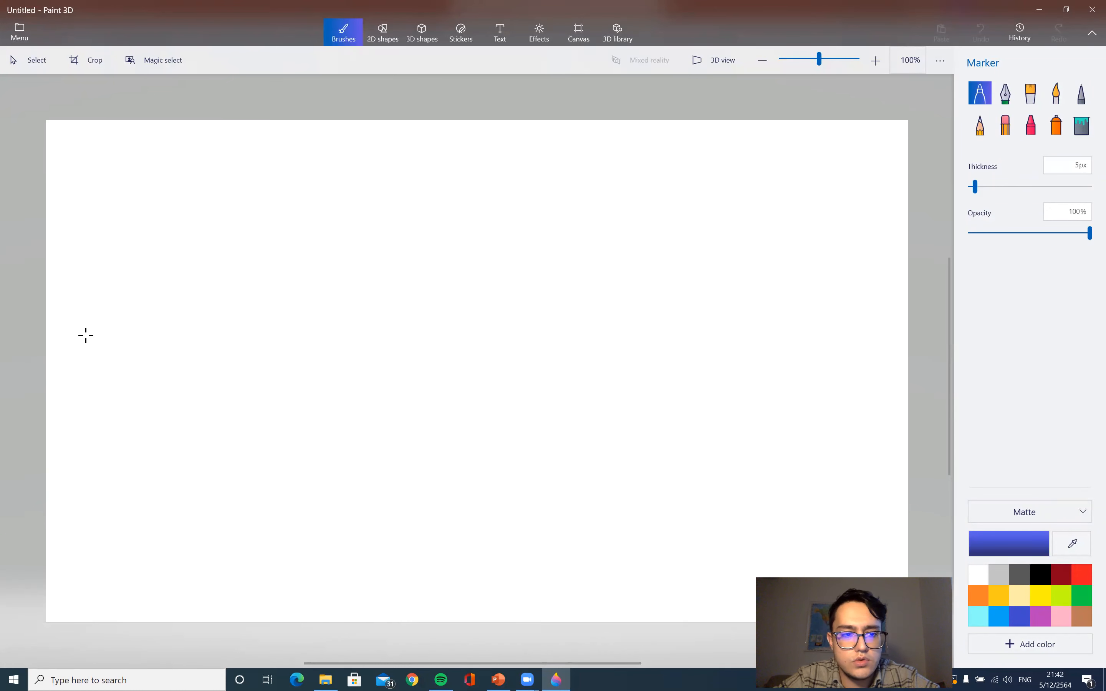
# Sketch the whale's head, back, belly and forked tail outline with the blue marker.
pyautogui.moveTo(111, 340); pyautogui.dragTo(371, 266)
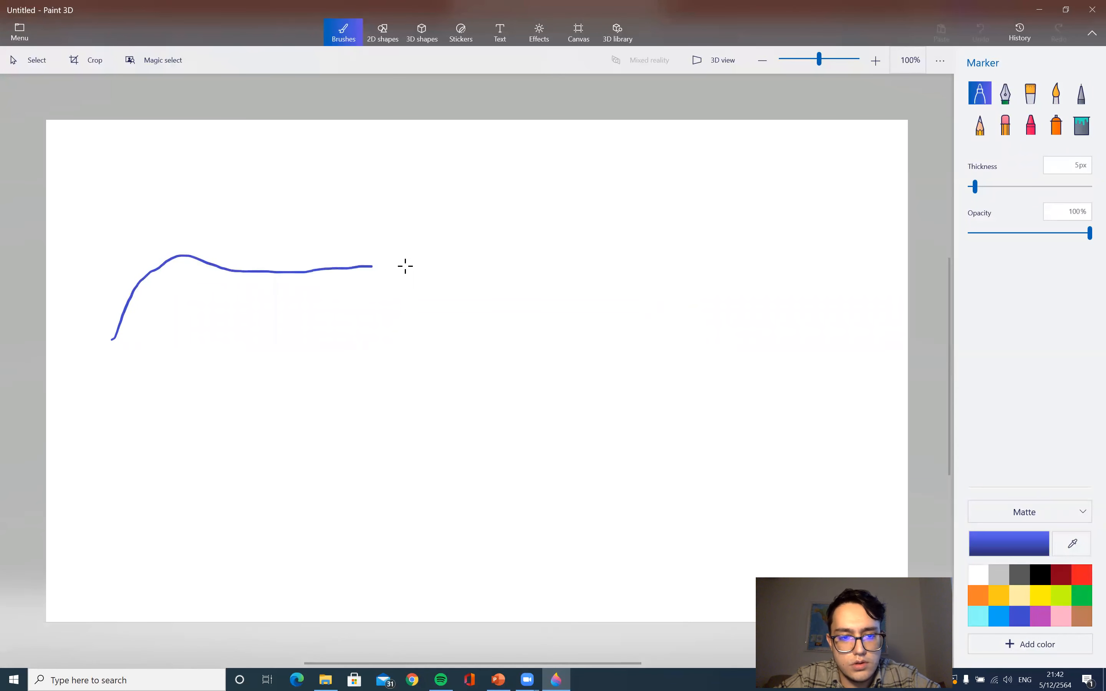
pyautogui.moveTo(371, 266); pyautogui.dragTo(508, 273)
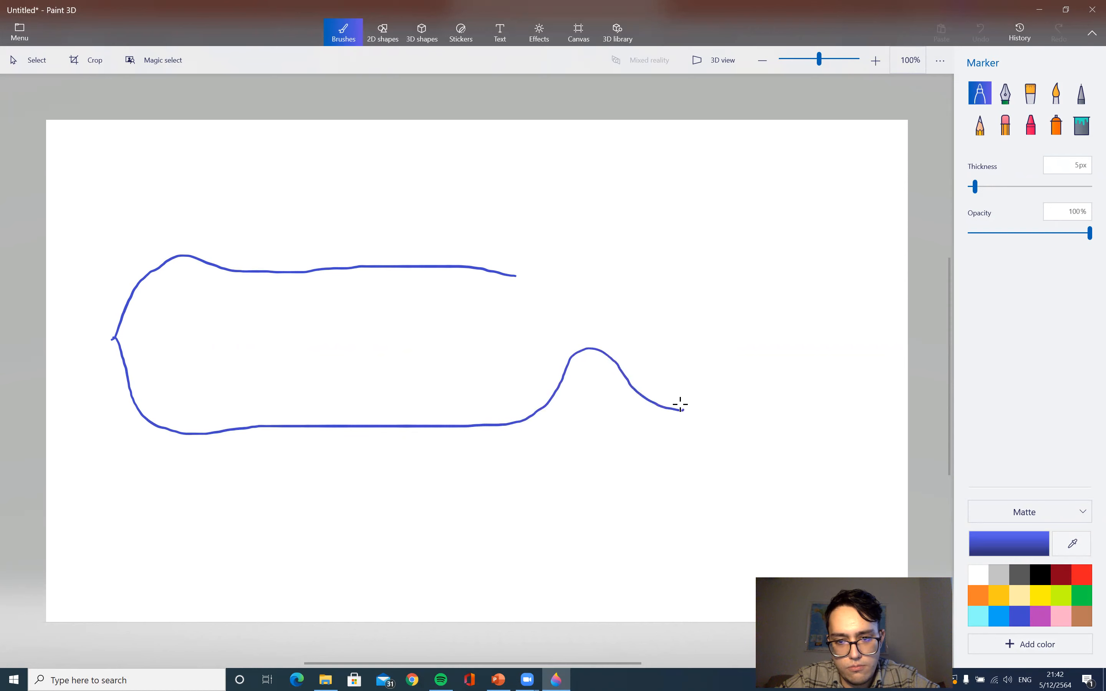
pyautogui.moveTo(677, 409); pyautogui.dragTo(678, 315)
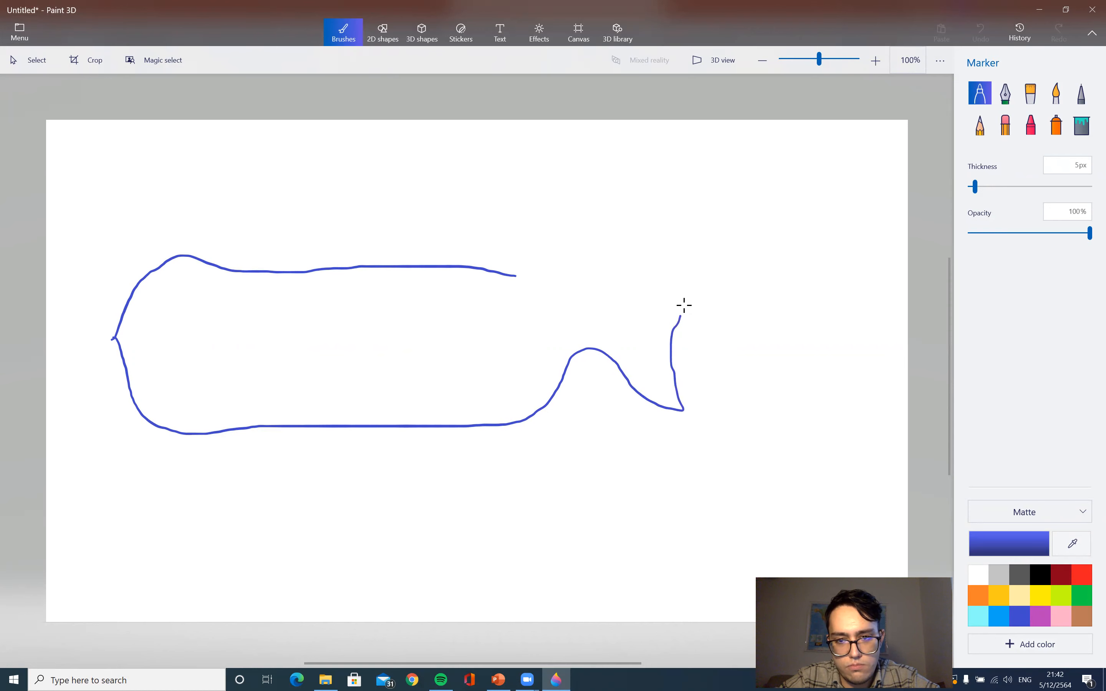
pyautogui.moveTo(677, 317); pyautogui.dragTo(667, 218)
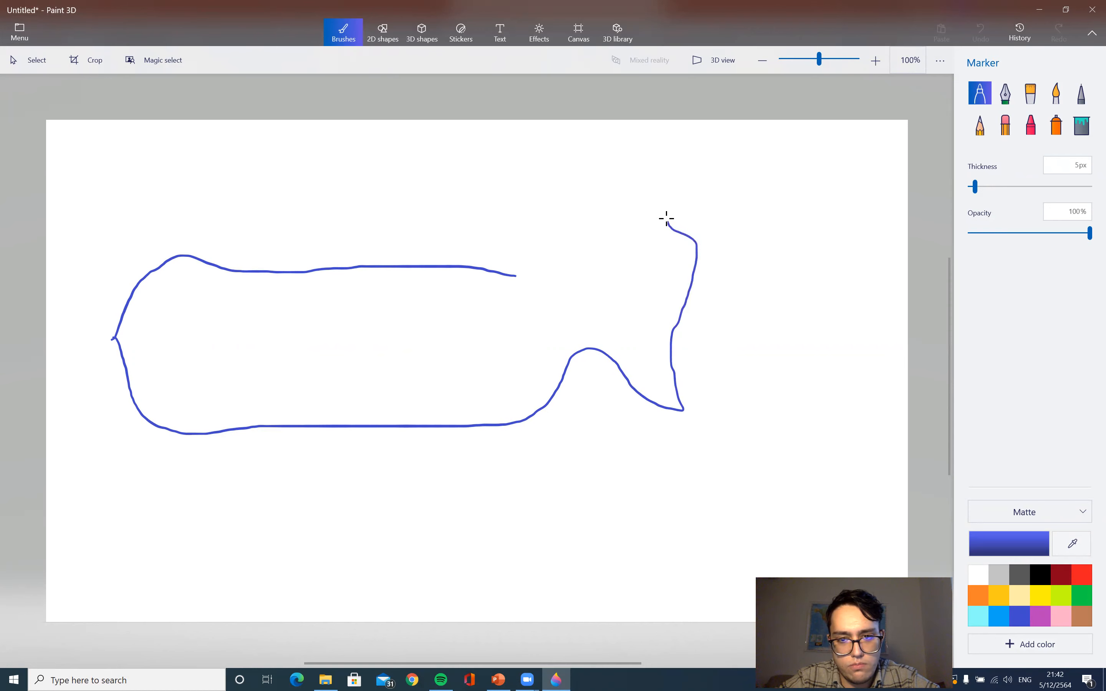
pyautogui.moveTo(666, 217); pyautogui.dragTo(515, 275)
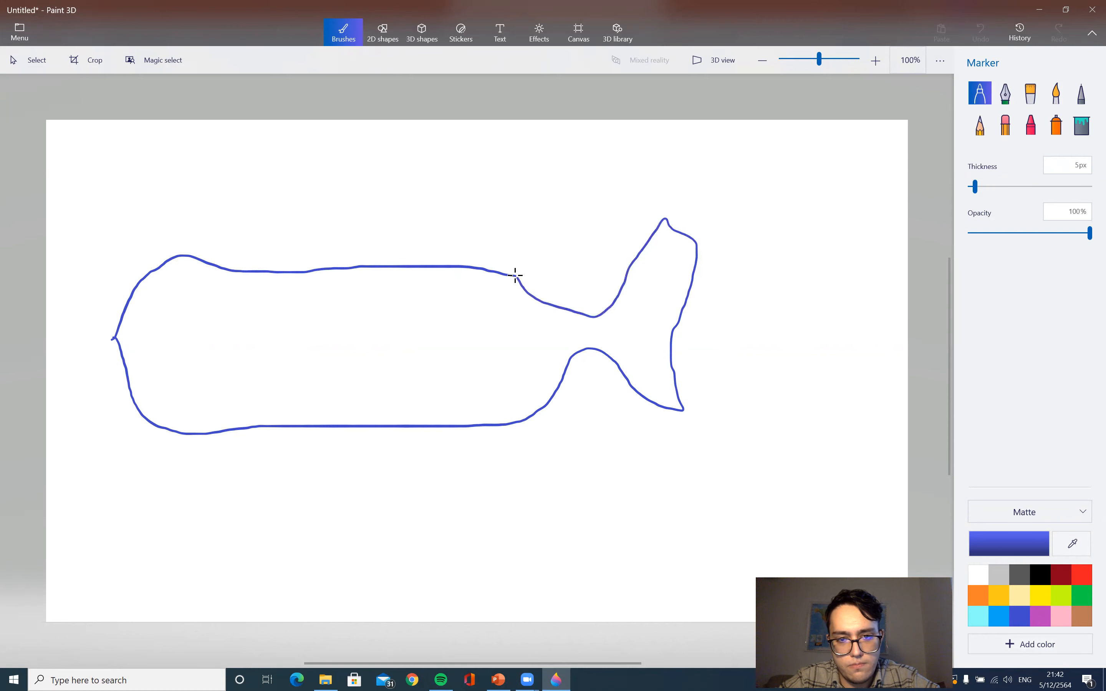
# Draw the whale's eye with pupil and a toothed mouth near the head.
pyautogui.moveTo(189, 300); pyautogui.dragTo(172, 296)
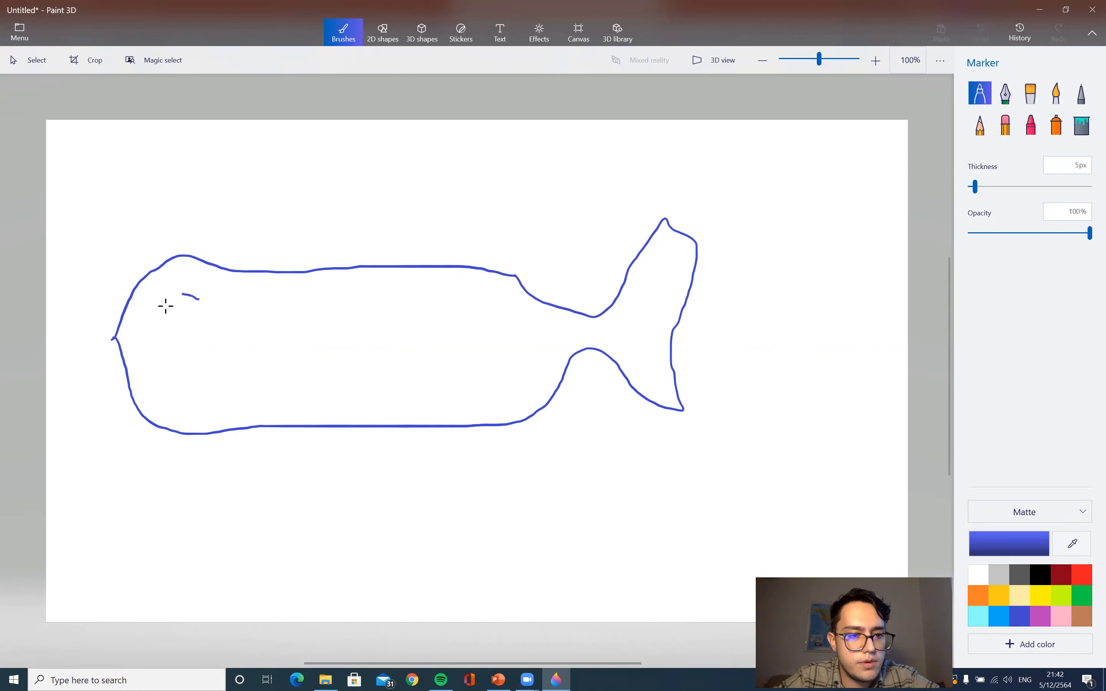
pyautogui.moveTo(191, 290); pyautogui.dragTo(190, 332)
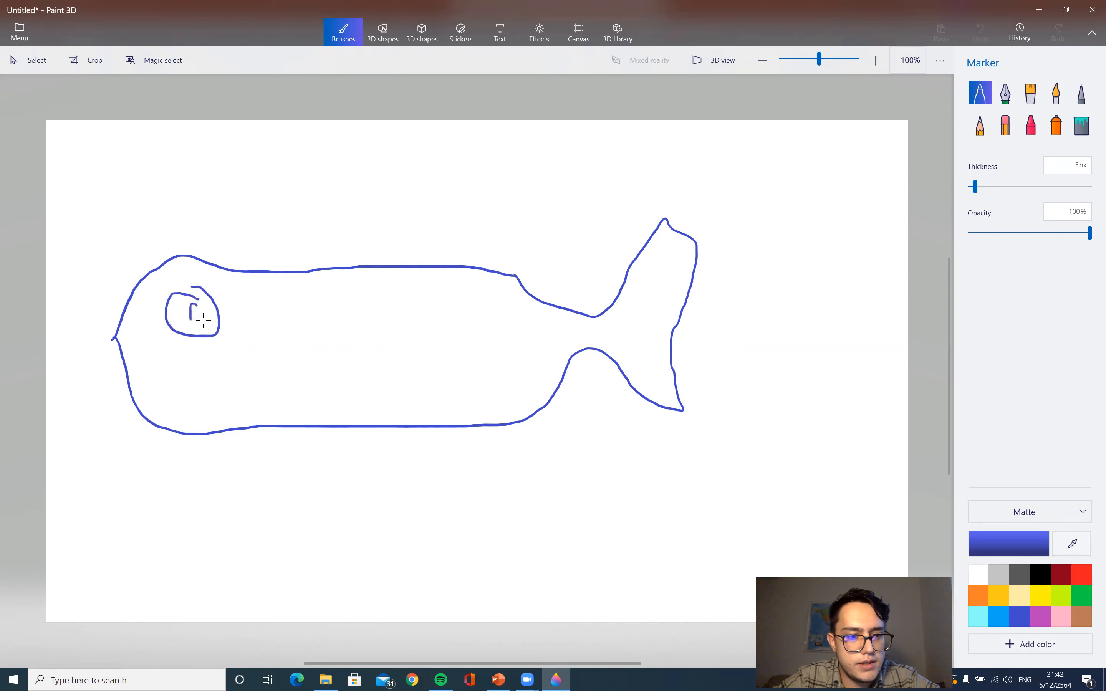
pyautogui.moveTo(197, 310); pyautogui.dragTo(194, 324)
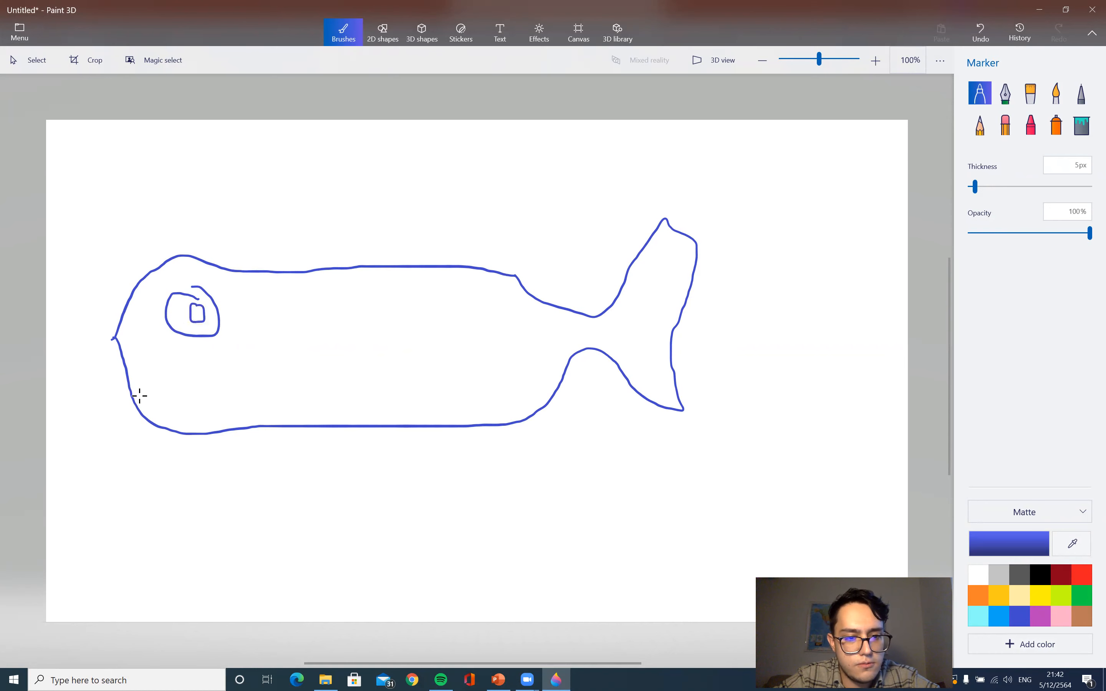
pyautogui.moveTo(130, 416); pyautogui.dragTo(240, 370)
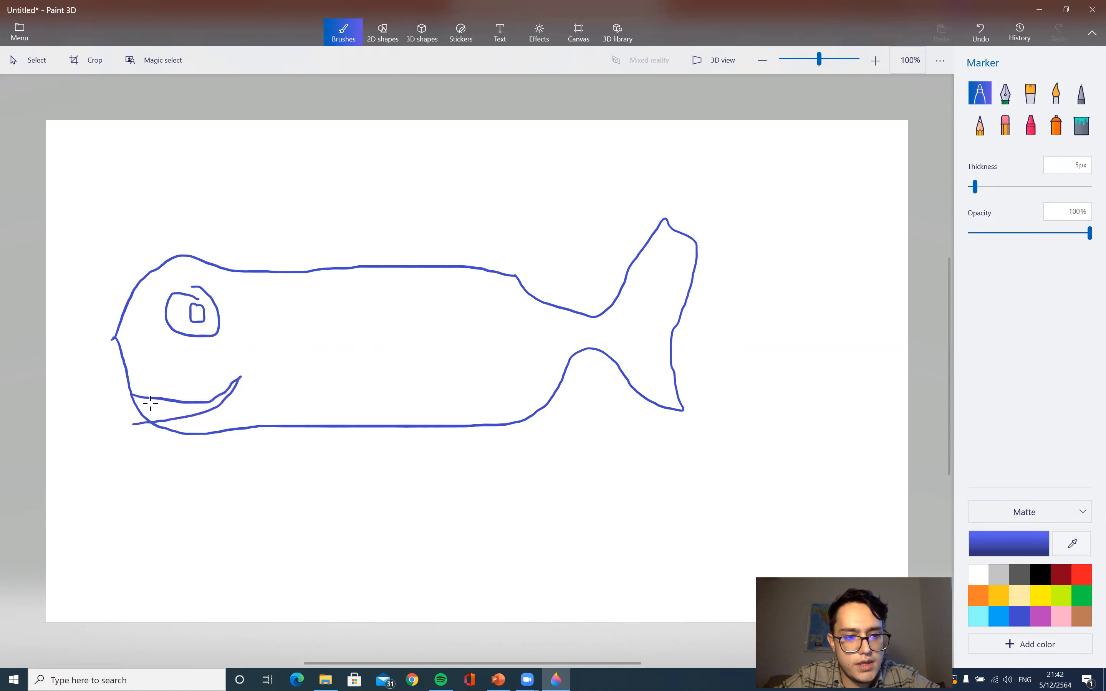
pyautogui.moveTo(142, 395); pyautogui.dragTo(204, 409)
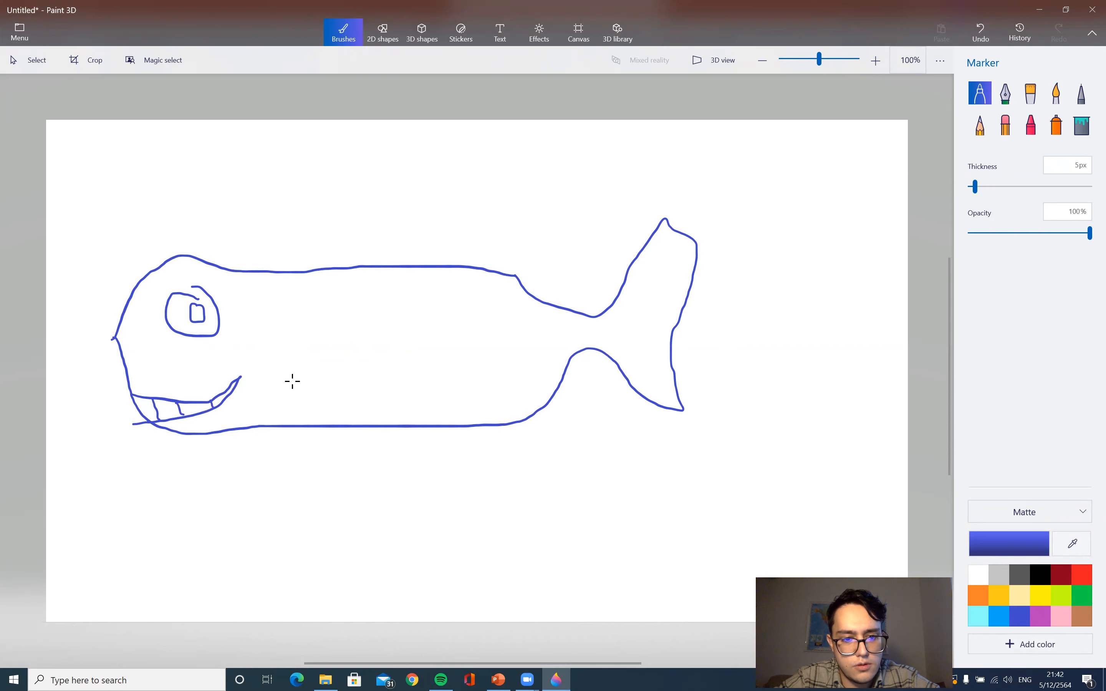
# Add the flipper, dorsal fin and a water spout with spray lines above the head.
pyautogui.moveTo(291, 384); pyautogui.dragTo(407, 404)
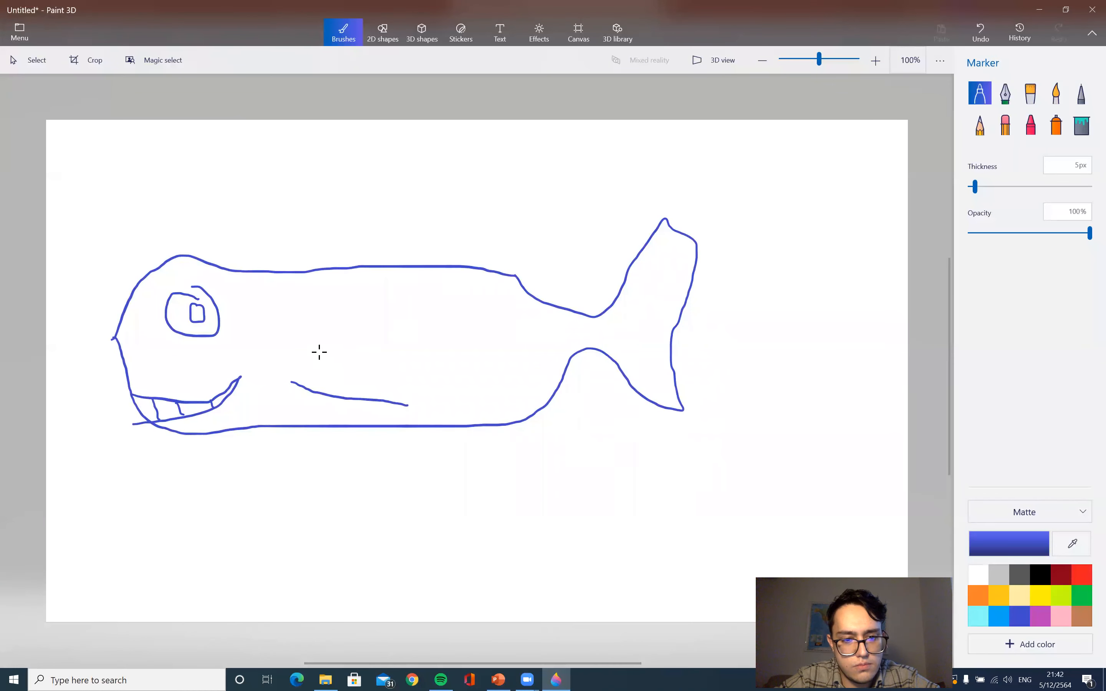
pyautogui.moveTo(318, 351); pyautogui.dragTo(409, 405)
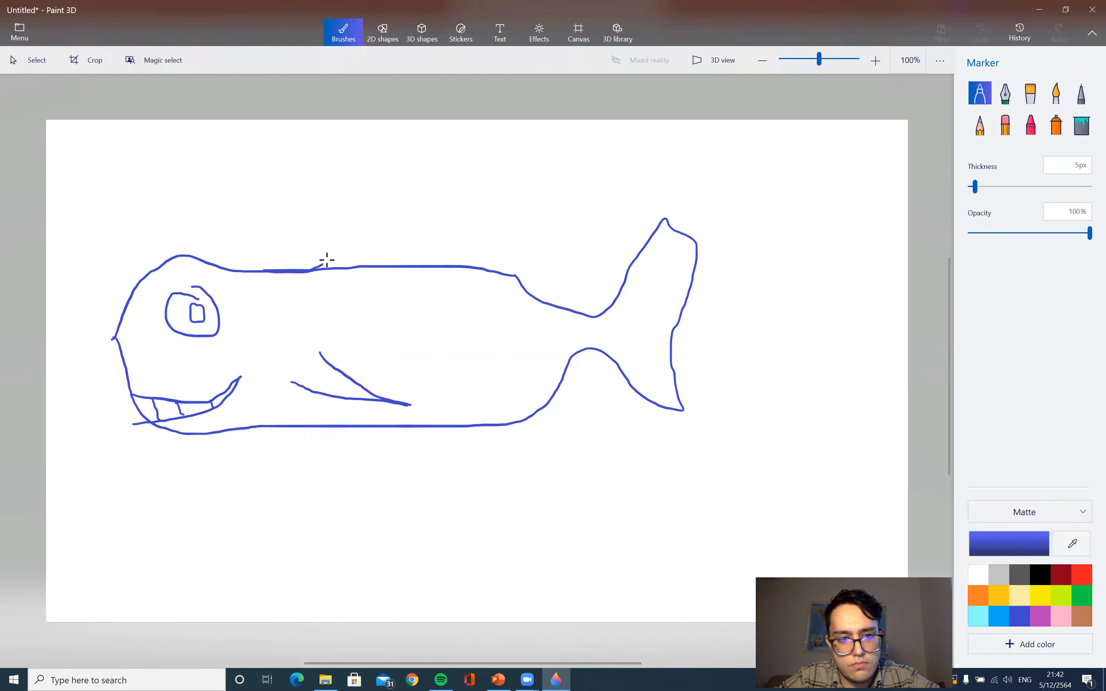
pyautogui.moveTo(324, 265); pyautogui.dragTo(381, 243)
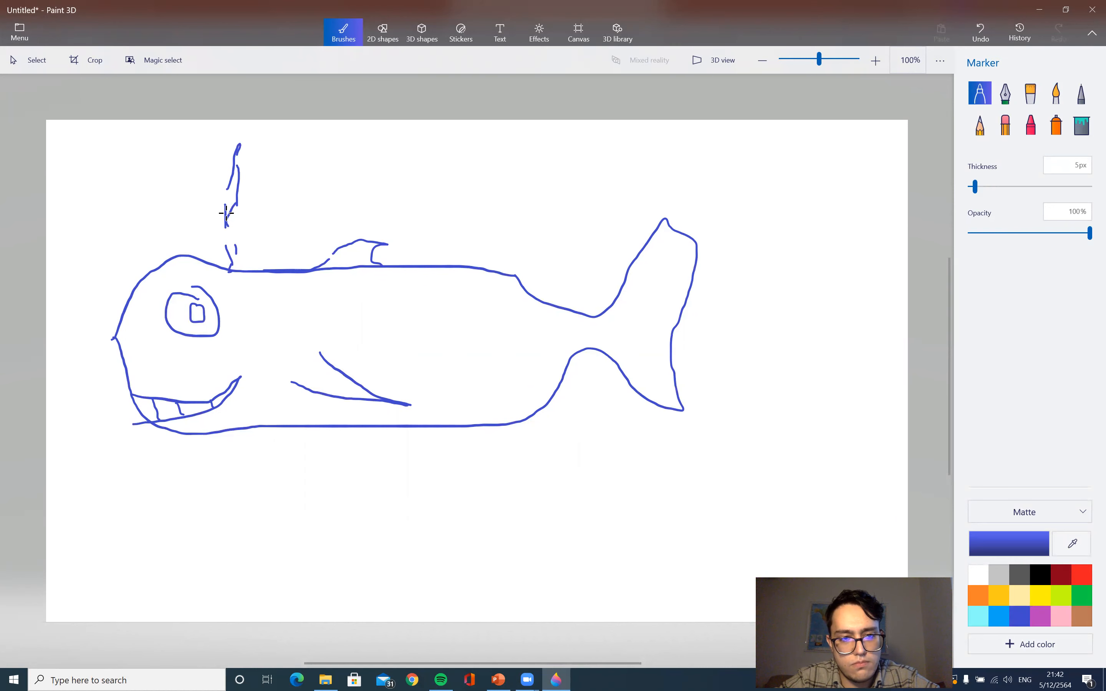
pyautogui.moveTo(226, 212); pyautogui.dragTo(257, 148)
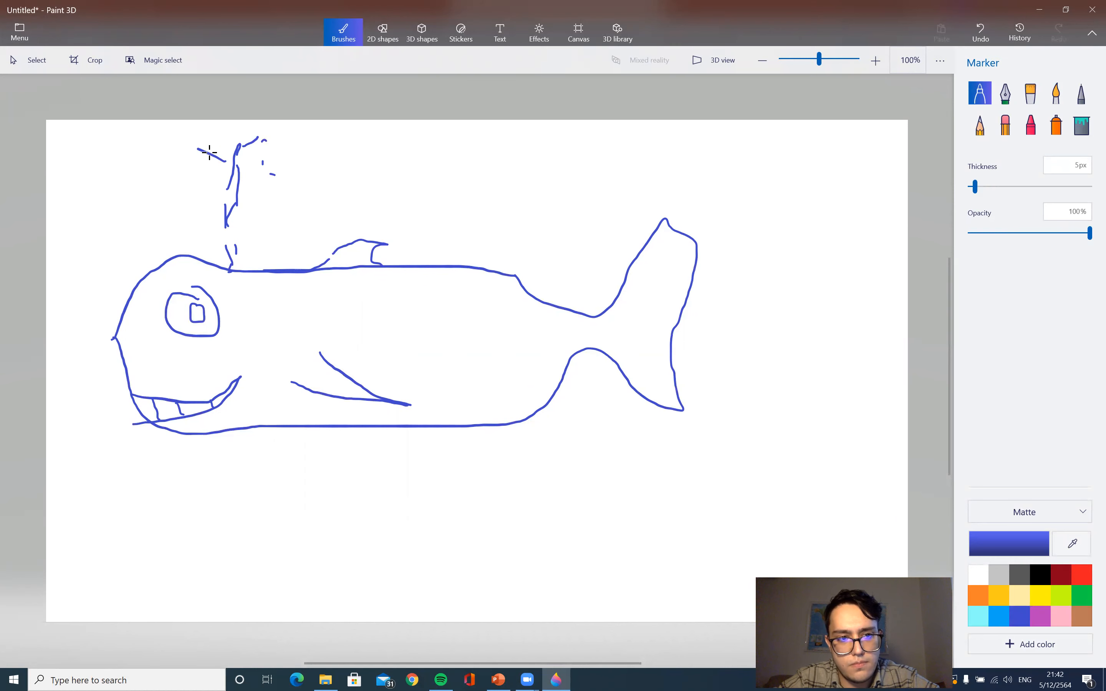
pyautogui.moveTo(197, 159); pyautogui.dragTo(233, 161)
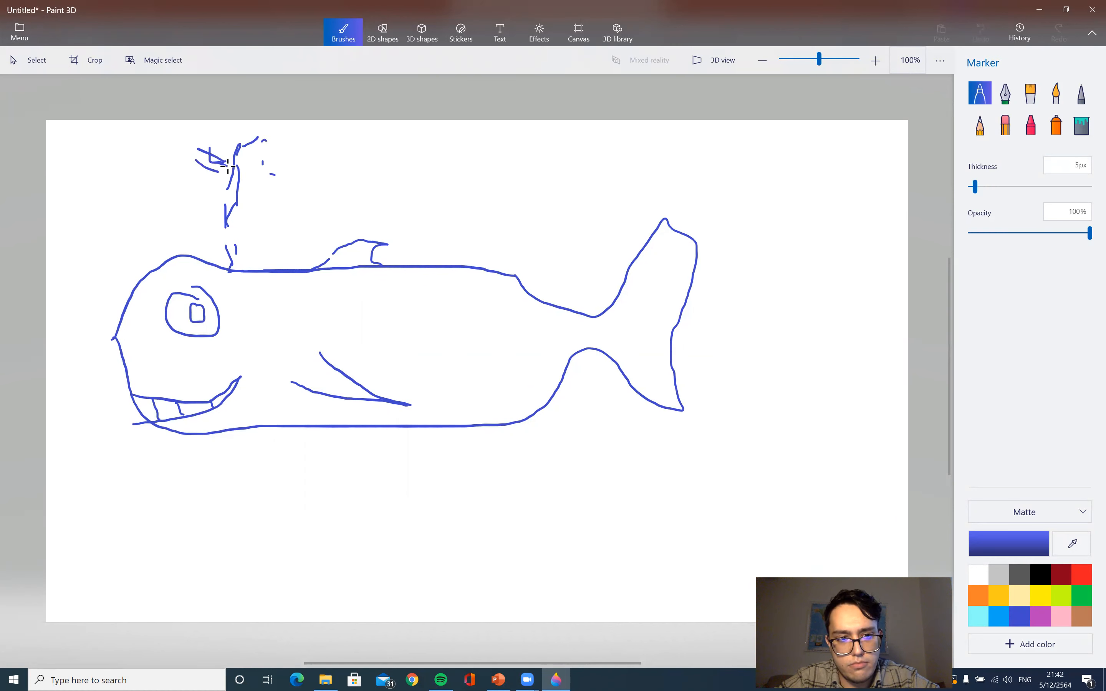
pyautogui.moveTo(208, 164); pyautogui.dragTo(232, 162)
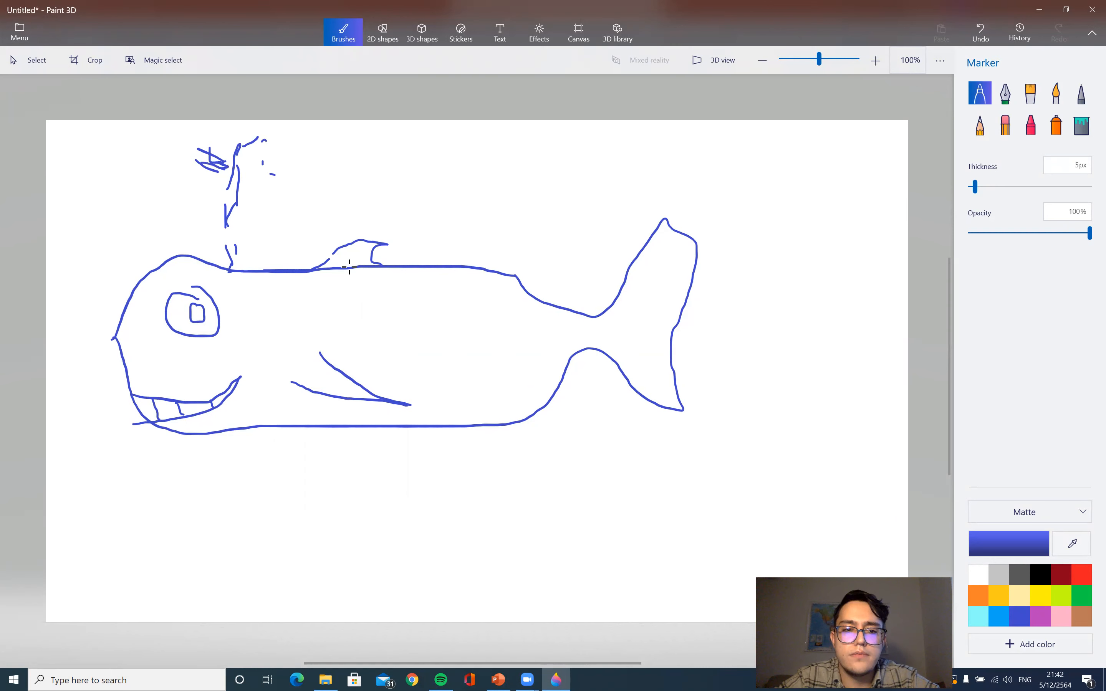
pyautogui.moveTo(705, 79)
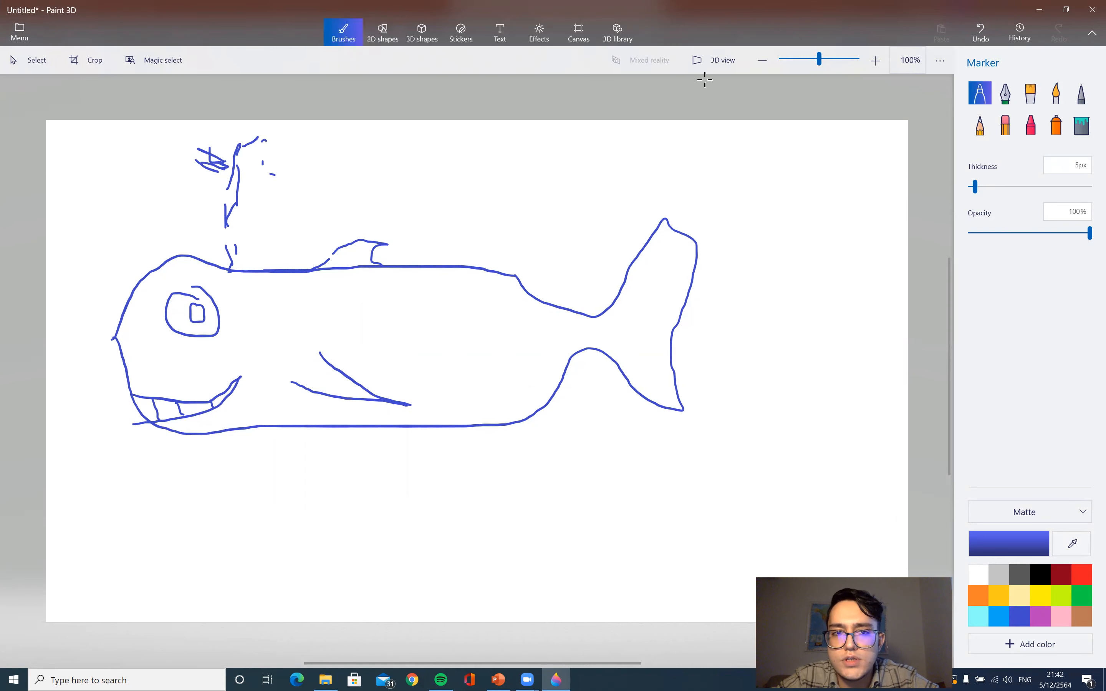
pyautogui.moveTo(1005, 92)
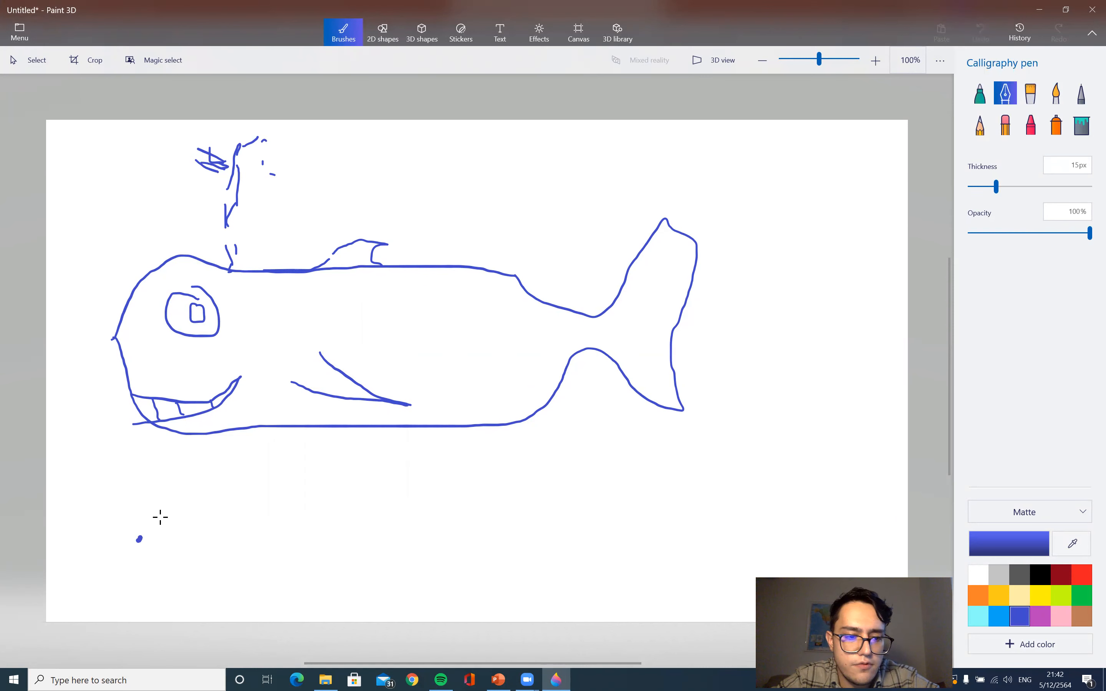
# Draw a second whale outline with tail in calligraphy strokes below the first, then pick the Oil brush.
pyautogui.moveTo(142, 537); pyautogui.dragTo(635, 499)
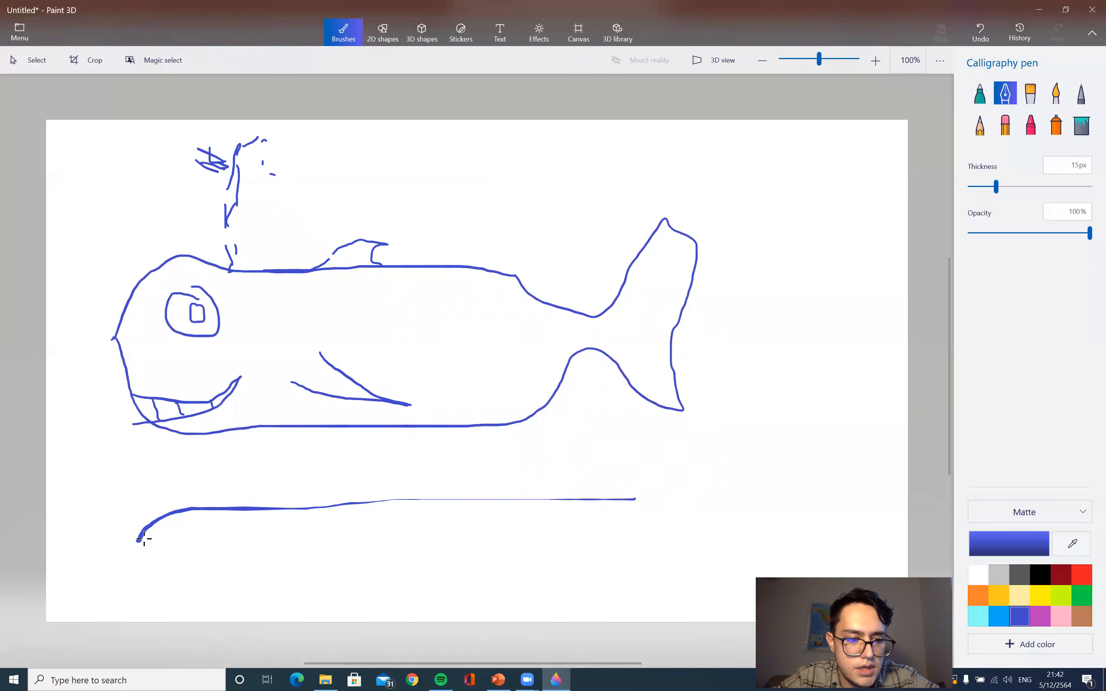
pyautogui.moveTo(142, 540); pyautogui.dragTo(659, 539)
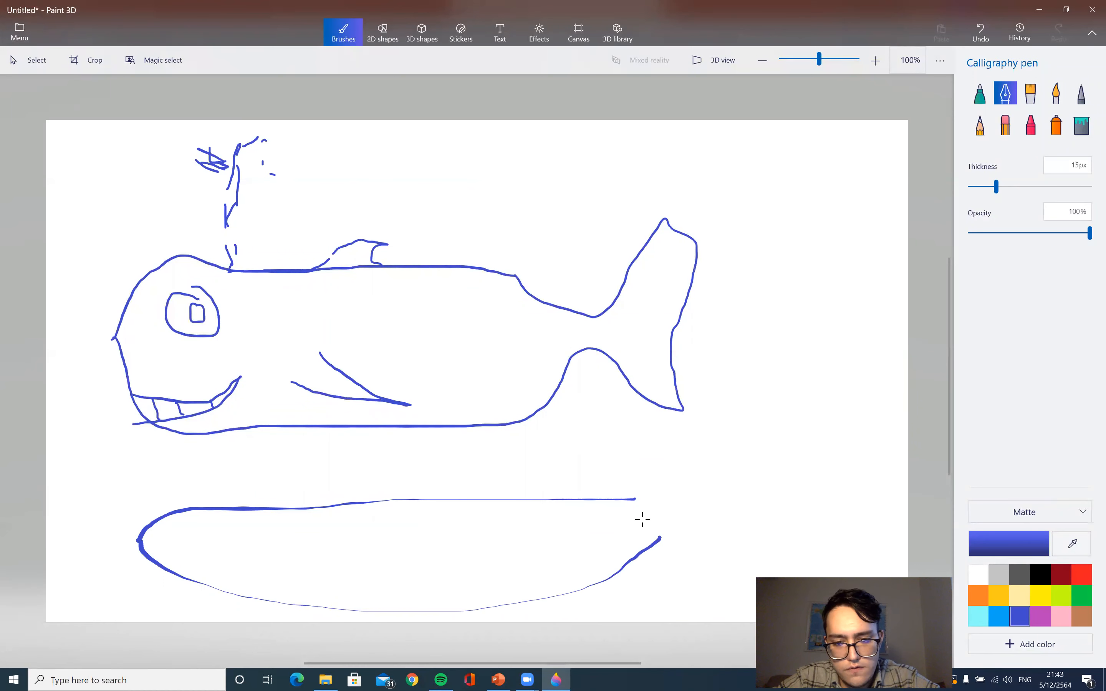
pyautogui.moveTo(632, 494); pyautogui.dragTo(718, 446)
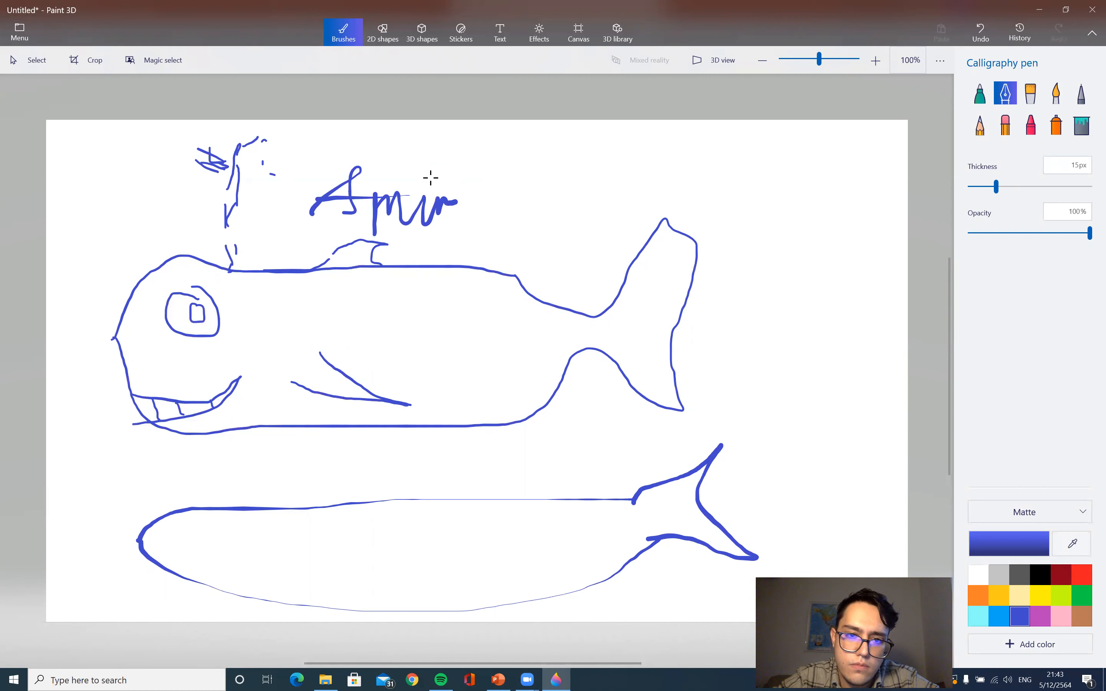
pyautogui.click(1030, 92)
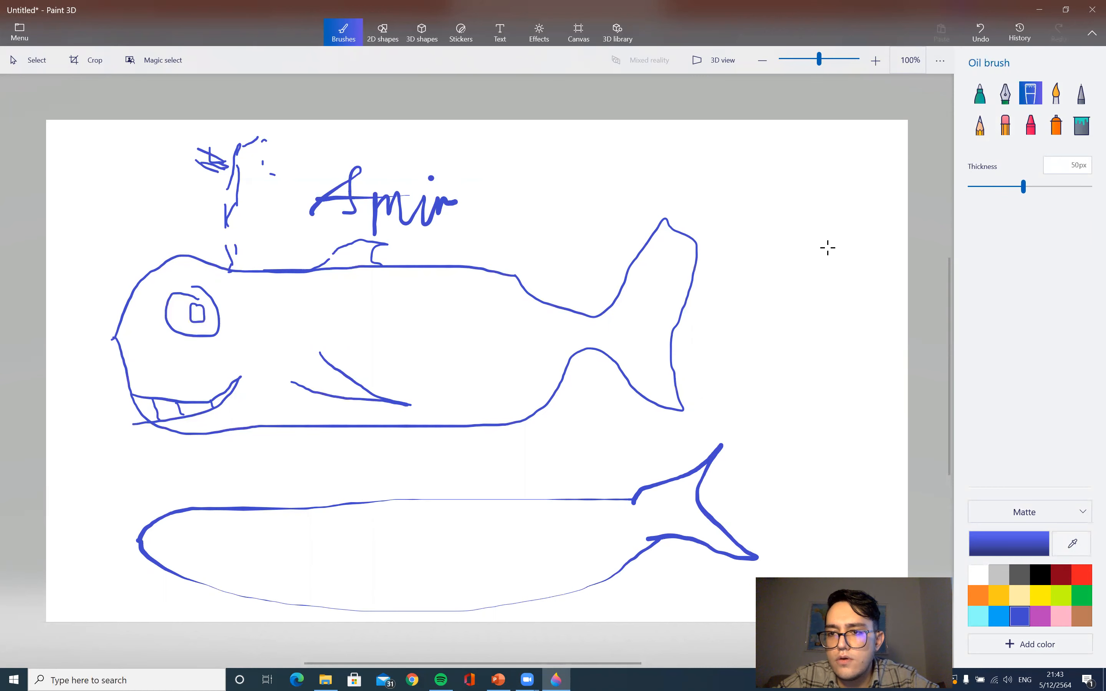
# Paint thick blue oil strokes over the whale and a ghost-like figure on the right, then pick Watercolor.
pyautogui.moveTo(543, 175); pyautogui.dragTo(868, 179)
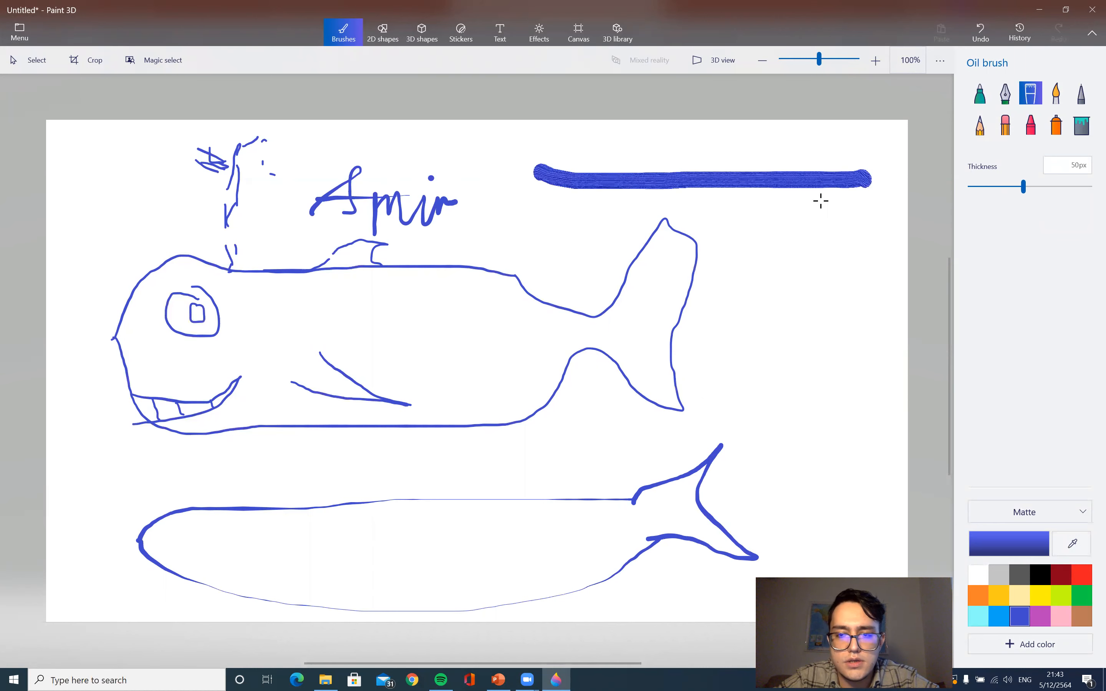
pyautogui.click(186, 260)
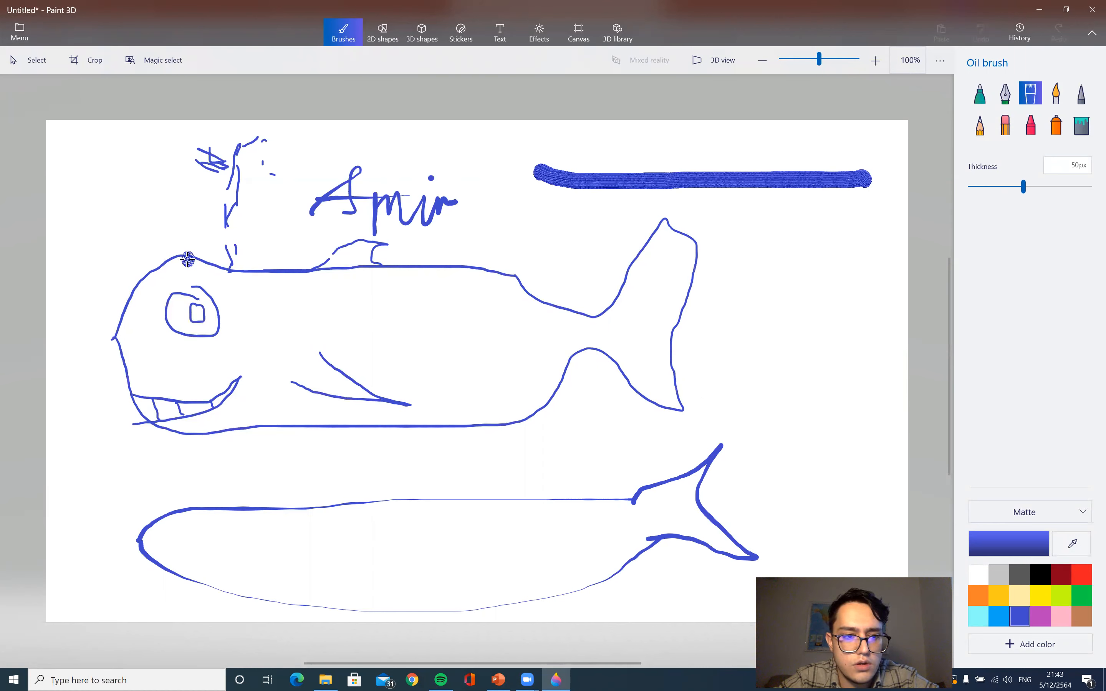
pyautogui.moveTo(186, 264); pyautogui.dragTo(381, 279)
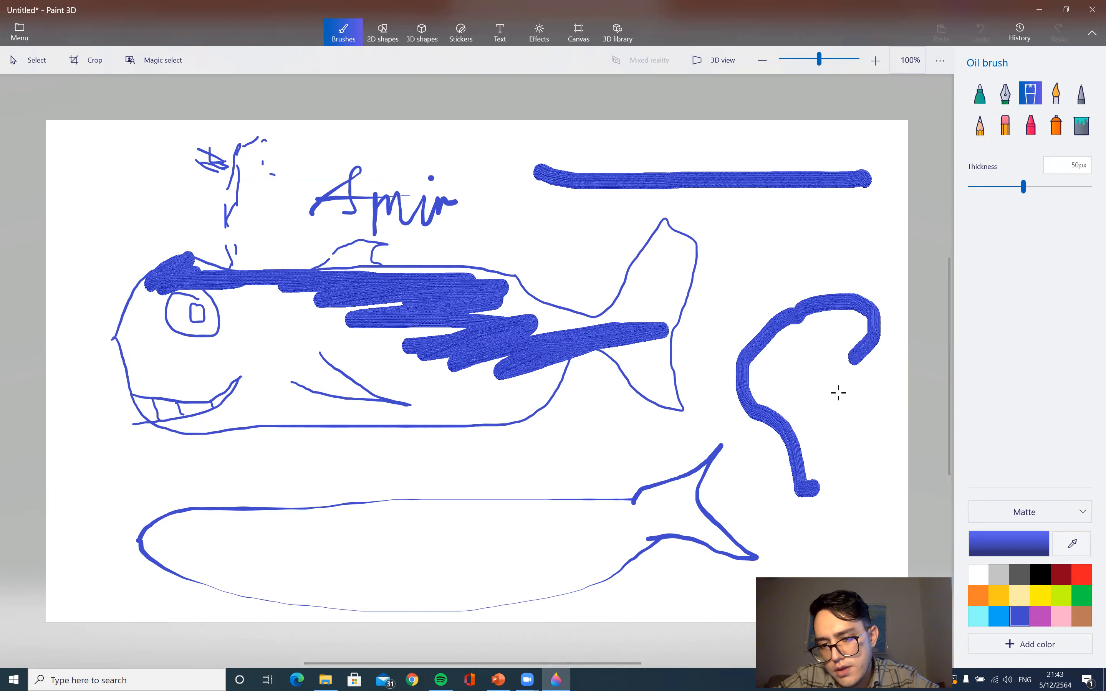
pyautogui.moveTo(846, 331); pyautogui.dragTo(882, 515)
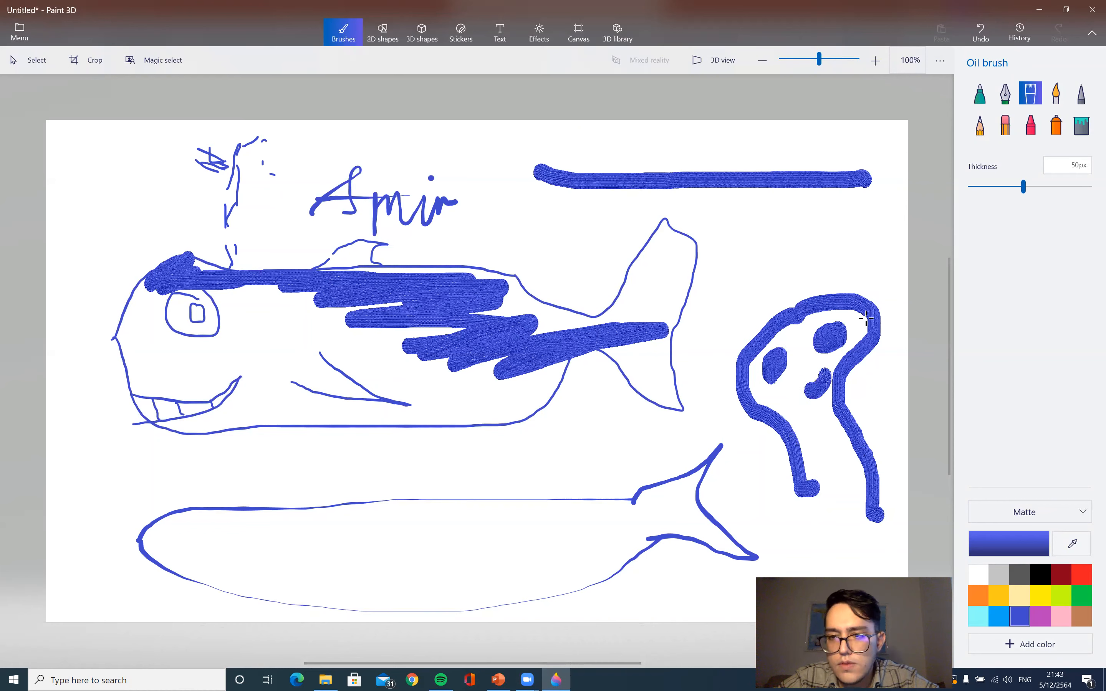
pyautogui.click(1055, 92)
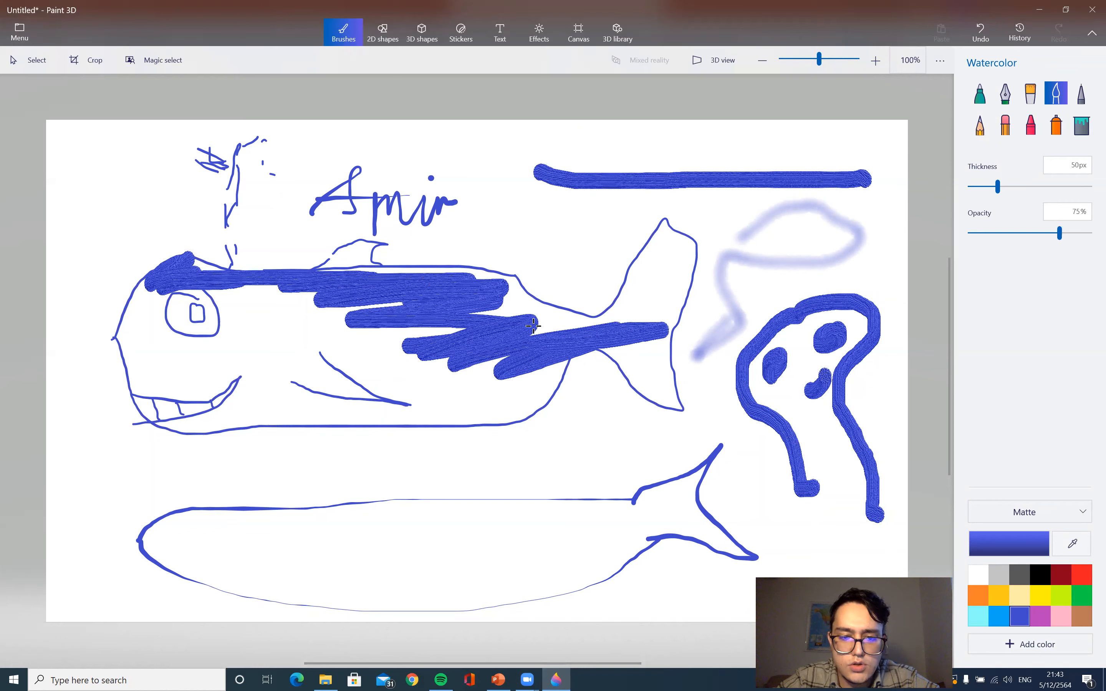
pyautogui.moveTo(291, 132)
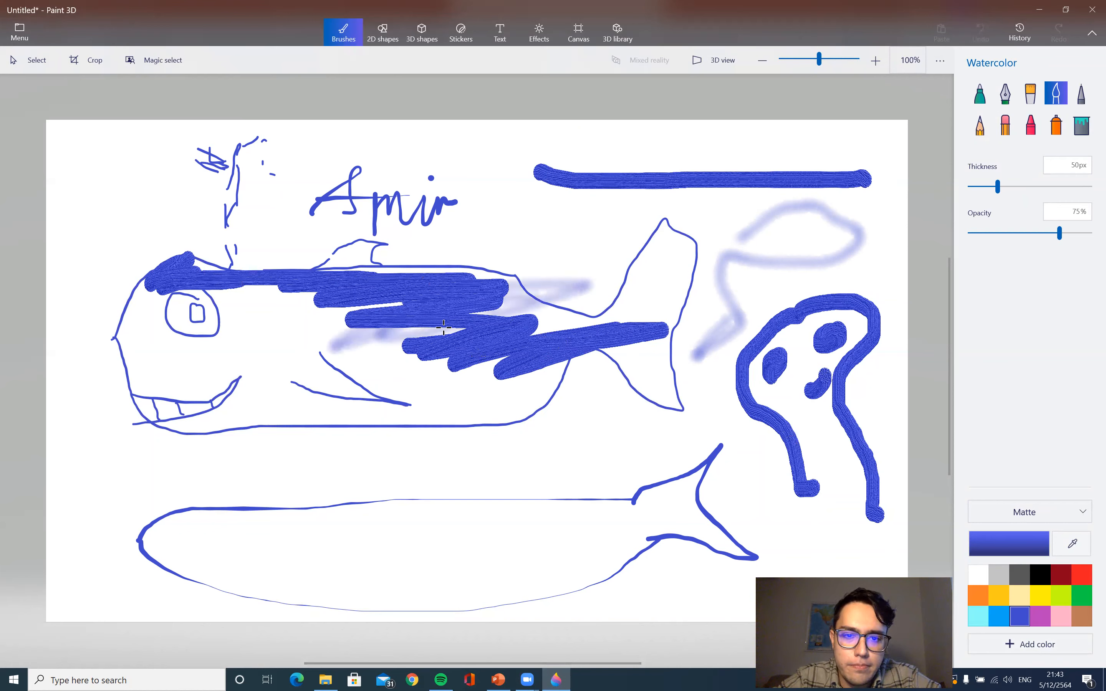
# Wash blue watercolor across the fish, then orange at maximum 200px thickness over the drawing.
pyautogui.moveTo(444, 324); pyautogui.dragTo(670, 321)
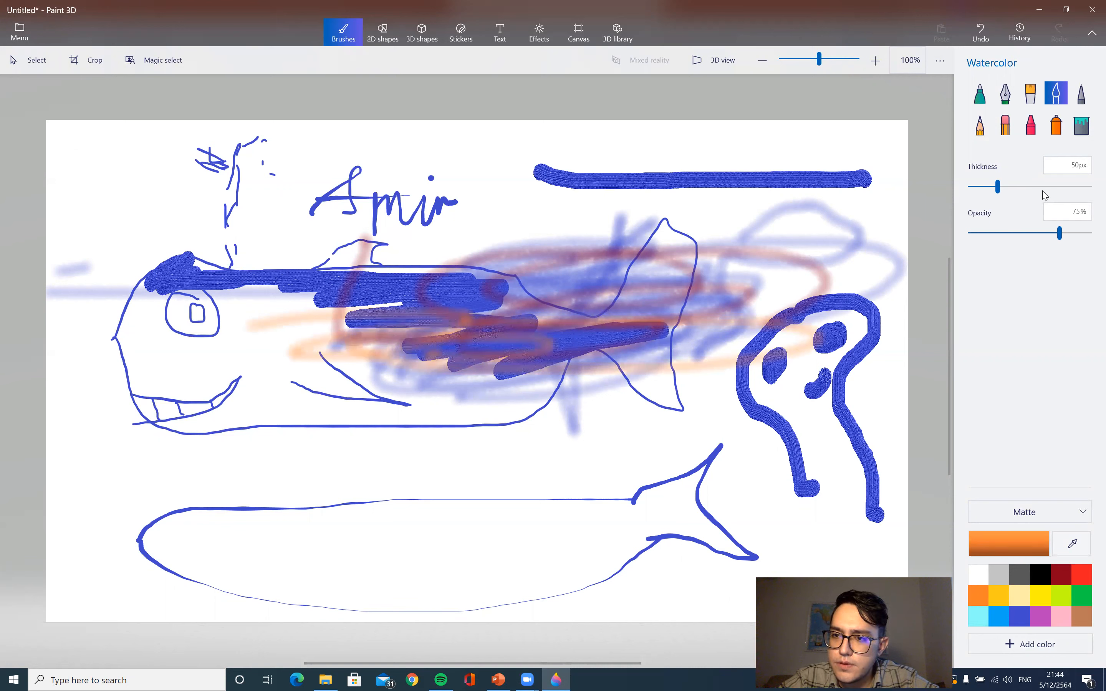
pyautogui.moveTo(997, 185); pyautogui.dragTo(1089, 185)
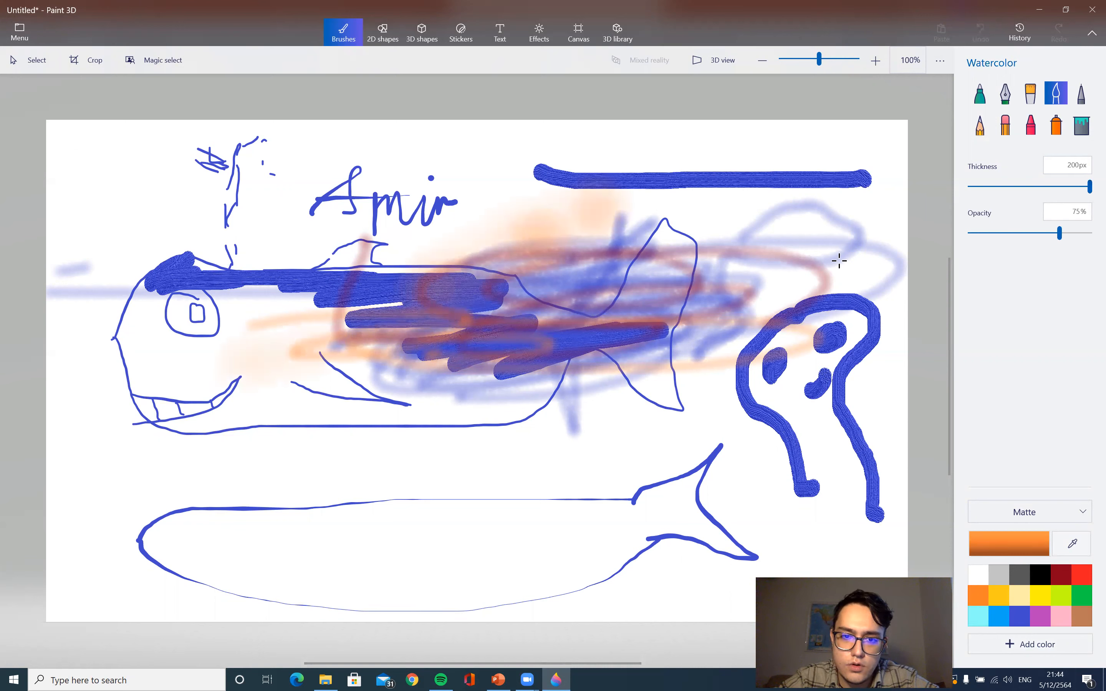
pyautogui.moveTo(839, 261); pyautogui.dragTo(35, 491)
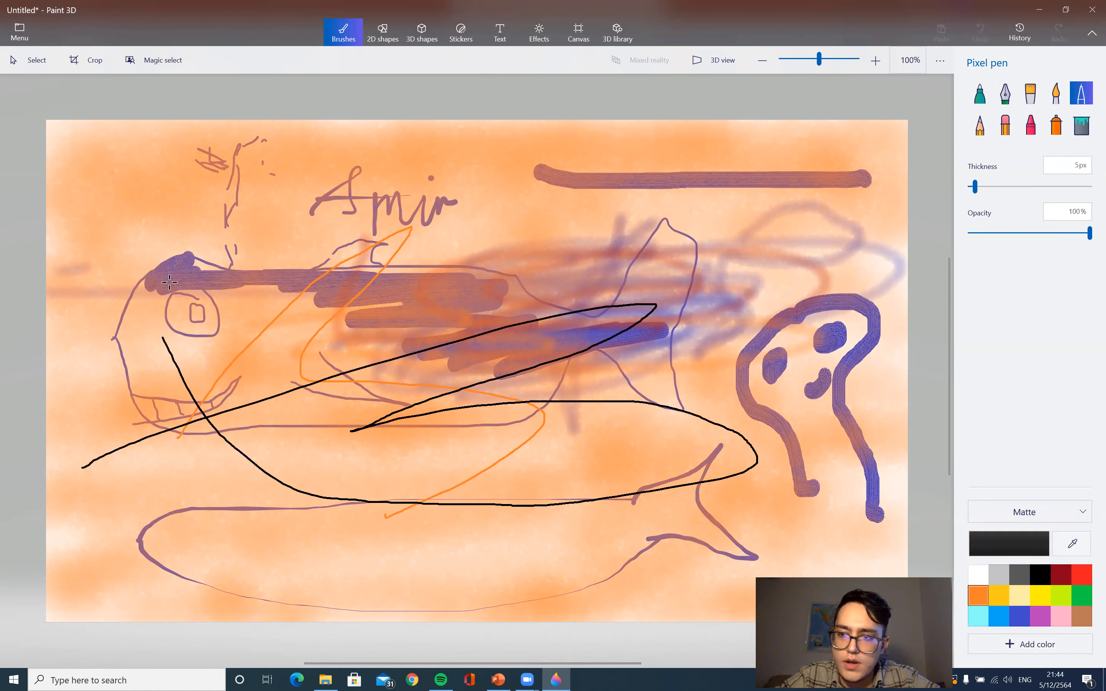
# Scribble black pencil loops, then erase them with the eraser at its 200px maximum width.
pyautogui.moveTo(177, 281); pyautogui.dragTo(532, 274)
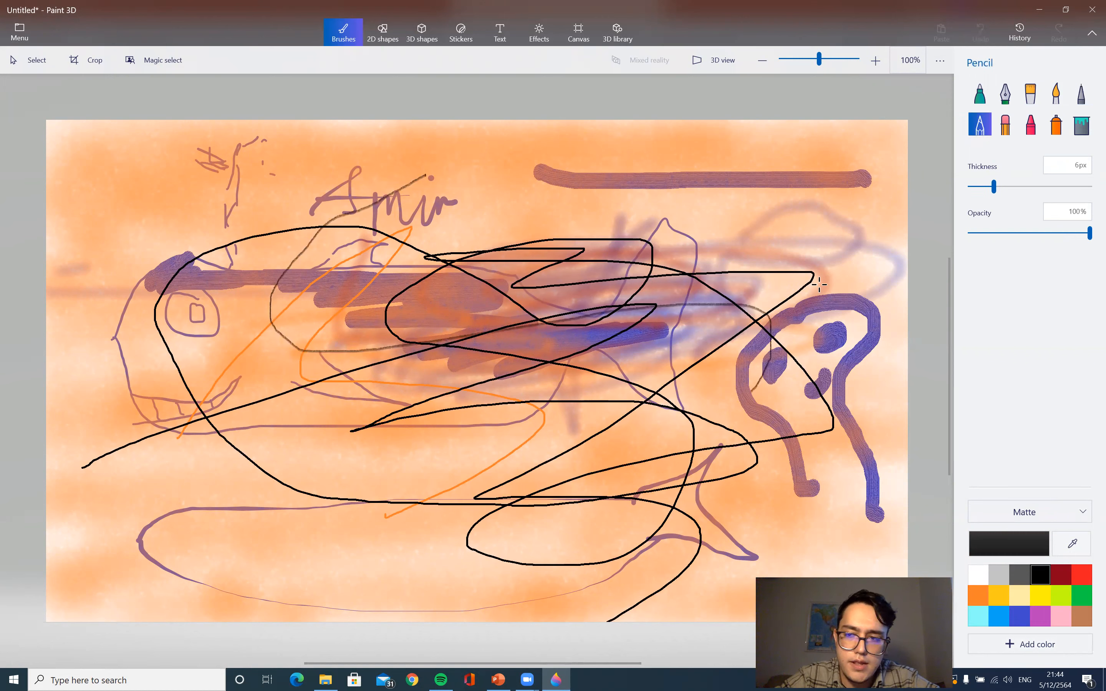
pyautogui.click(1004, 125)
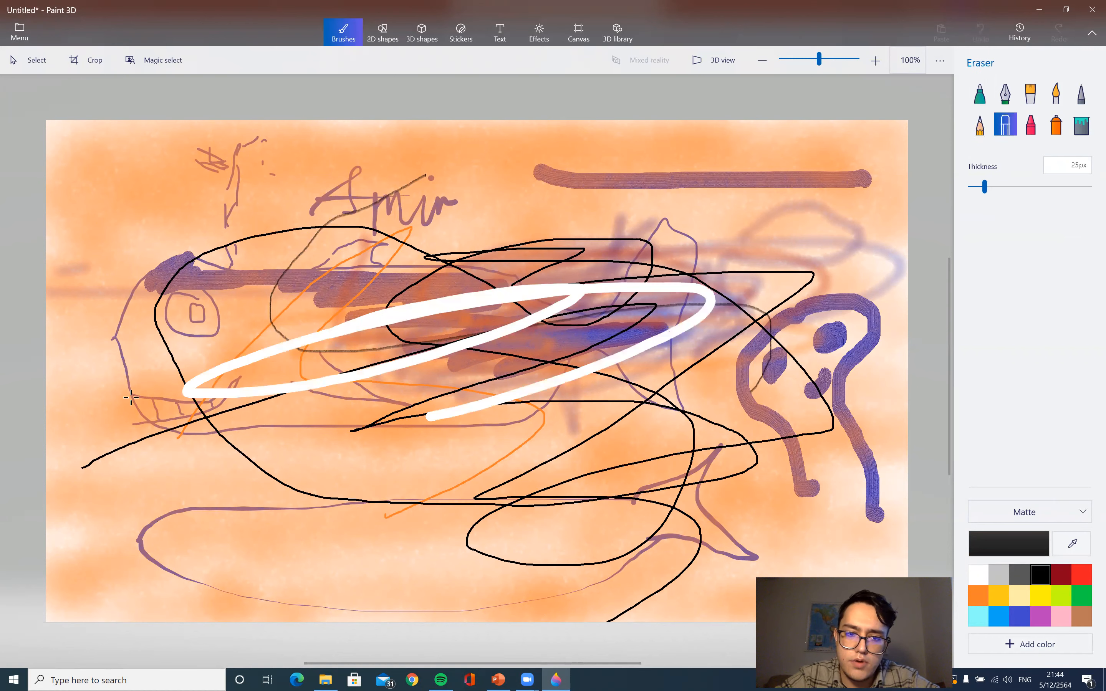
pyautogui.moveTo(979, 186); pyautogui.dragTo(1086, 185)
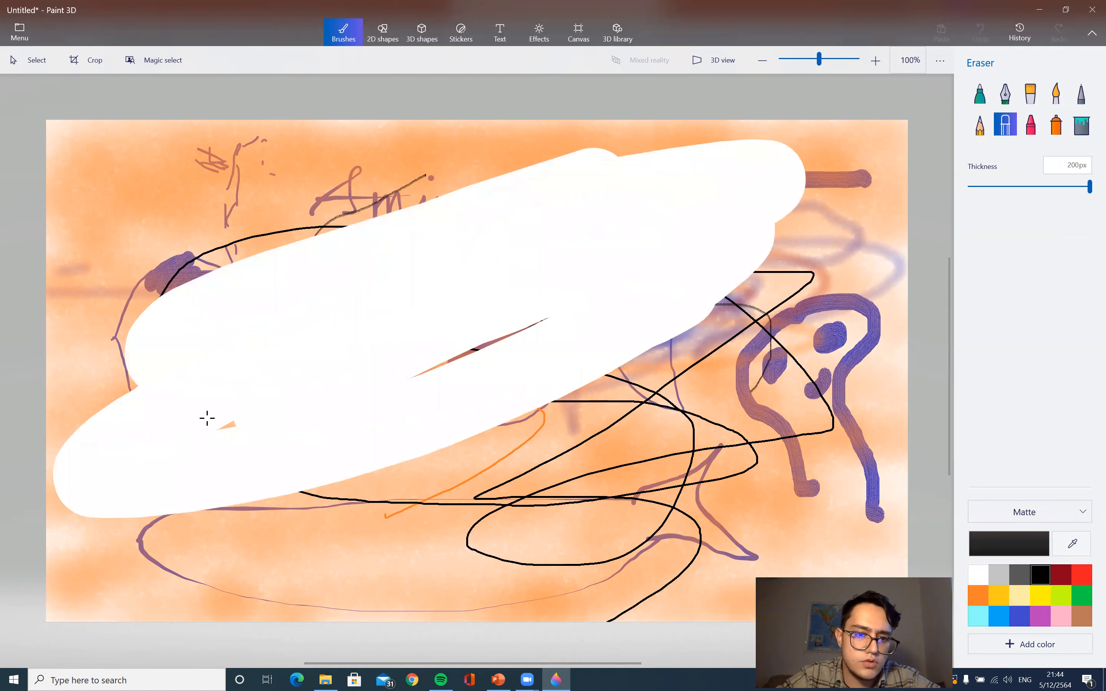
pyautogui.moveTo(207, 418); pyautogui.dragTo(372, 238)
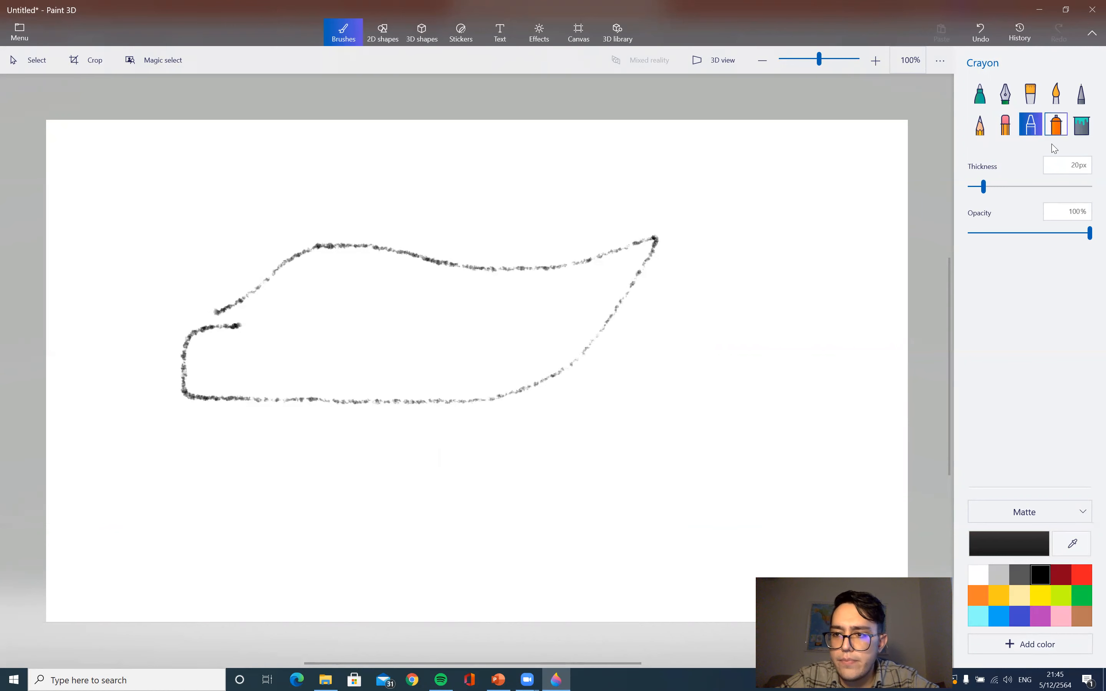
# Add crayon strokes, try the Spray can, then set Fill type All with opacity near zero.
pyautogui.moveTo(250, 272); pyautogui.dragTo(525, 334)
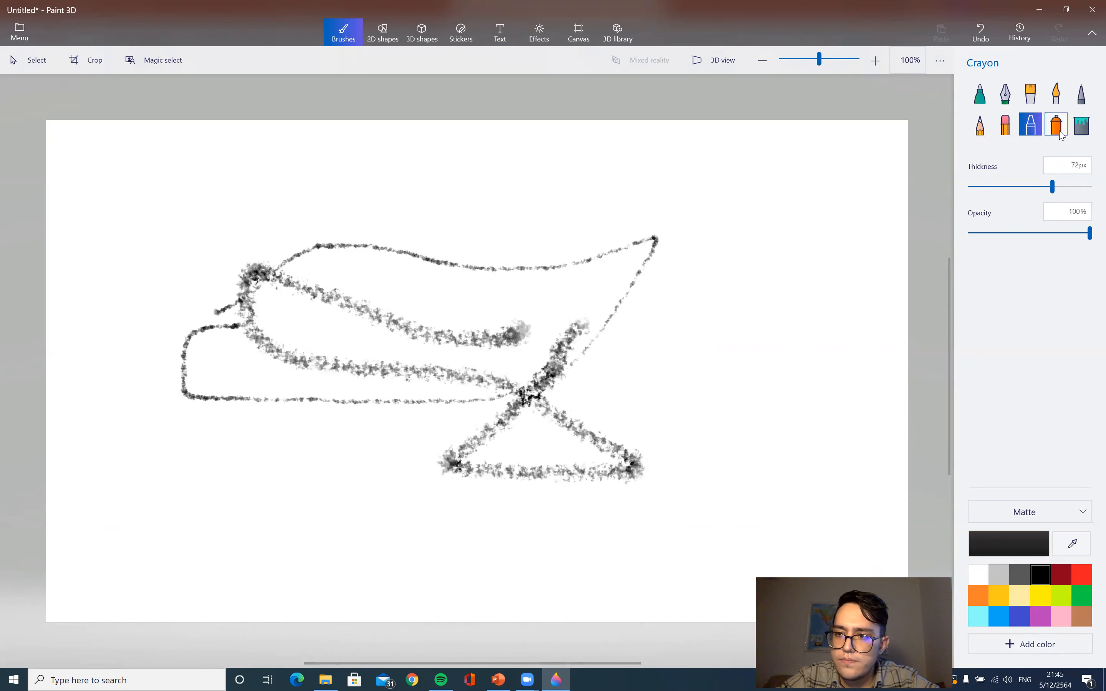
pyautogui.click(1055, 126)
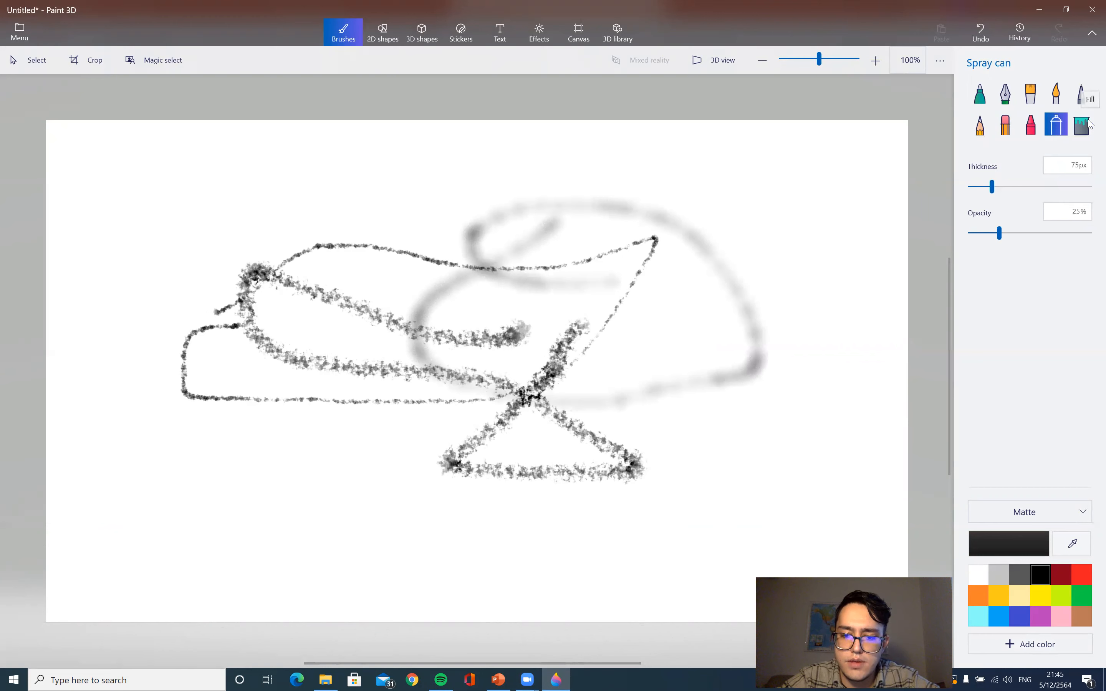
pyautogui.click(1079, 125)
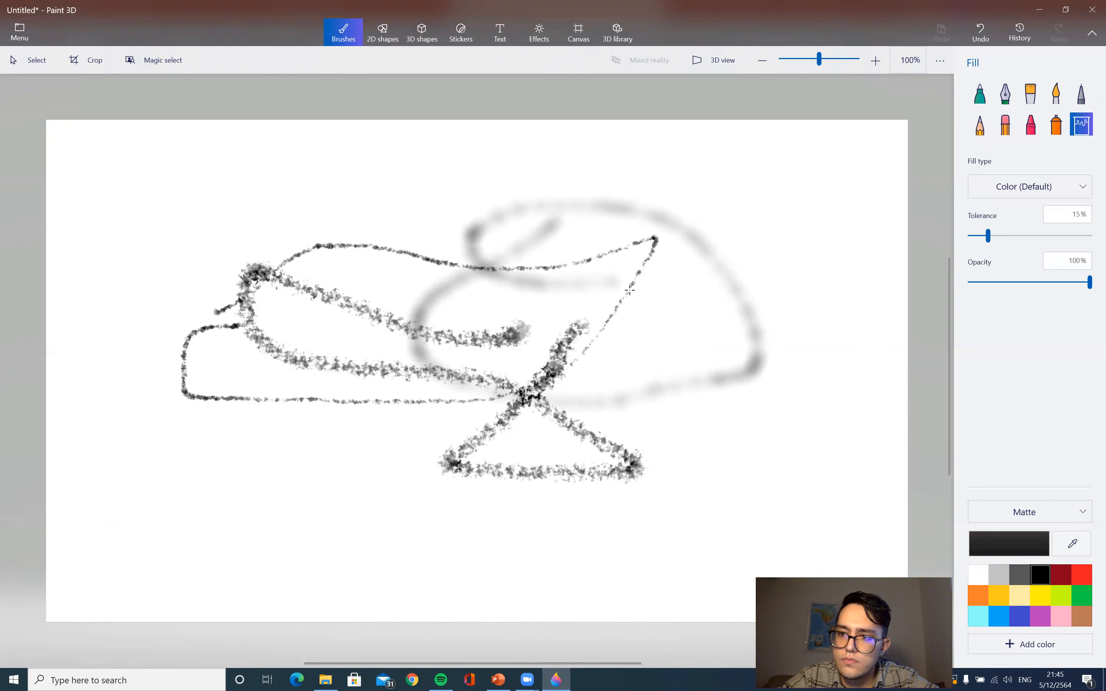
pyautogui.click(1027, 186)
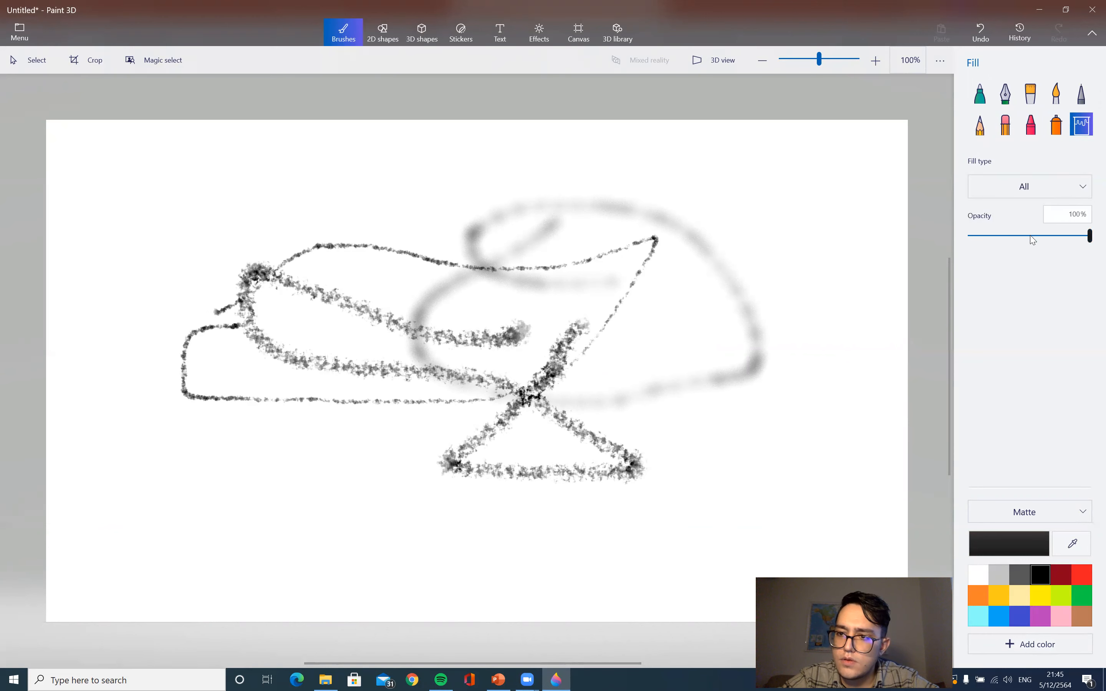
pyautogui.moveTo(1088, 237); pyautogui.dragTo(1012, 236)
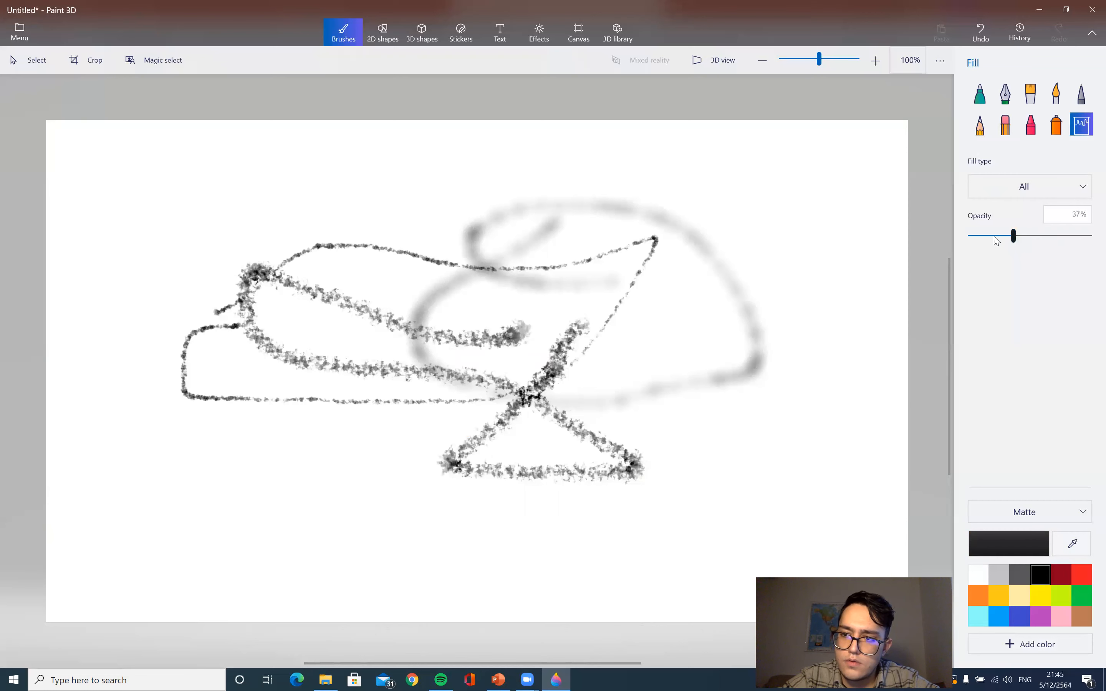
pyautogui.moveTo(1012, 235); pyautogui.dragTo(969, 235)
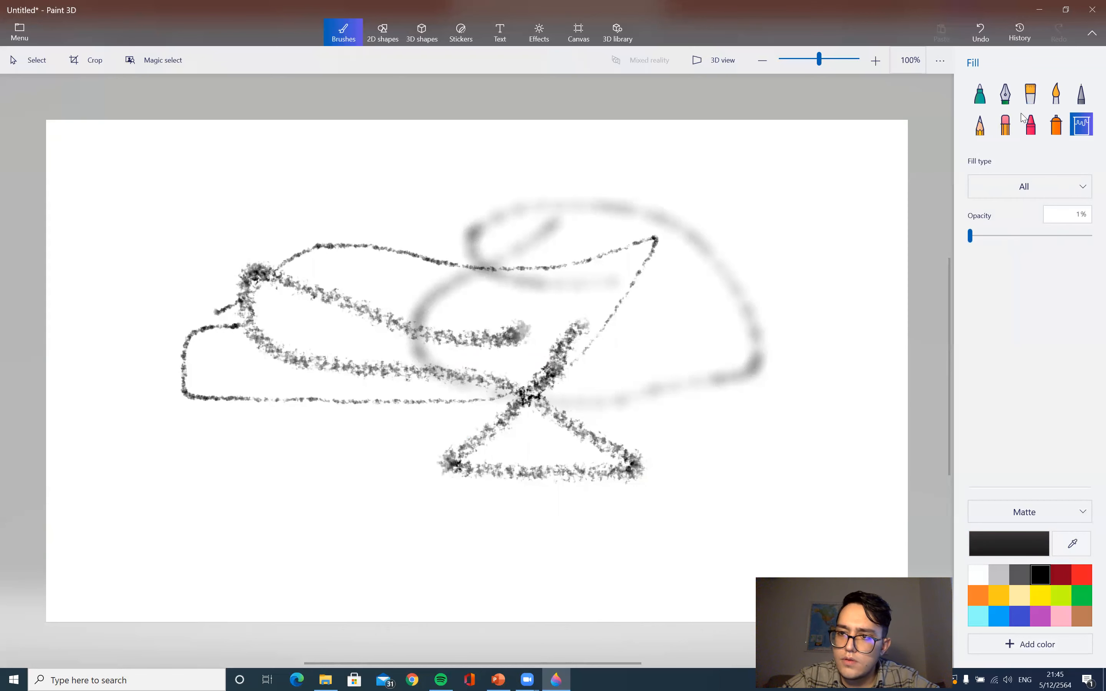
# Erase the crayon and spray strokes with the 200px Eraser, leaving the canvas blank.
pyautogui.click(1005, 125)
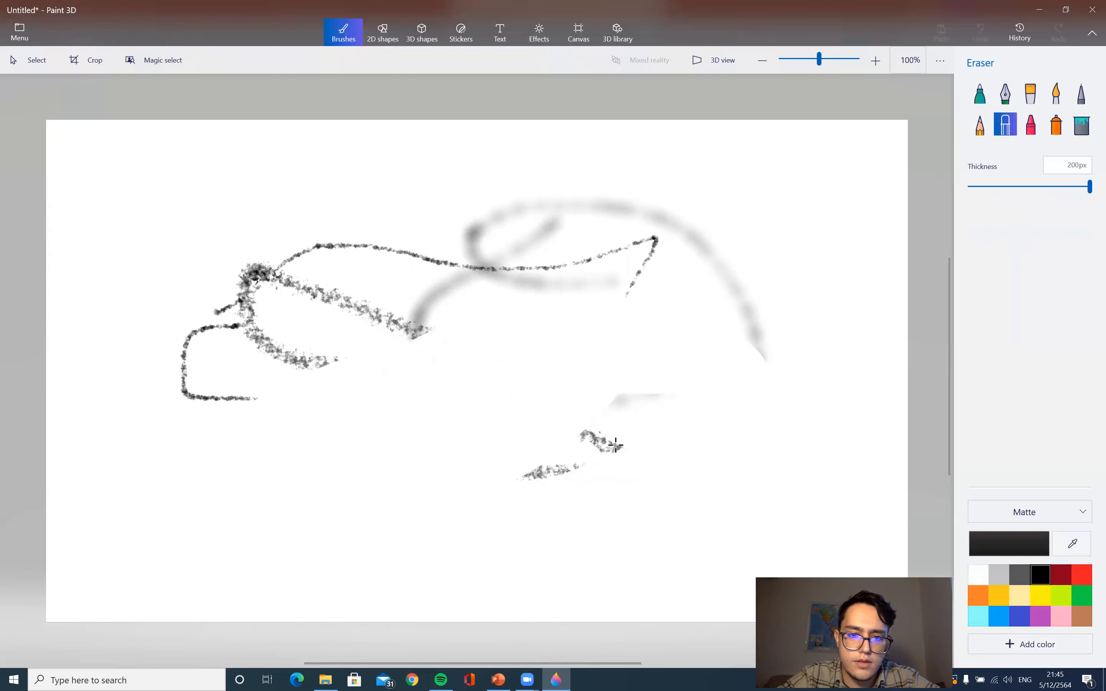
pyautogui.moveTo(613, 444); pyautogui.dragTo(10, 405)
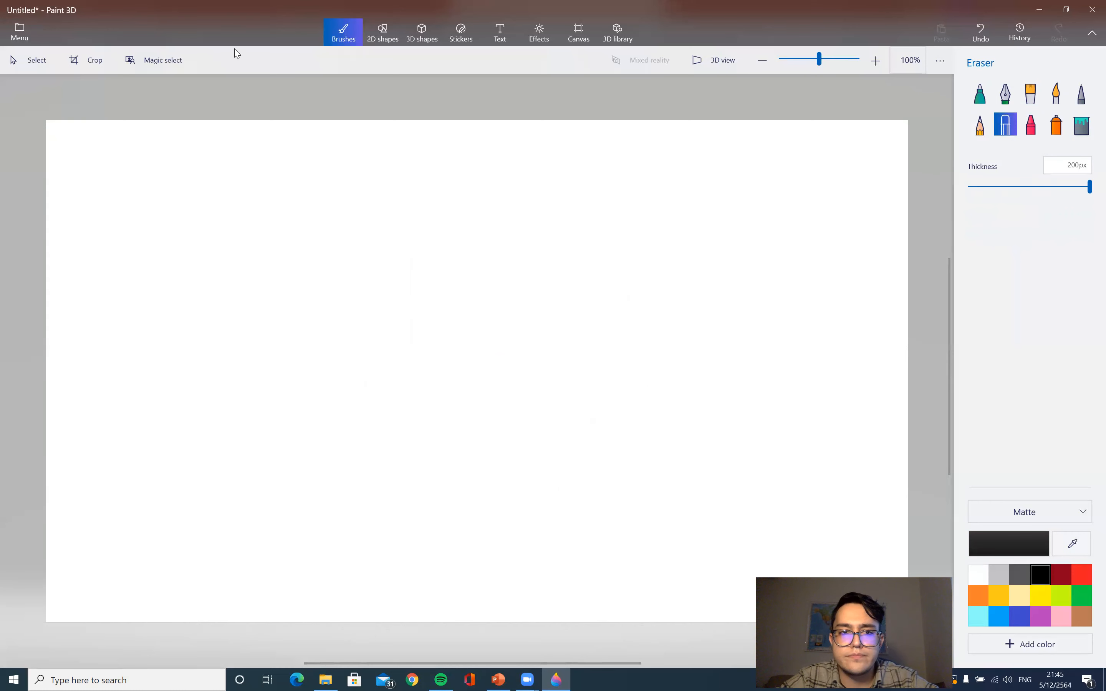
# Finish a small curve, then draw a 4-point curve across the canvas from 2D shapes.
pyautogui.click(383, 31)
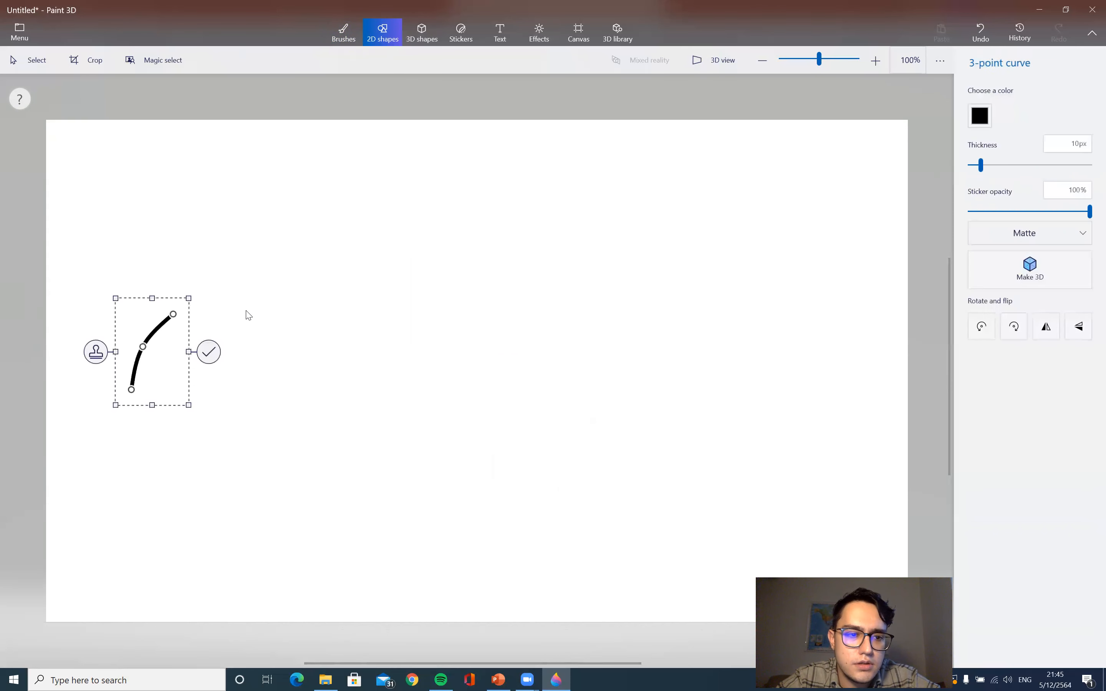
pyautogui.click(208, 351)
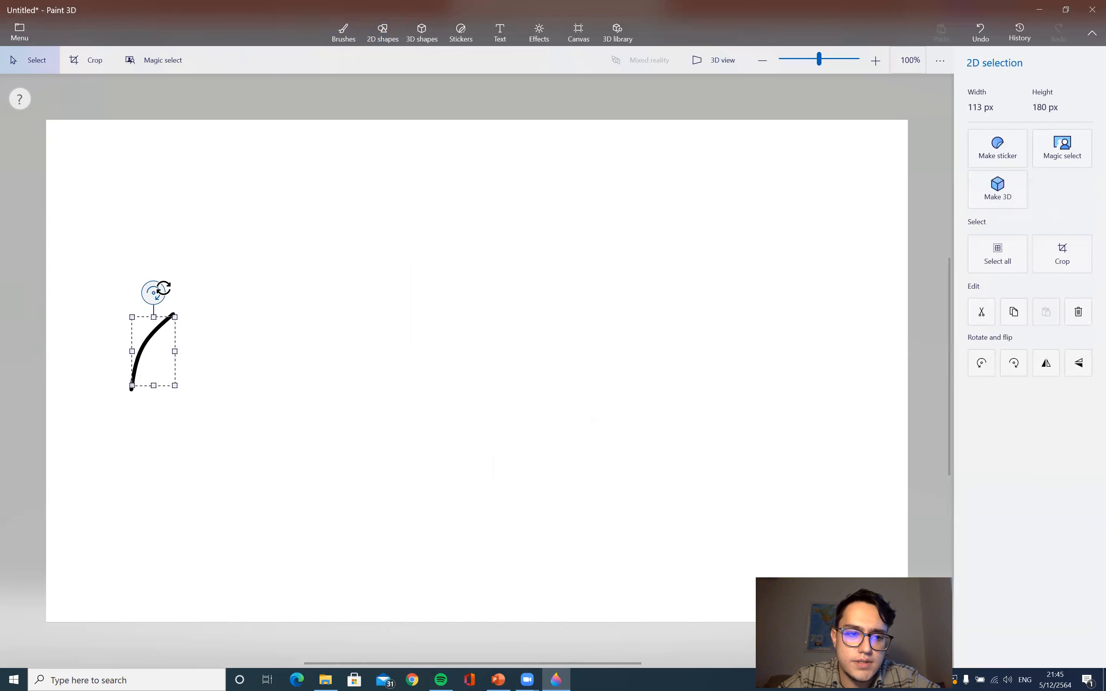
pyautogui.click(382, 31)
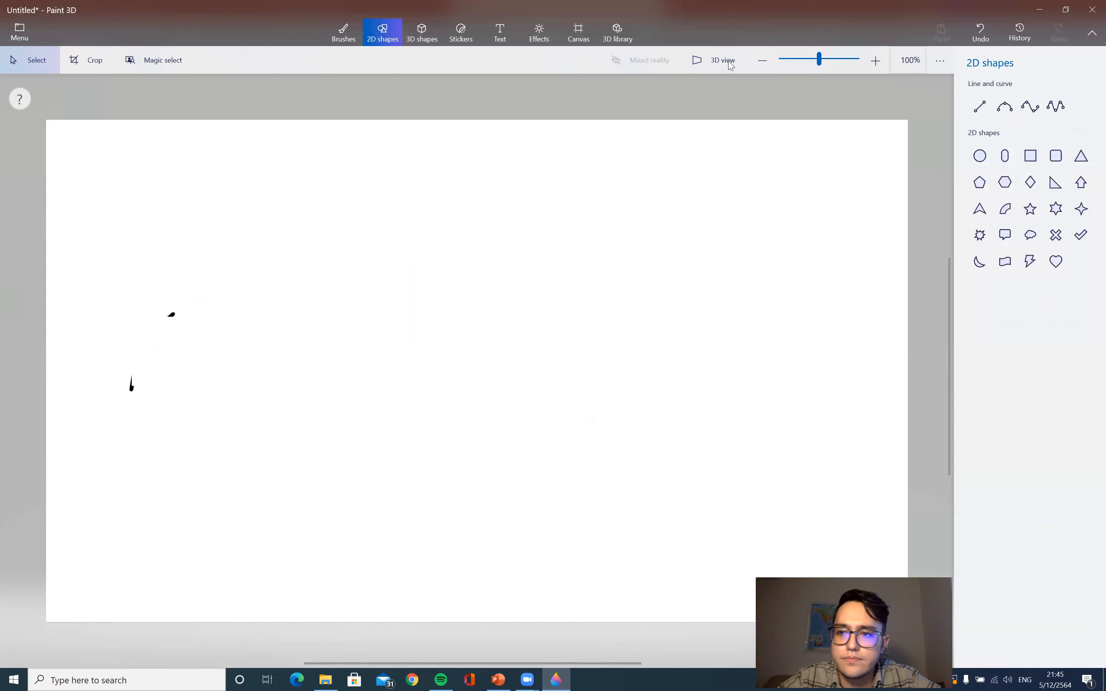
pyautogui.click(1030, 107)
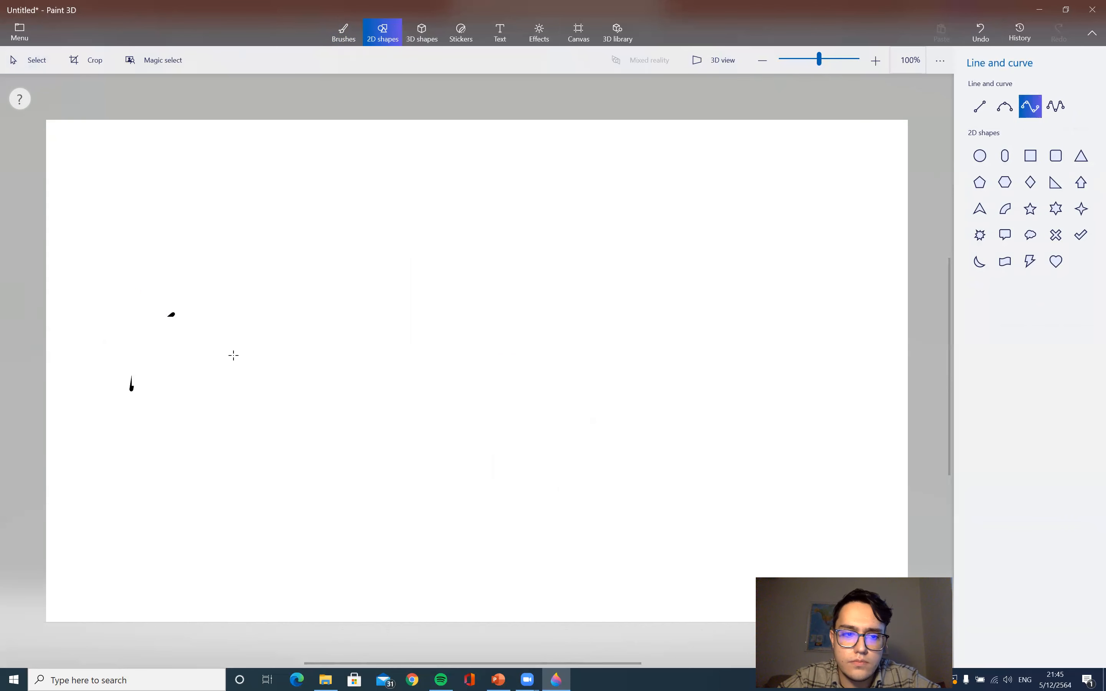
pyautogui.moveTo(223, 366); pyautogui.dragTo(374, 310)
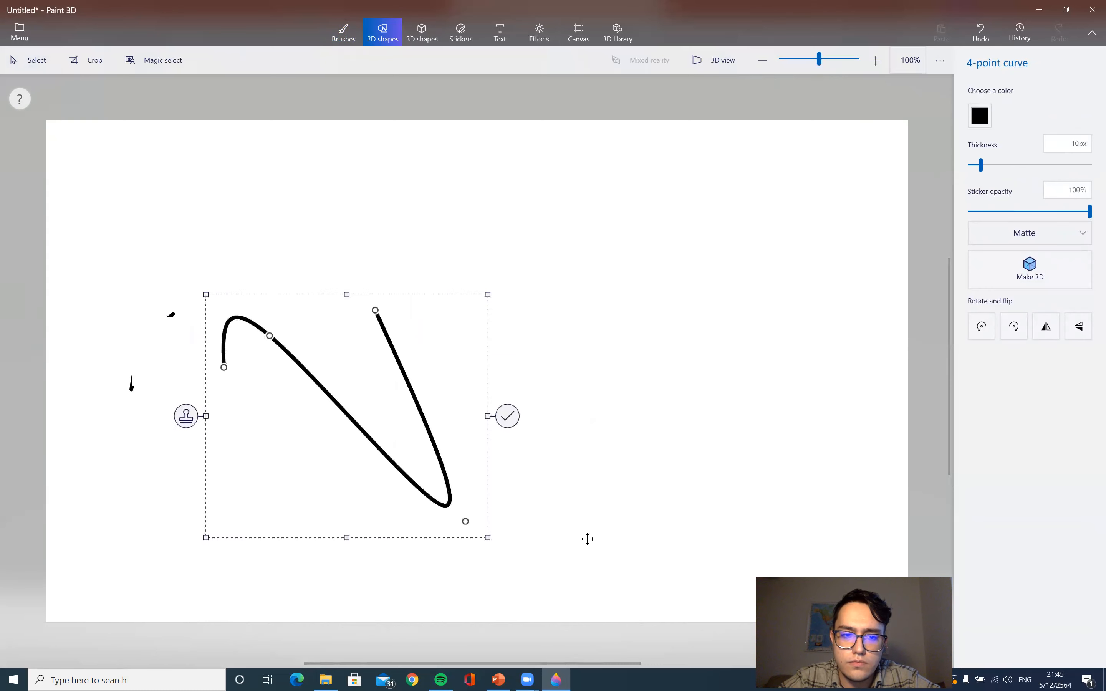
# Reshape the 4-point curve into a large loop by dragging its bend and end handles.
pyautogui.moveTo(464, 521); pyautogui.dragTo(604, 539)
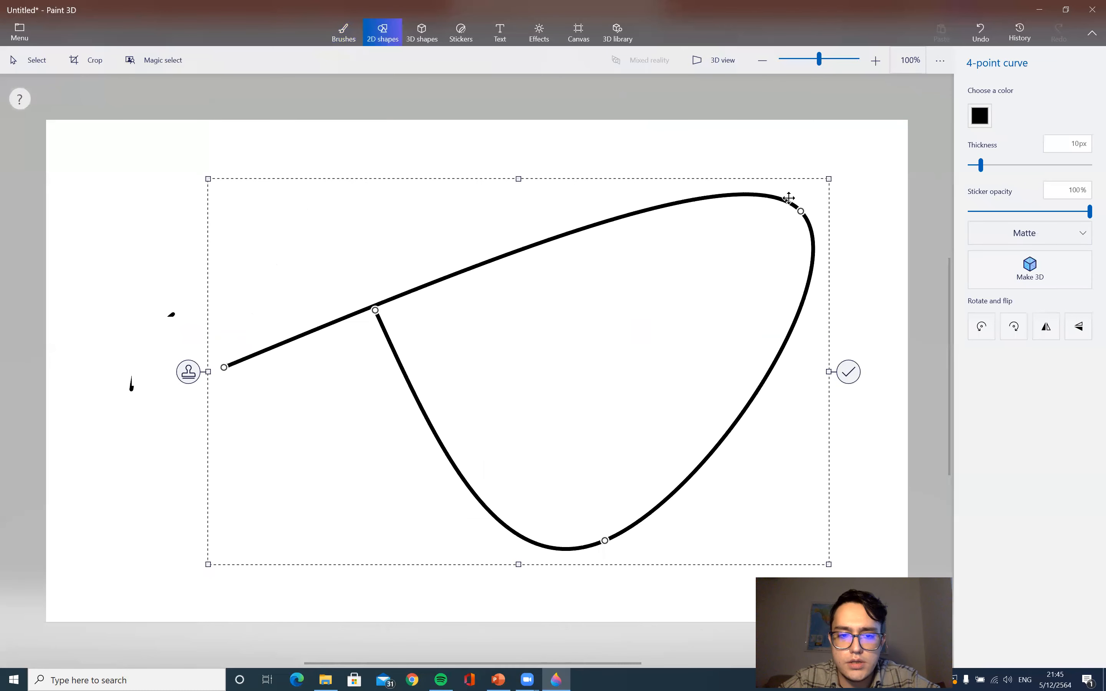
pyautogui.moveTo(800, 211); pyautogui.dragTo(673, 157)
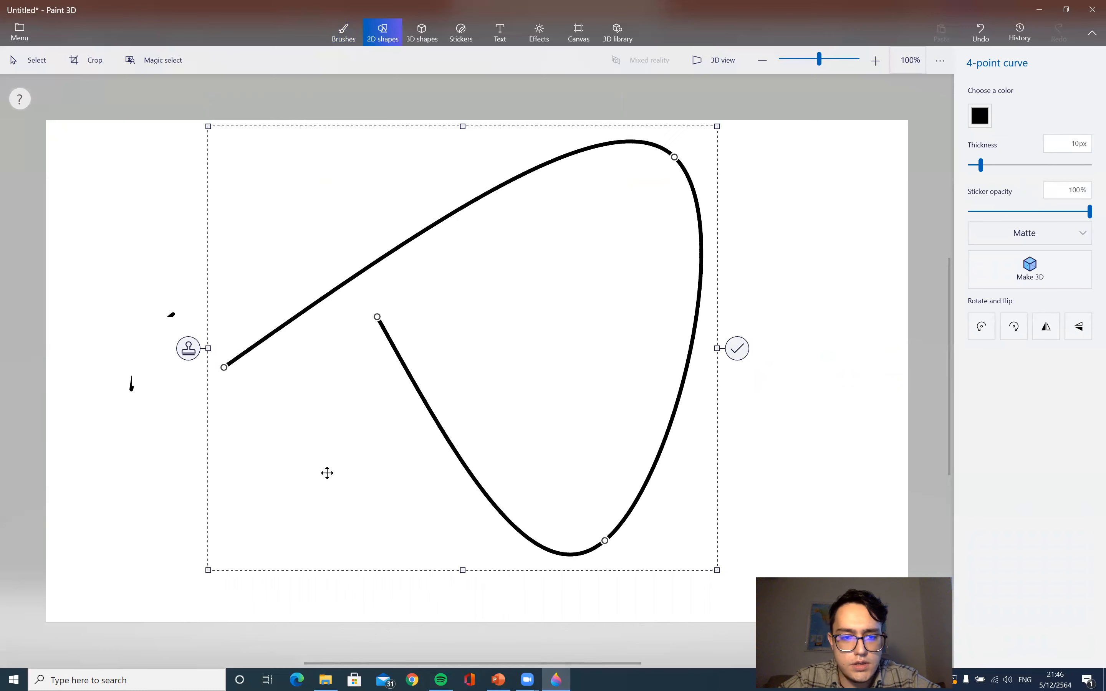
pyautogui.moveTo(376, 316); pyautogui.dragTo(226, 487)
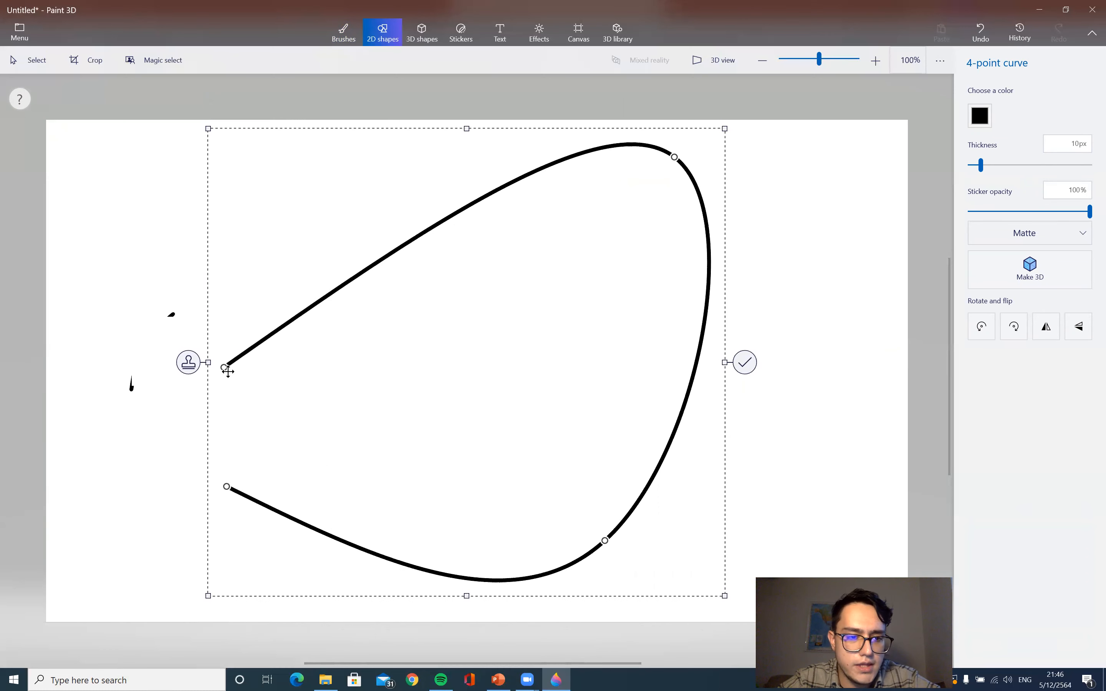
pyautogui.moveTo(226, 366); pyautogui.dragTo(317, 248)
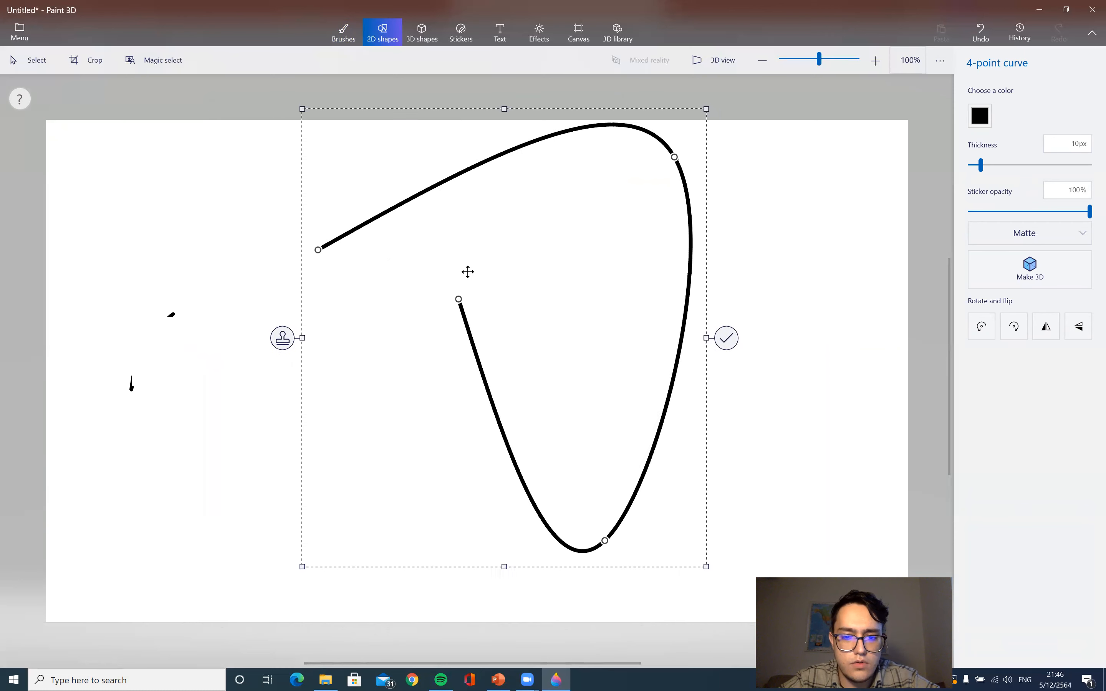
pyautogui.moveTo(458, 299); pyautogui.dragTo(641, 213)
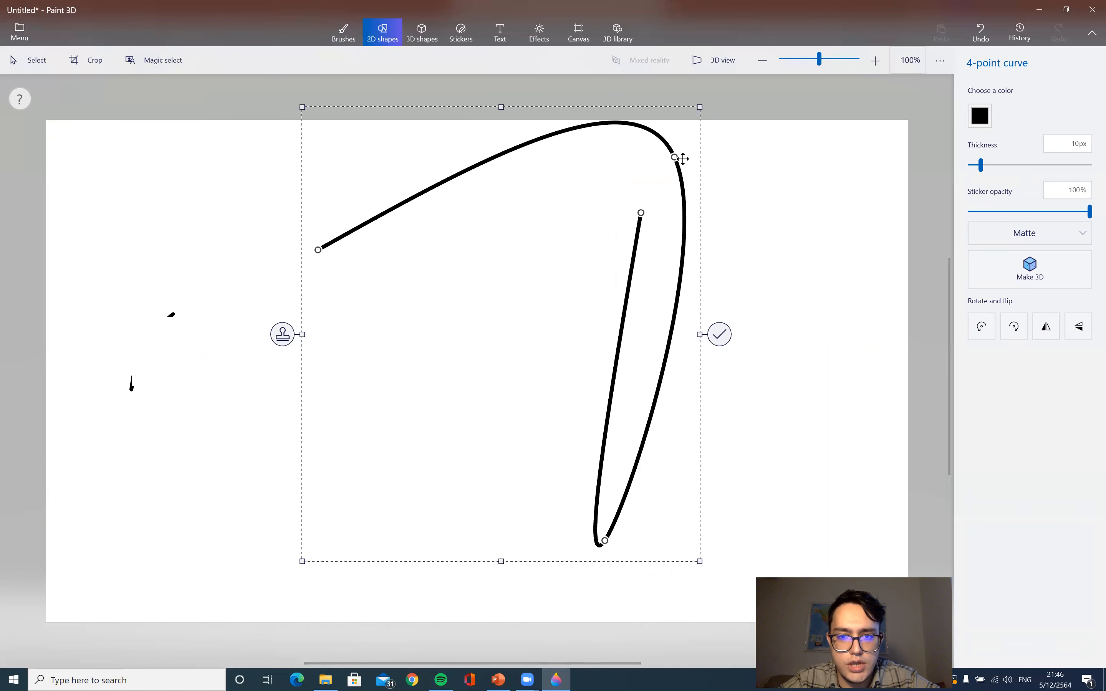
pyautogui.moveTo(678, 156); pyautogui.dragTo(816, 204)
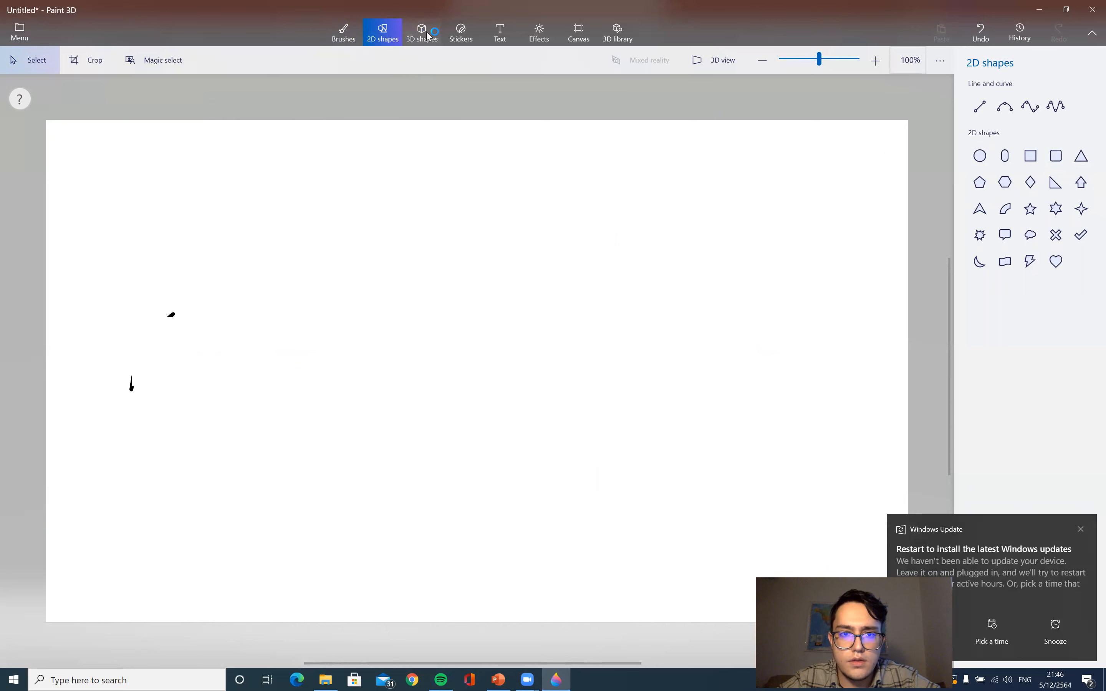
# Draw a Square from 2D shapes to the right of the canvas centre.
pyautogui.click(420, 32)
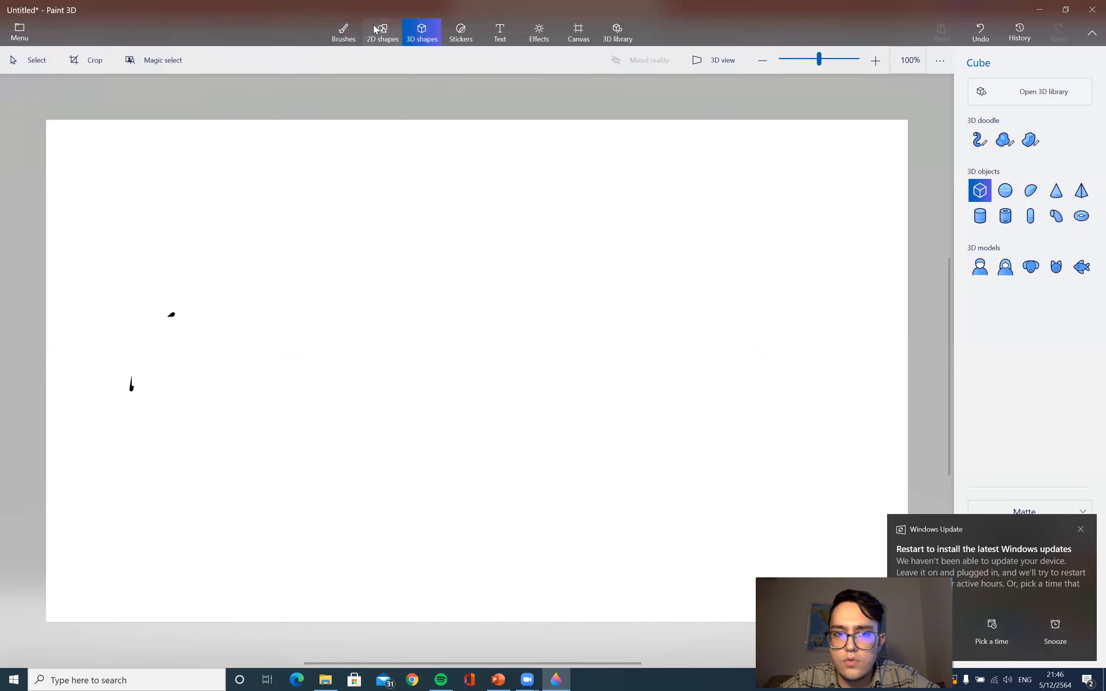
pyautogui.click(382, 32)
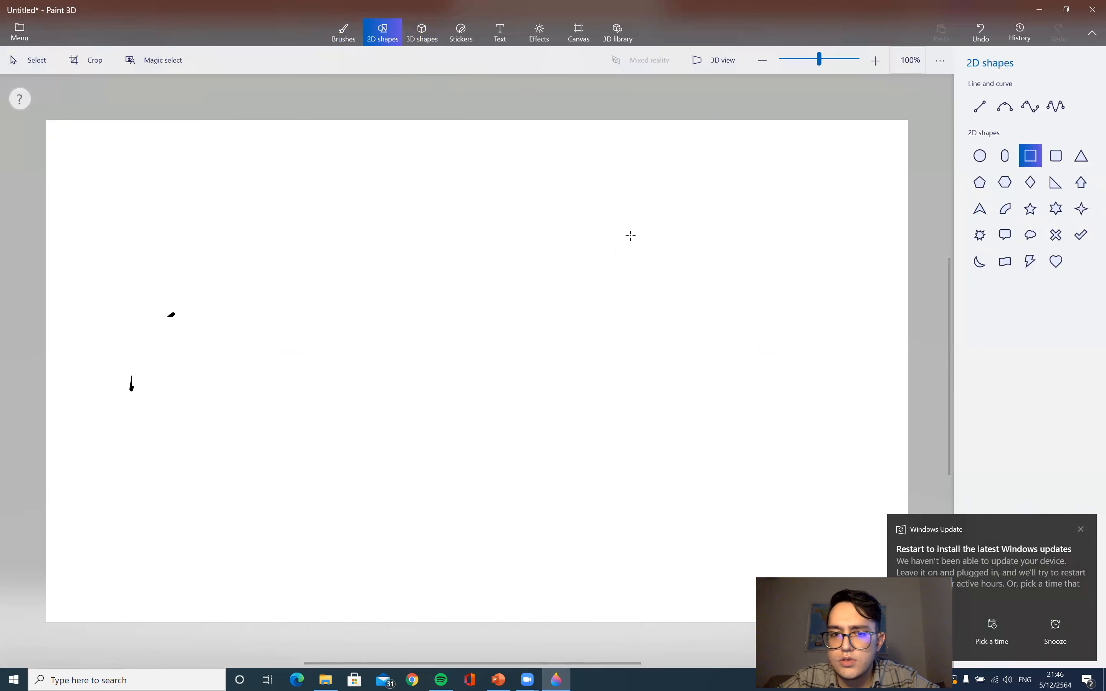
pyautogui.moveTo(526, 249); pyautogui.dragTo(785, 484)
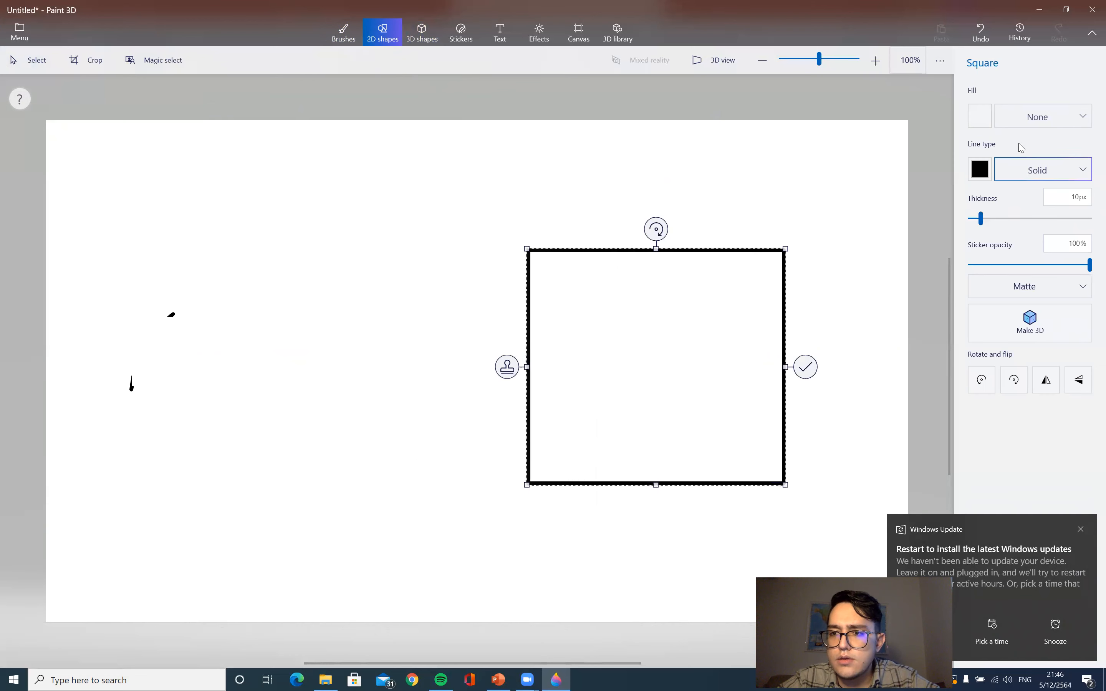
# Give the square a solid red fill and a white outline thinned to 5px.
pyautogui.click(979, 116)
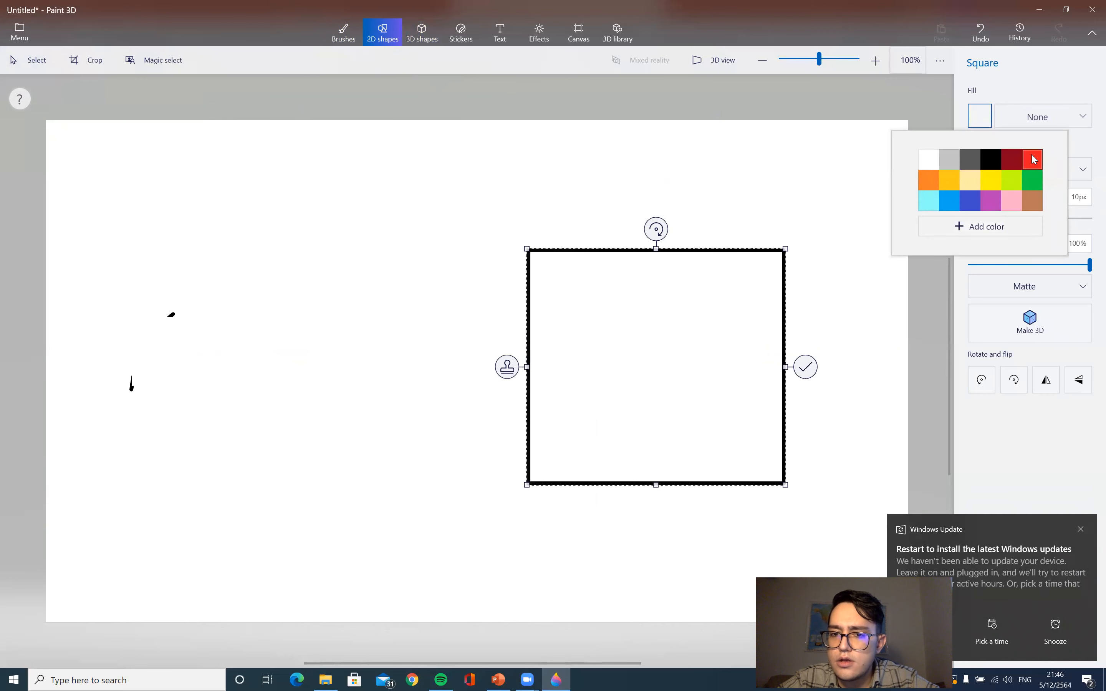
pyautogui.click(1031, 159)
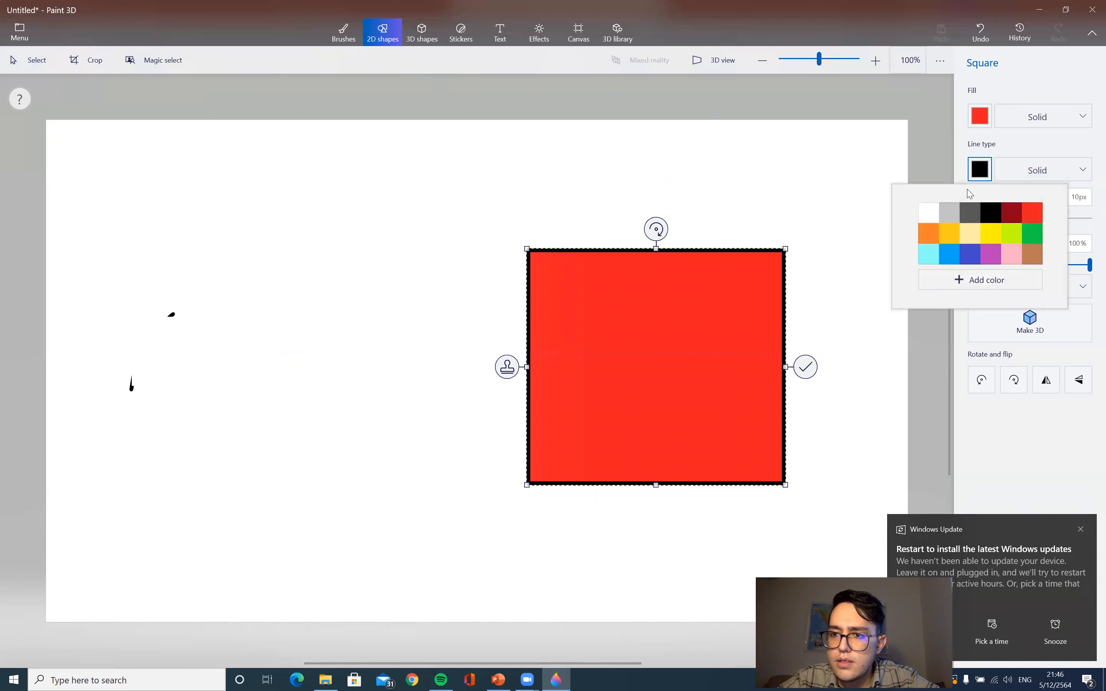
pyautogui.click(928, 212)
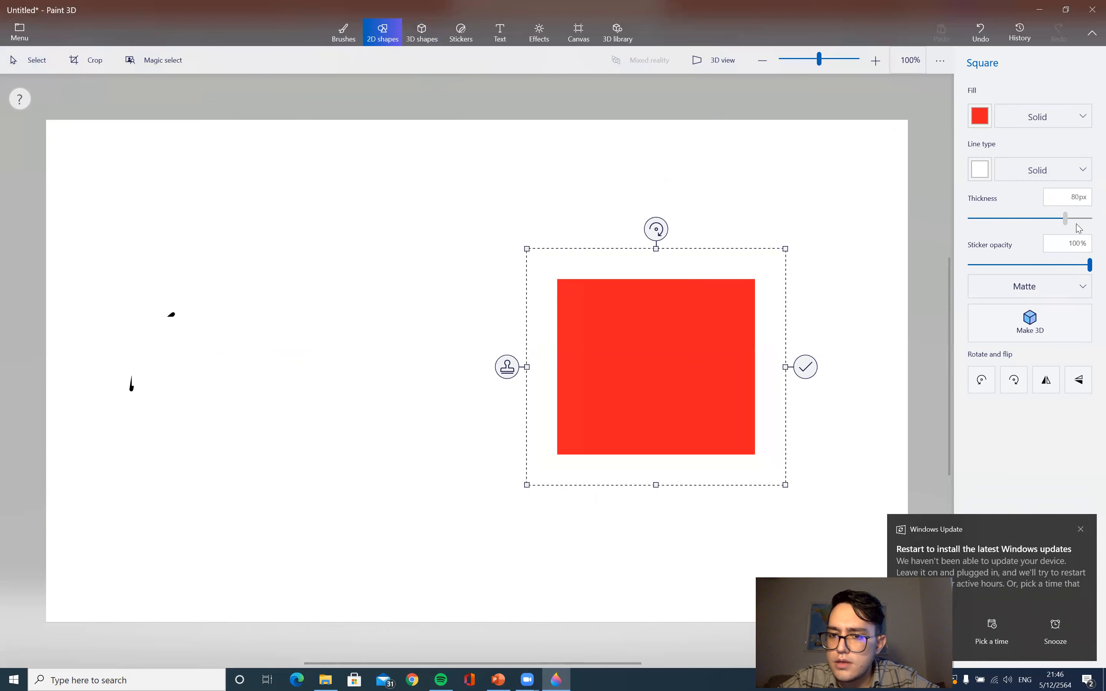
pyautogui.moveTo(1066, 218); pyautogui.dragTo(1050, 218)
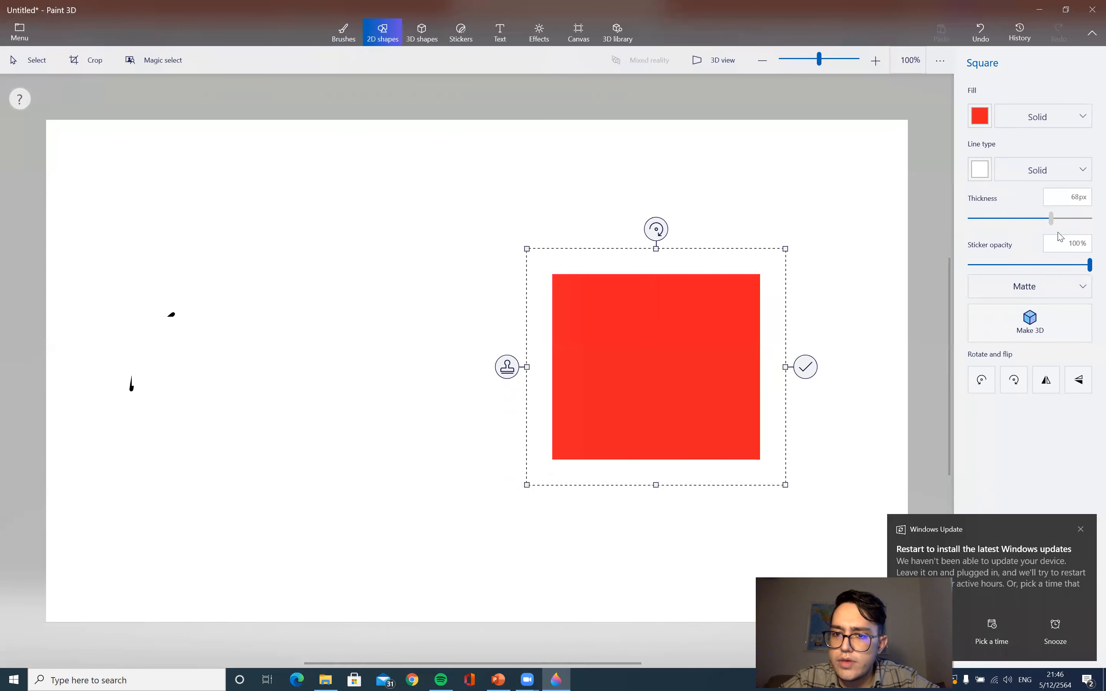
pyautogui.moveTo(1049, 218); pyautogui.dragTo(973, 219)
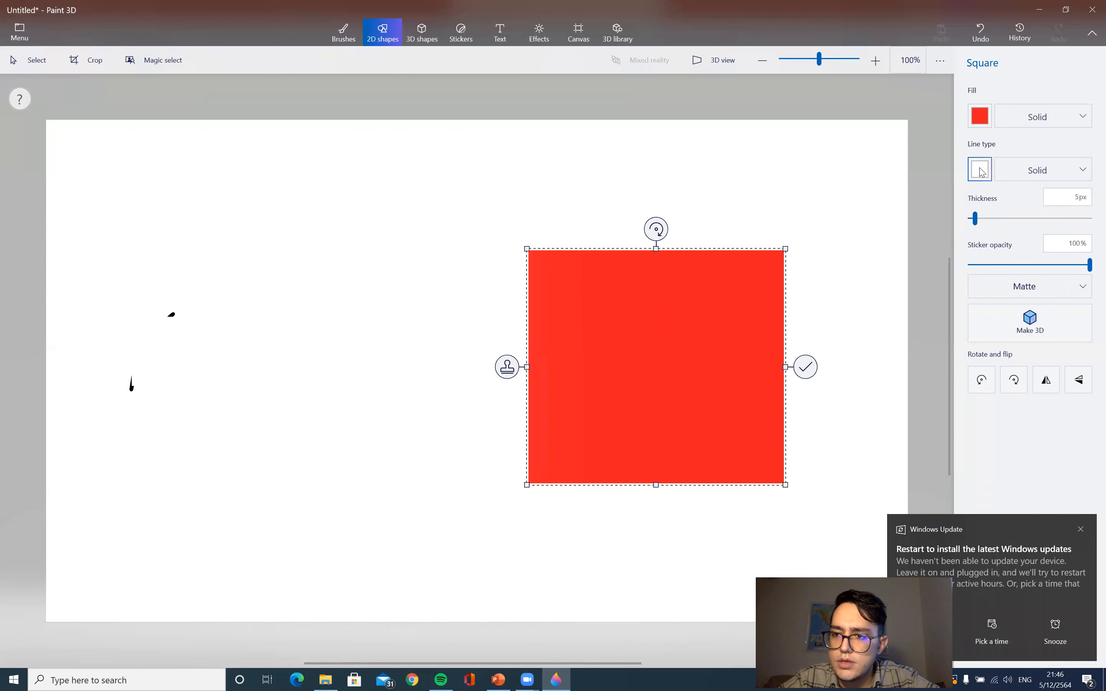
# Make the outline purple at 24px and experiment with the opacity slider, ending at 100%.
pyautogui.click(979, 169)
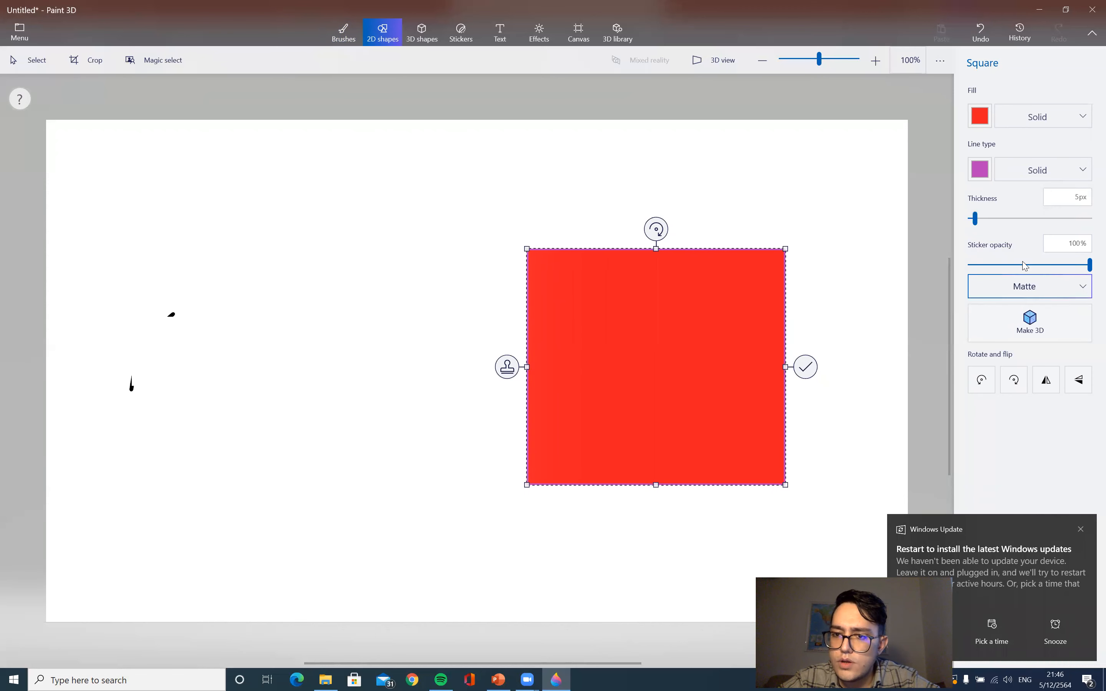
pyautogui.moveTo(1088, 264); pyautogui.dragTo(1006, 265)
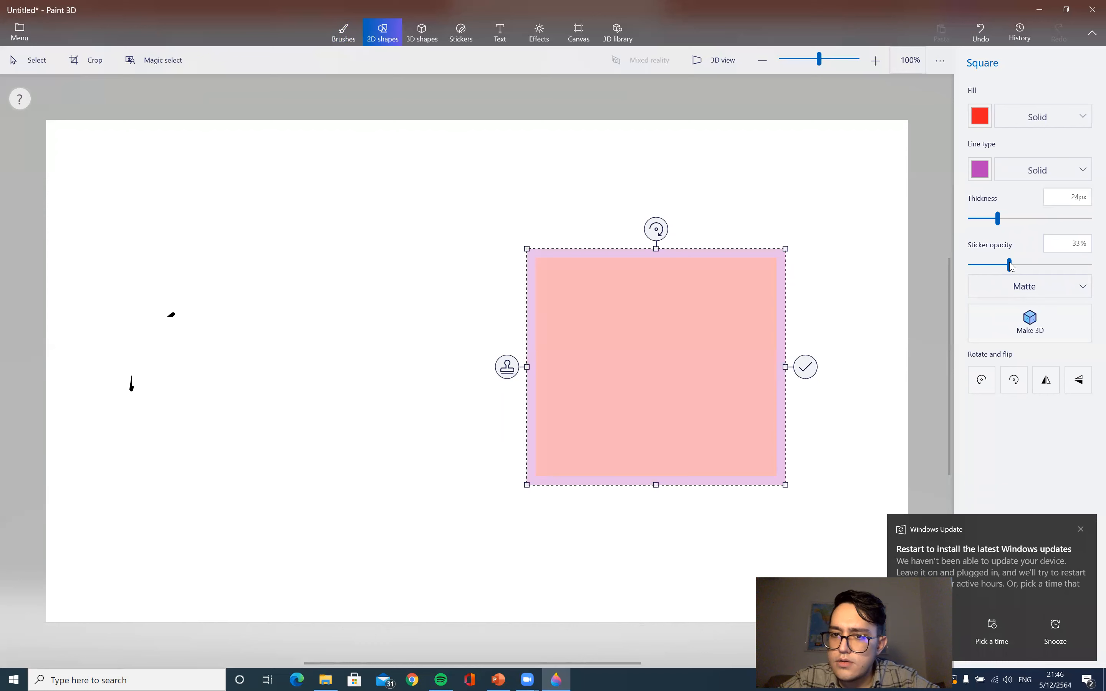
pyautogui.moveTo(1008, 264); pyautogui.dragTo(970, 265)
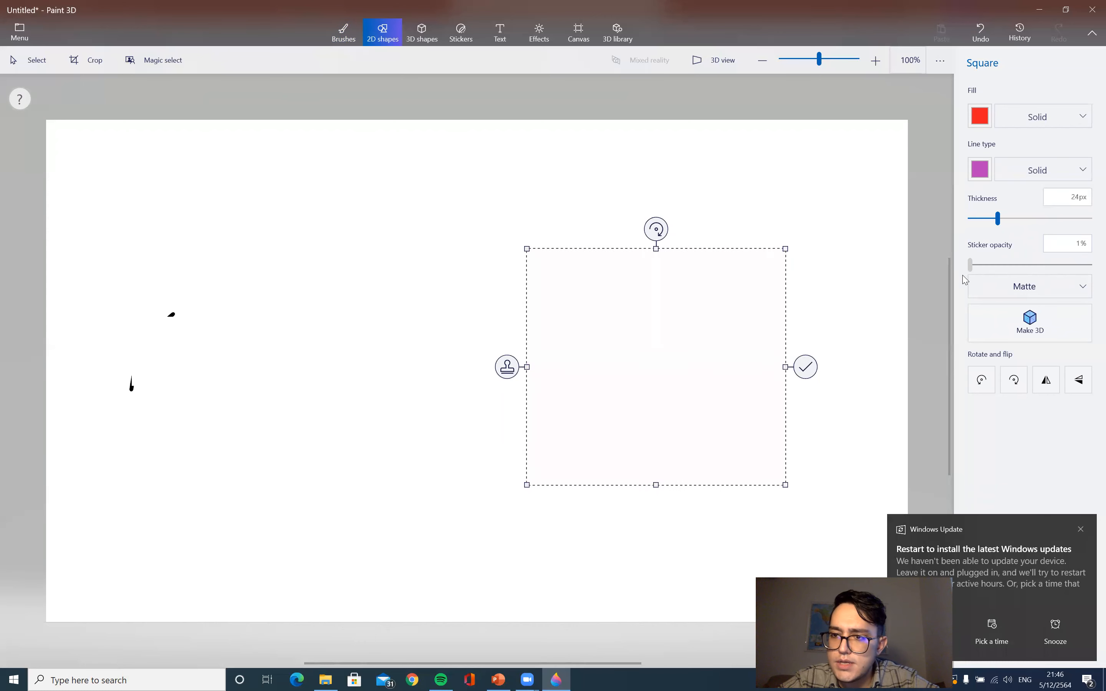
pyautogui.moveTo(970, 264); pyautogui.dragTo(1059, 264)
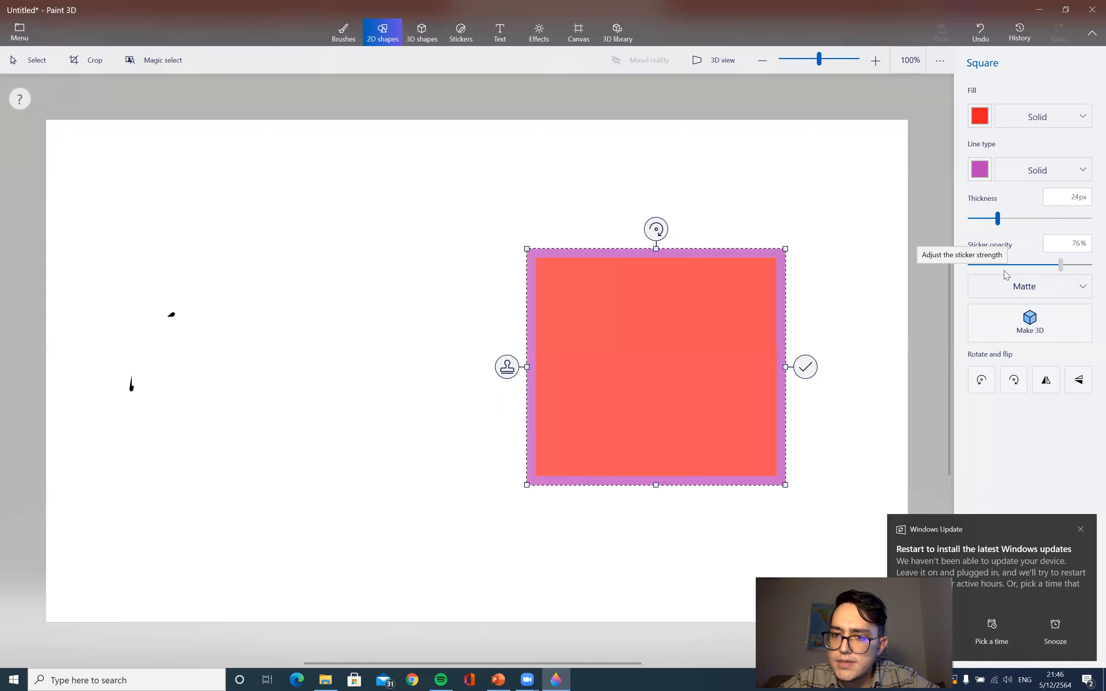
pyautogui.moveTo(1059, 265); pyautogui.dragTo(1041, 265)
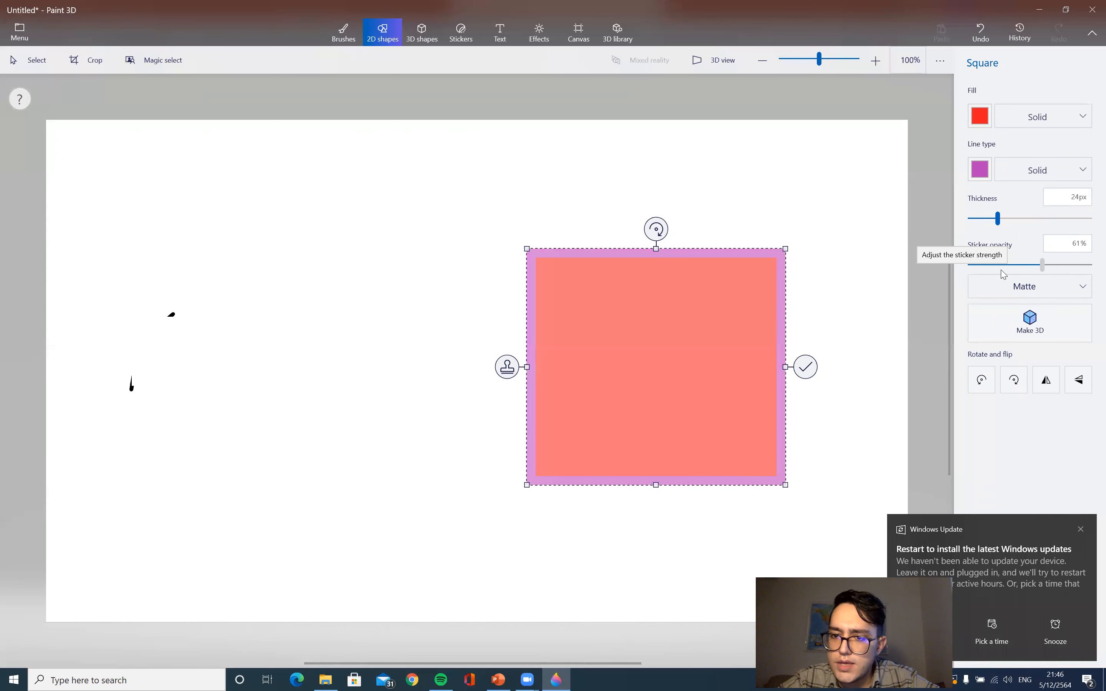
pyautogui.moveTo(1041, 264); pyautogui.dragTo(1089, 264)
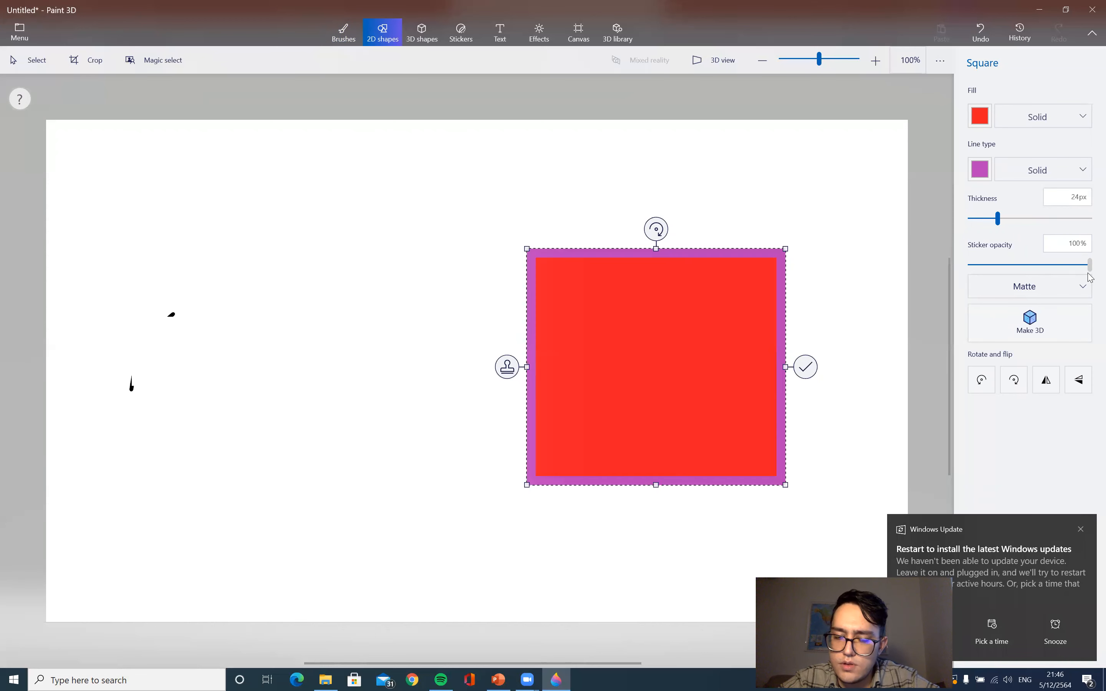
pyautogui.moveTo(1090, 266); pyautogui.dragTo(1024, 265)
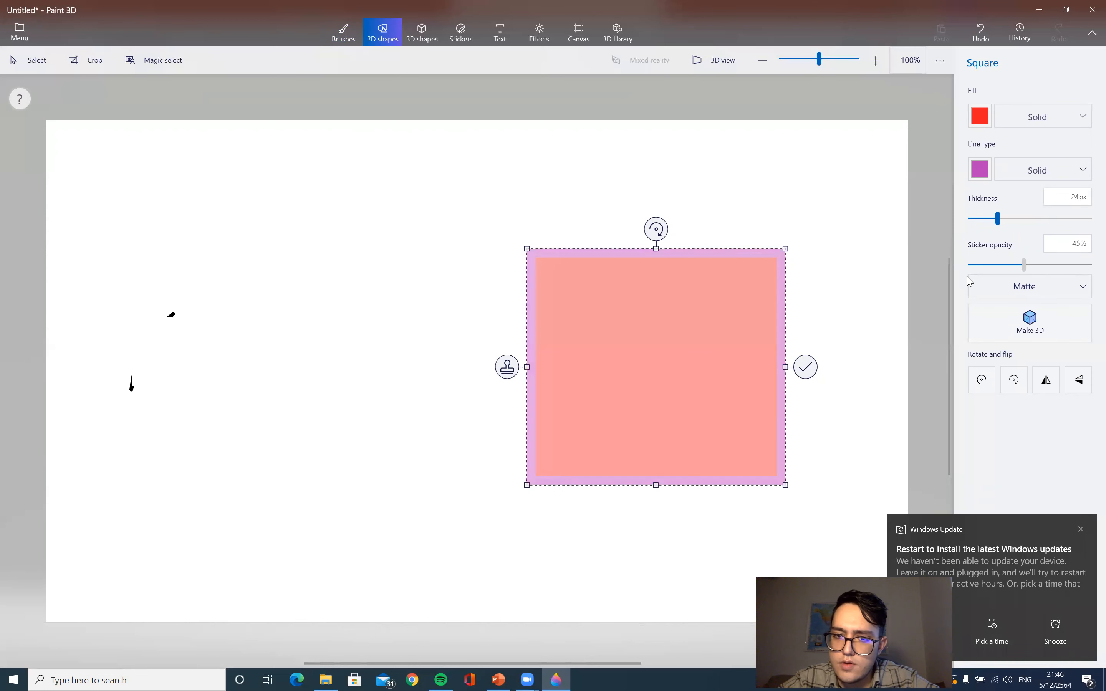
pyautogui.moveTo(1023, 264); pyautogui.dragTo(1013, 265)
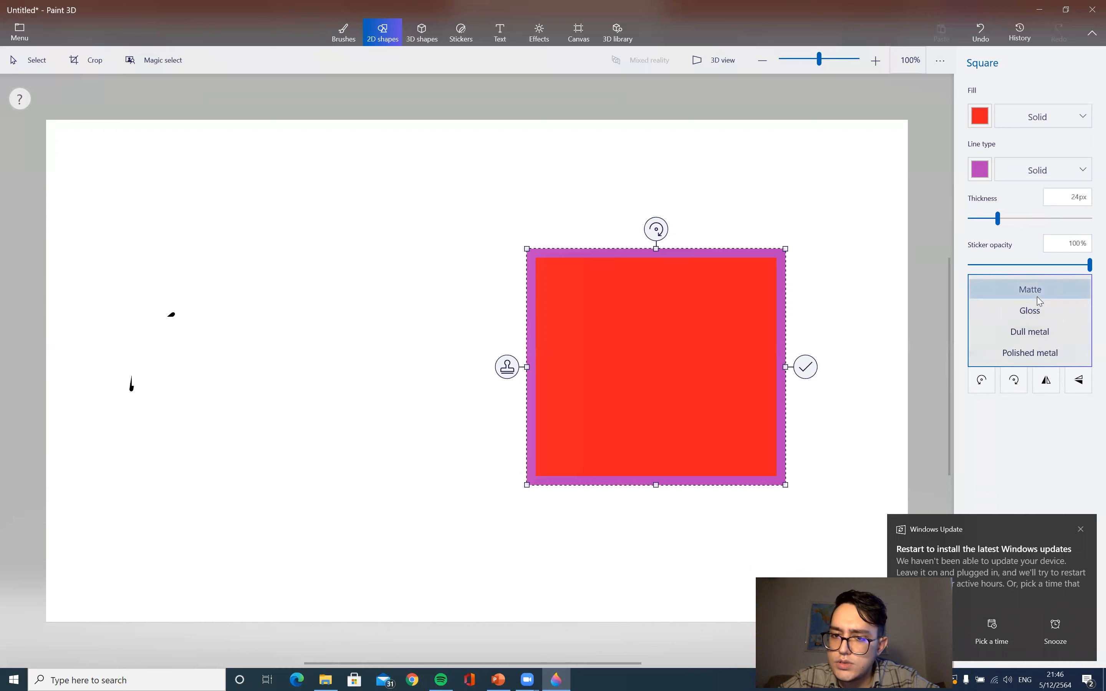
# Give the square a Polished metal finish and keep its opacity at 100%.
pyautogui.click(1029, 310)
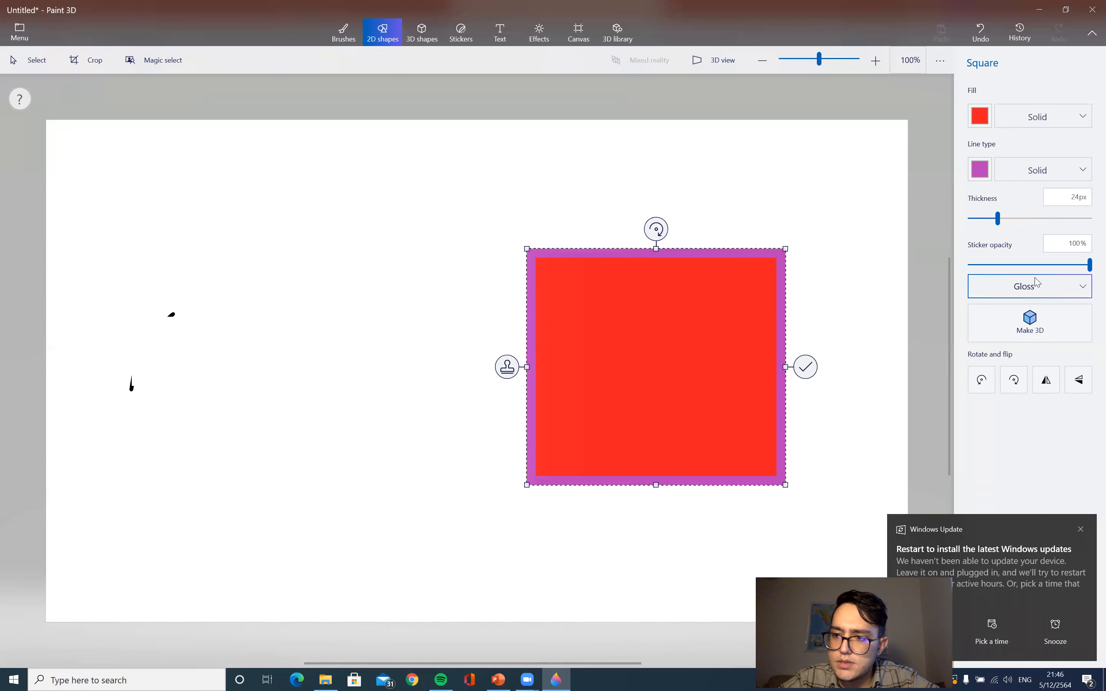
pyautogui.click(1029, 287)
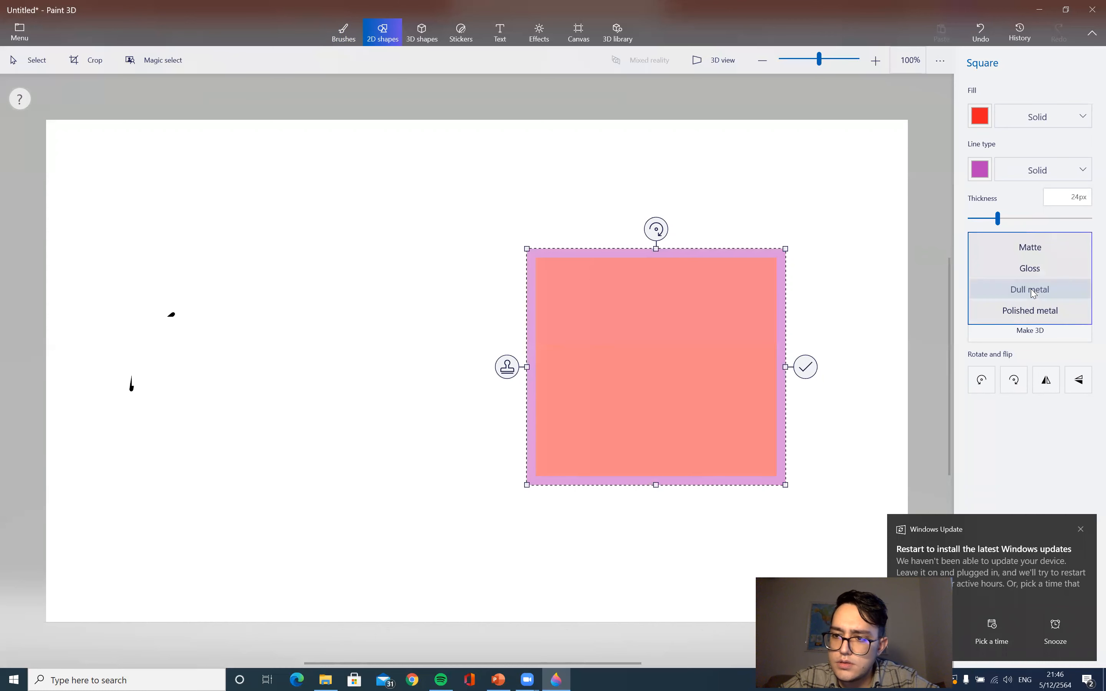
pyautogui.click(1029, 310)
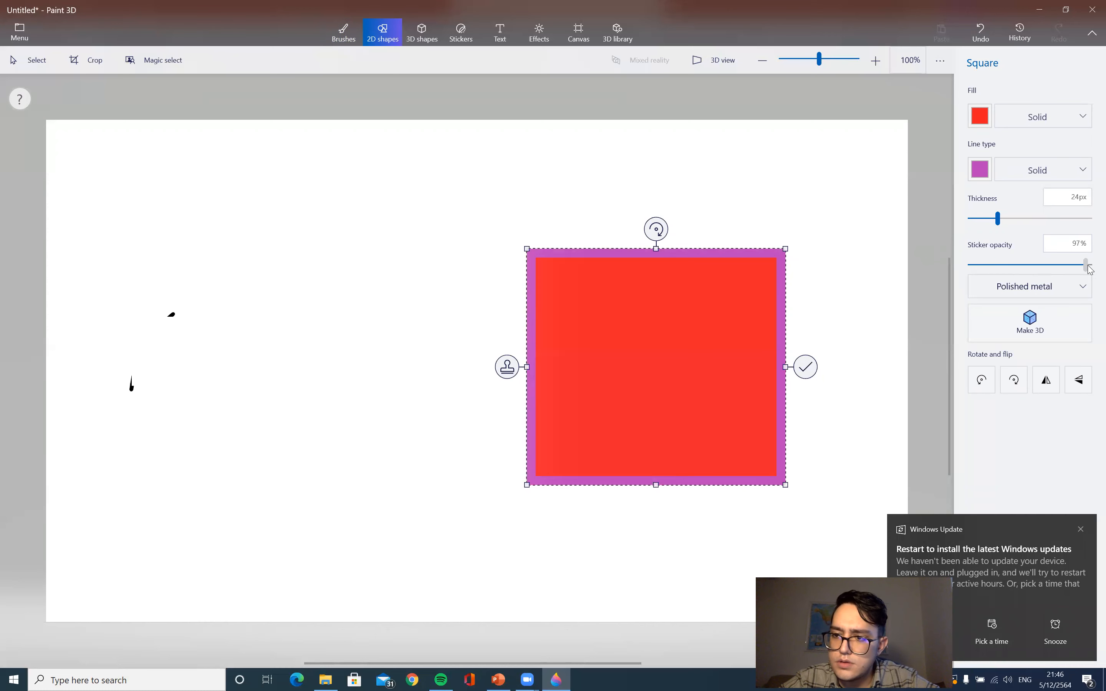
pyautogui.moveTo(1085, 264); pyautogui.dragTo(1091, 264)
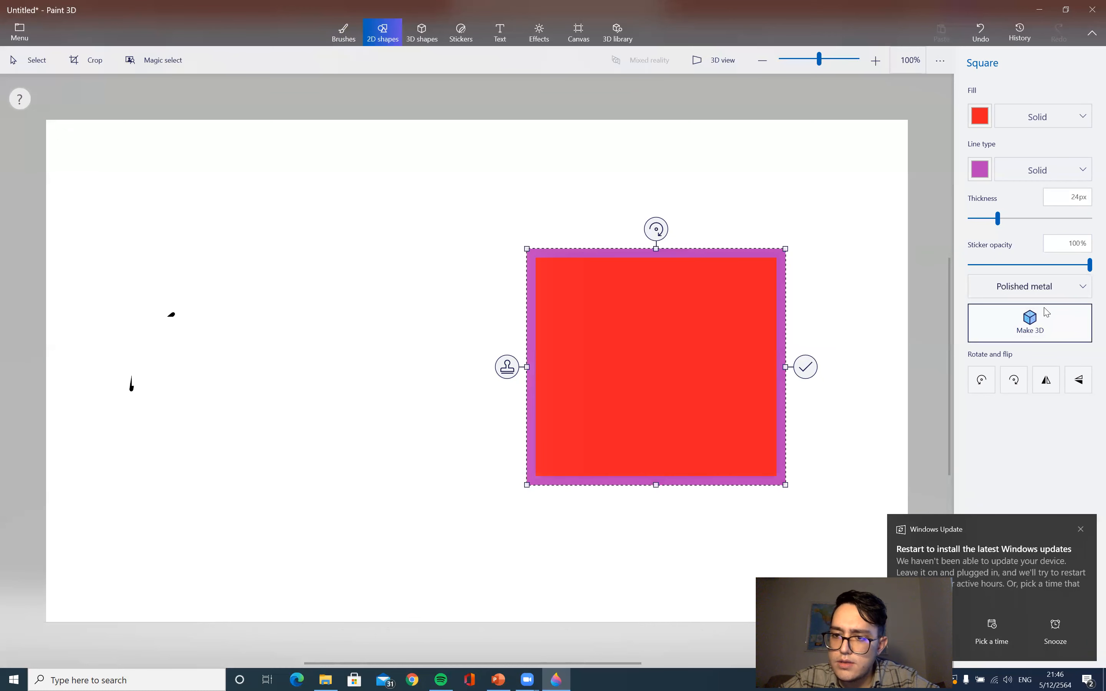
# Convert the square with Make 3D, dismiss the Windows Update notification and return to 2D shapes.
pyautogui.click(1028, 323)
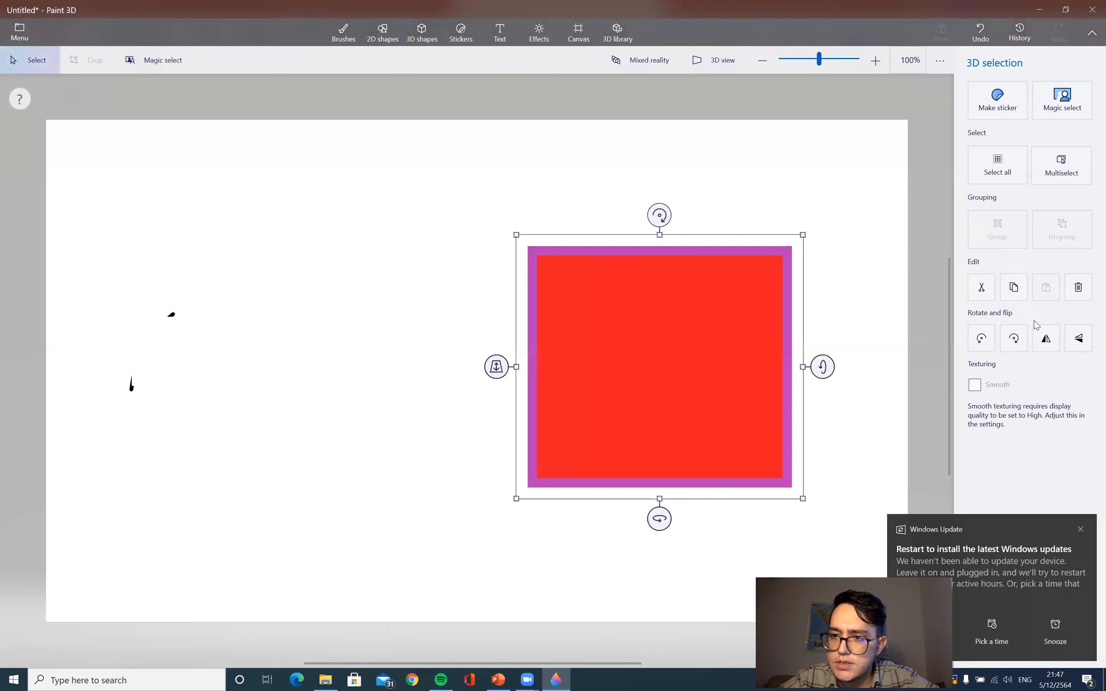
pyautogui.moveTo(378, 270)
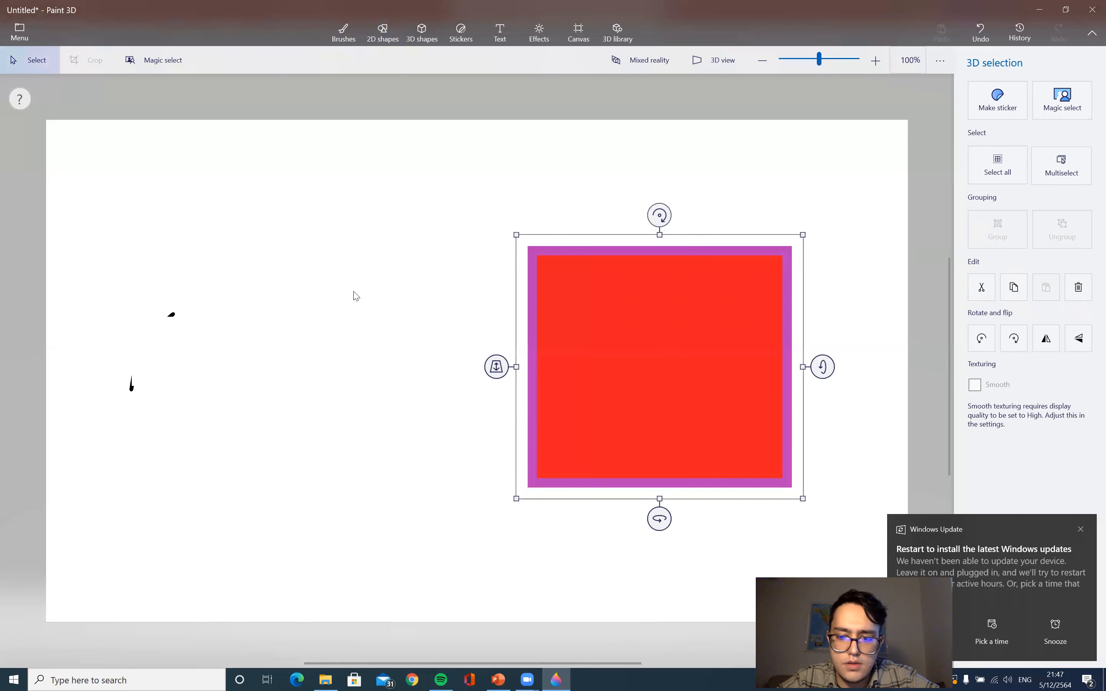
pyautogui.moveTo(1083, 536)
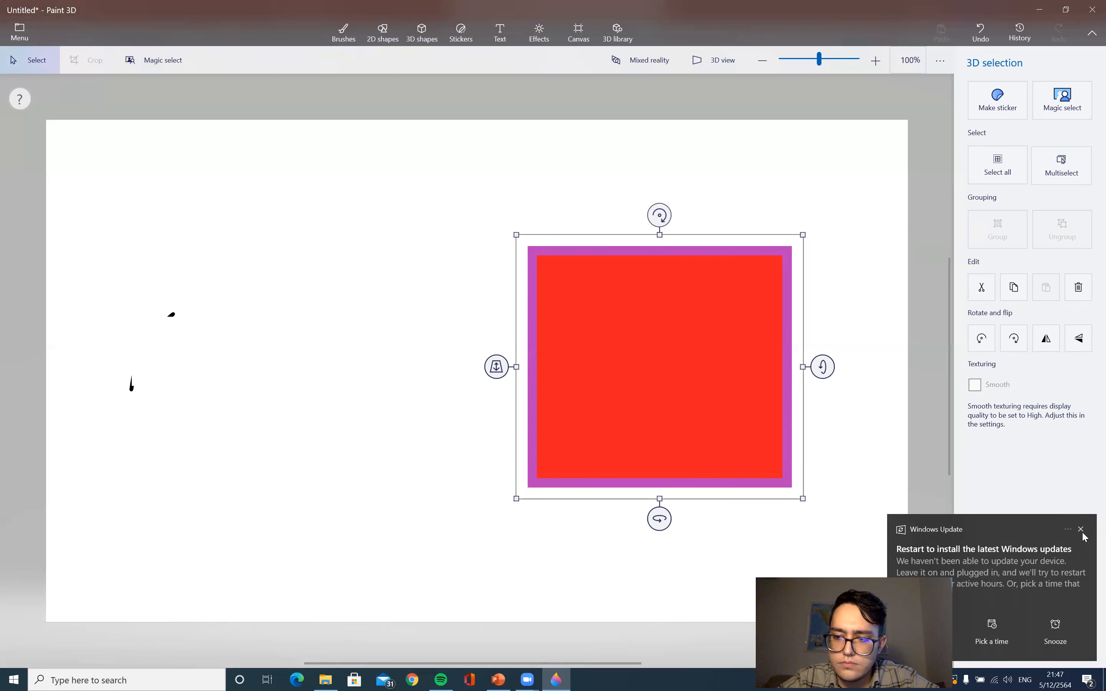
pyautogui.click(1080, 530)
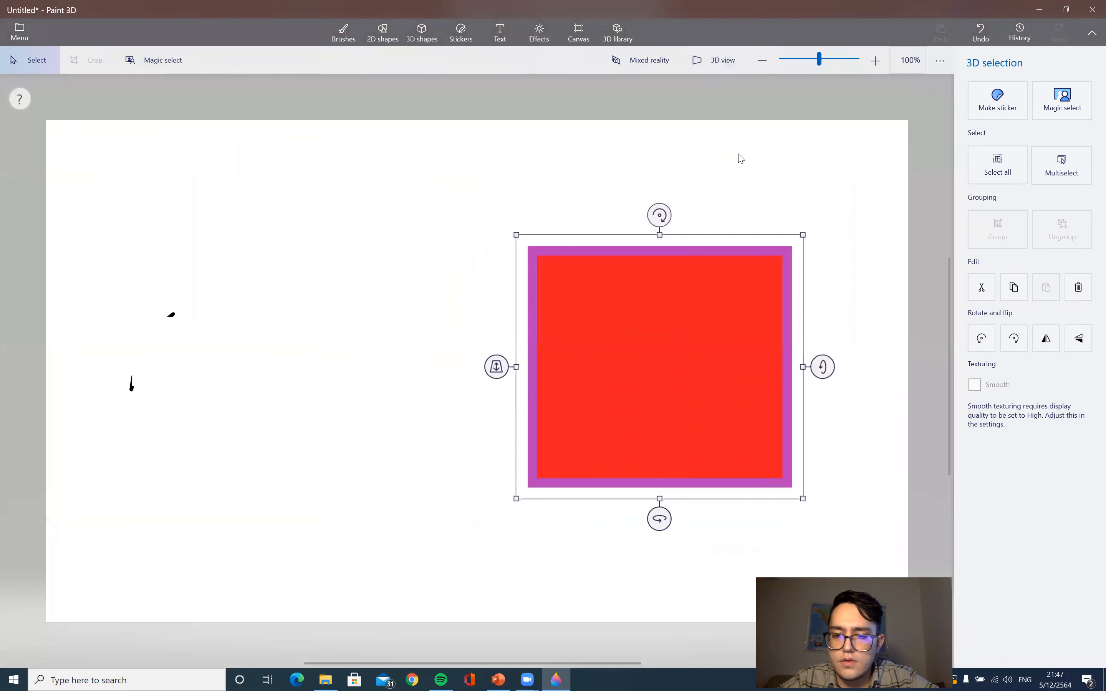
pyautogui.click(382, 31)
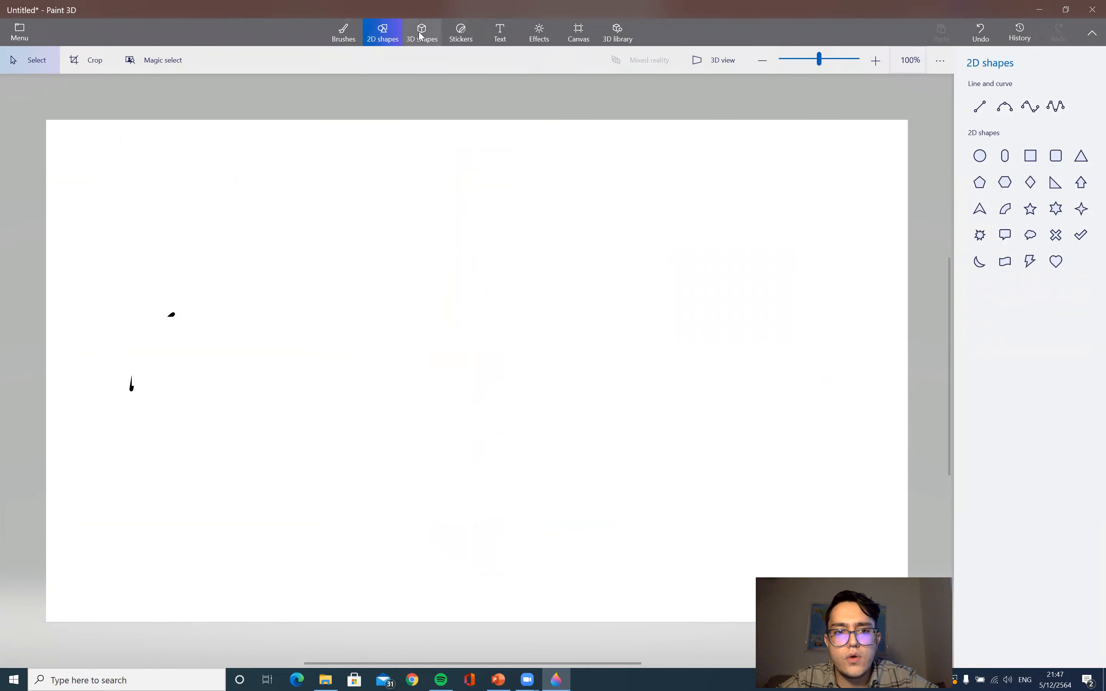
# Place a dark grey 3D cube on the canvas and switch to 3D view.
pyautogui.click(421, 31)
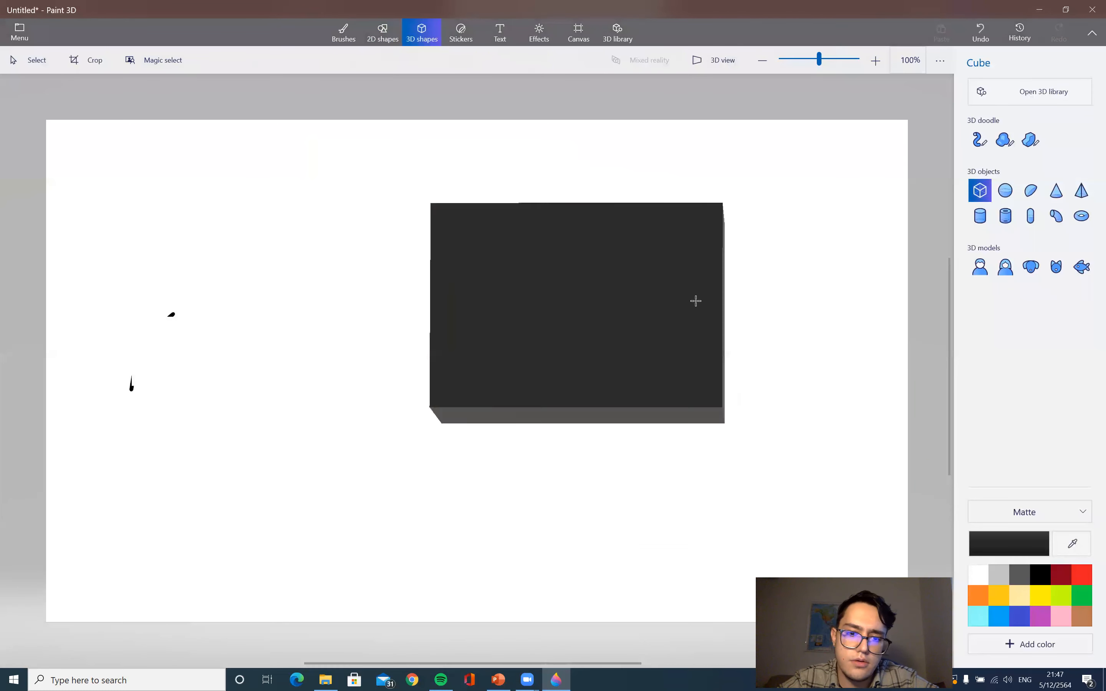
pyautogui.click(445, 420)
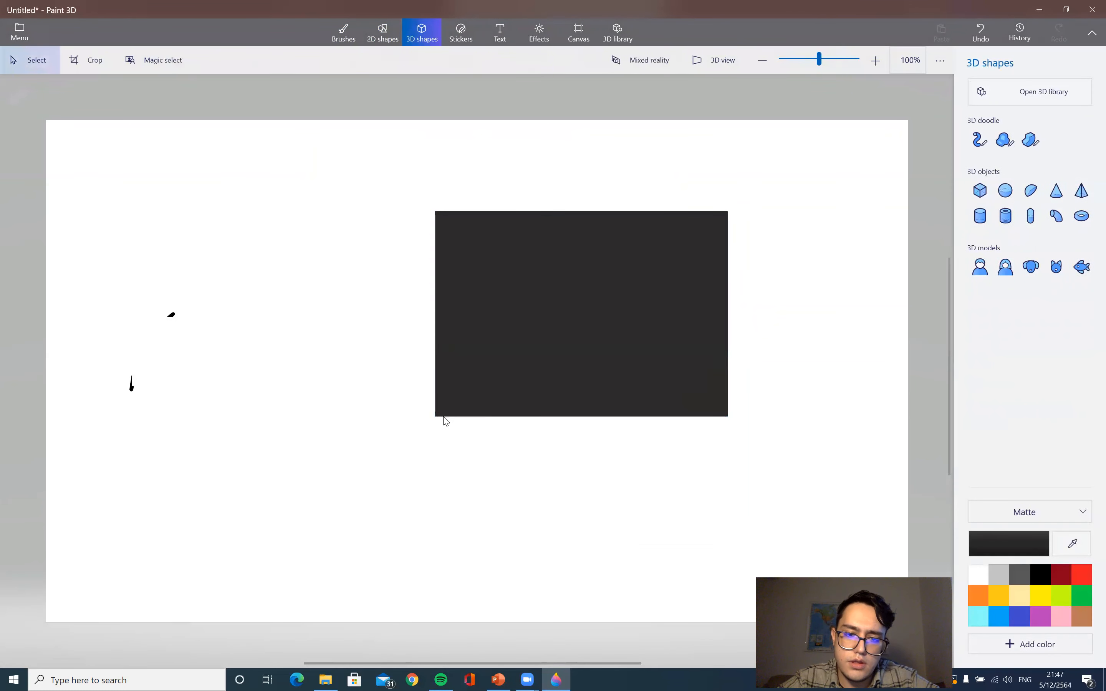
pyautogui.click(715, 60)
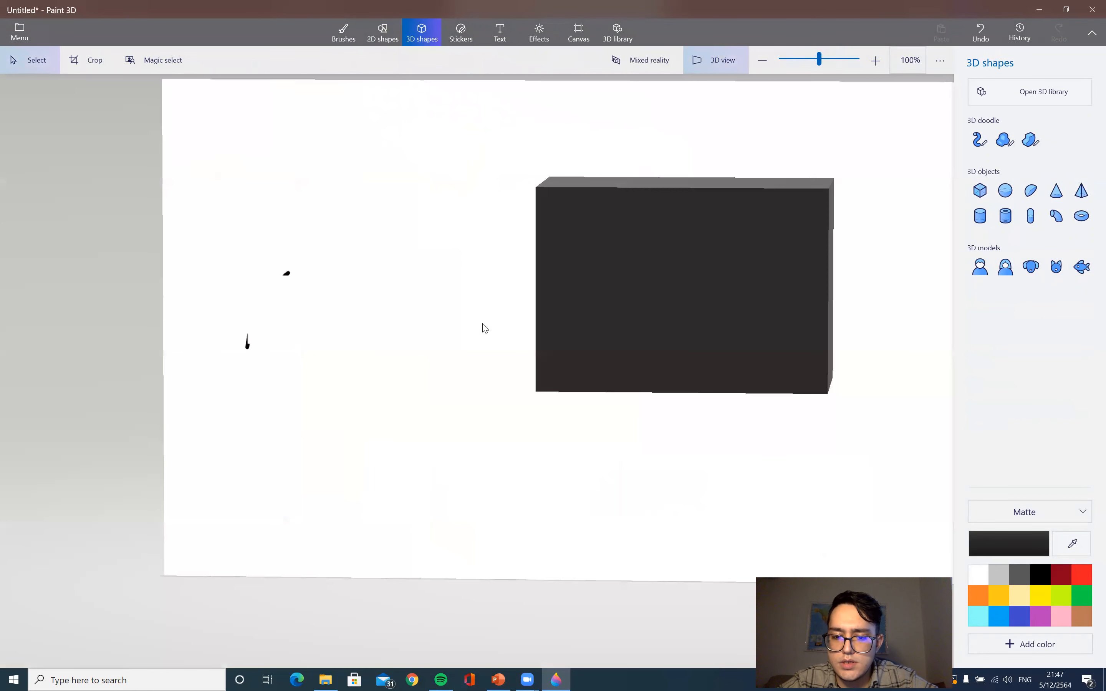
# Recolour the selected cube red with Edit color, then deselect it.
pyautogui.click(682, 284)
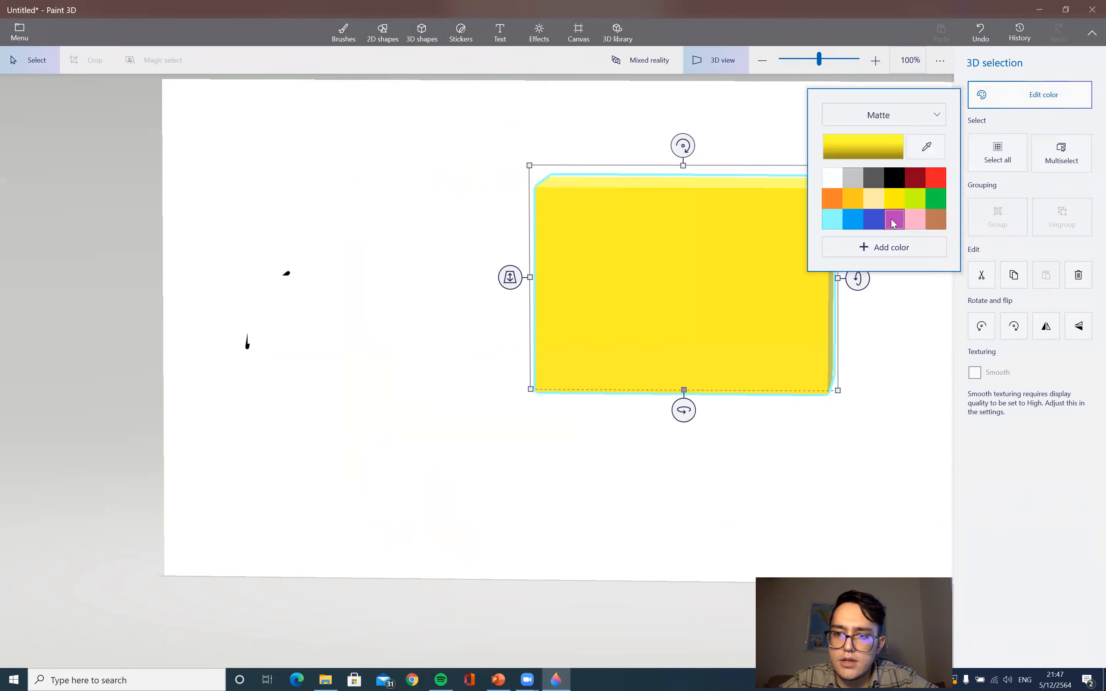
pyautogui.click(936, 178)
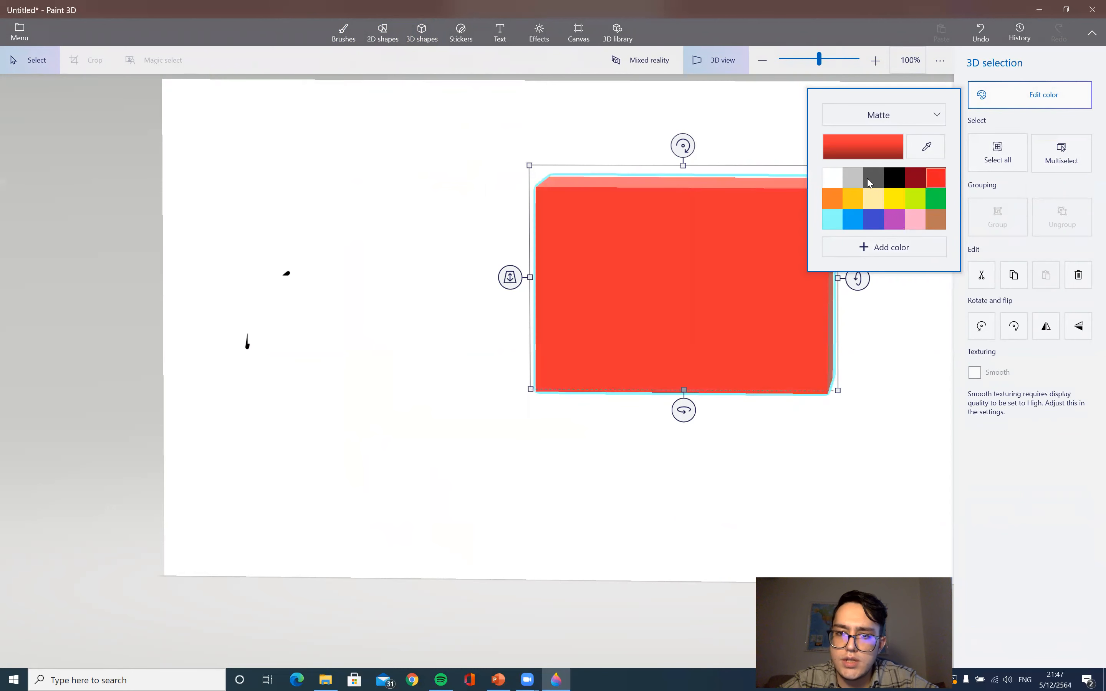
pyautogui.click(421, 31)
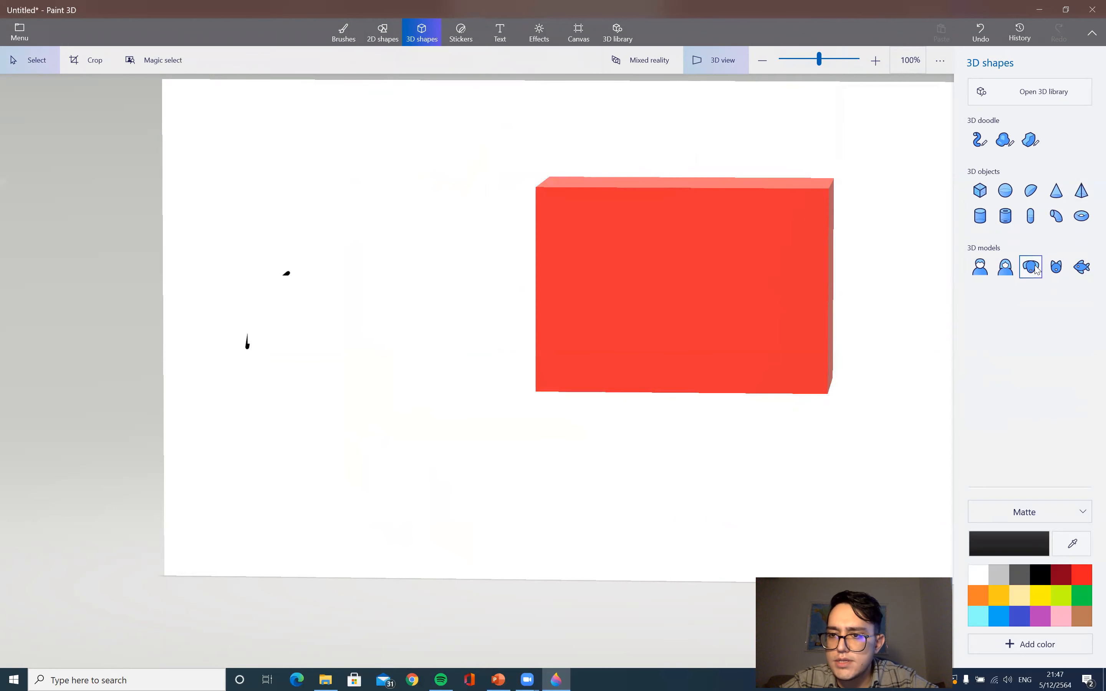
# Insert the 3D dog model to the left of the red cube.
pyautogui.click(1029, 266)
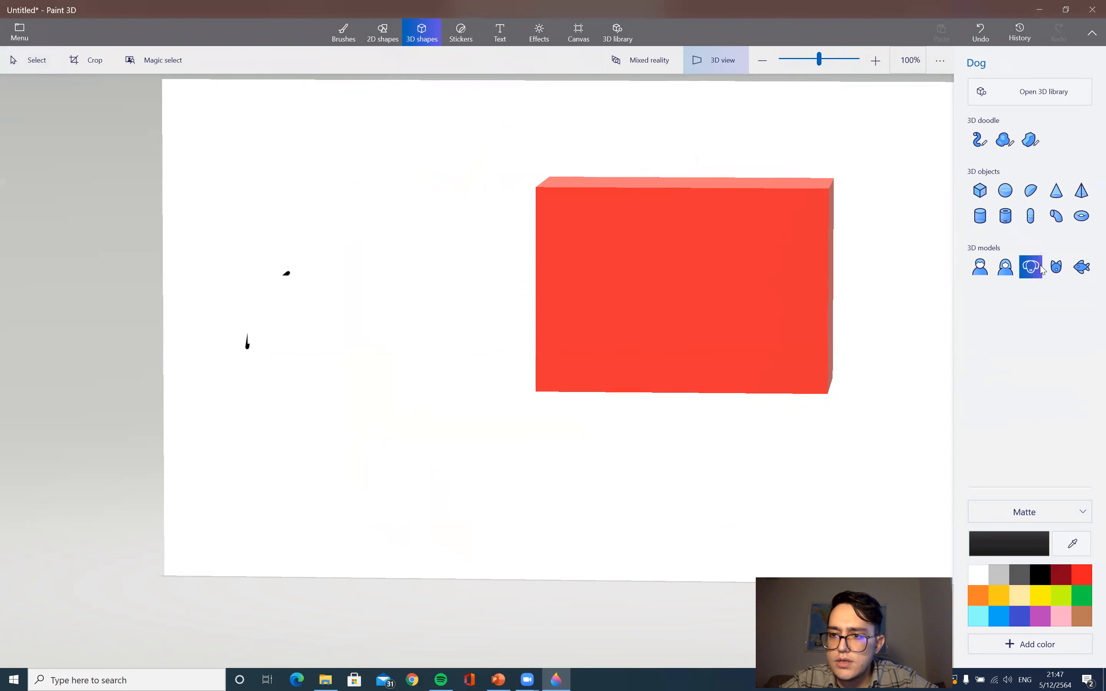
pyautogui.click(1030, 266)
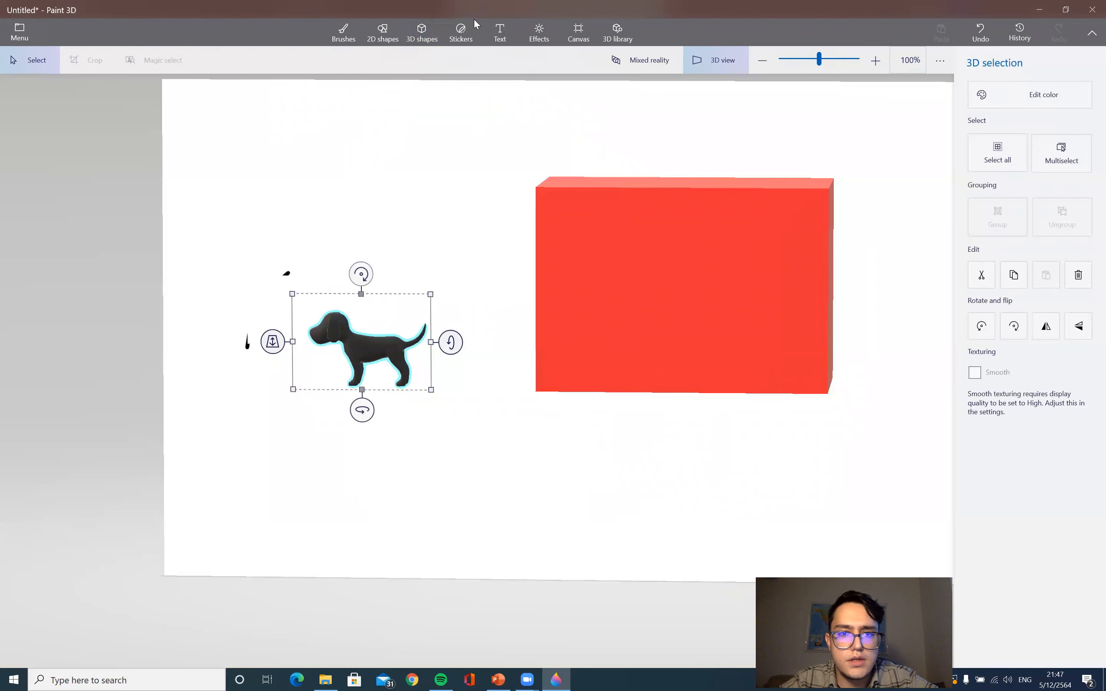
pyautogui.click(460, 32)
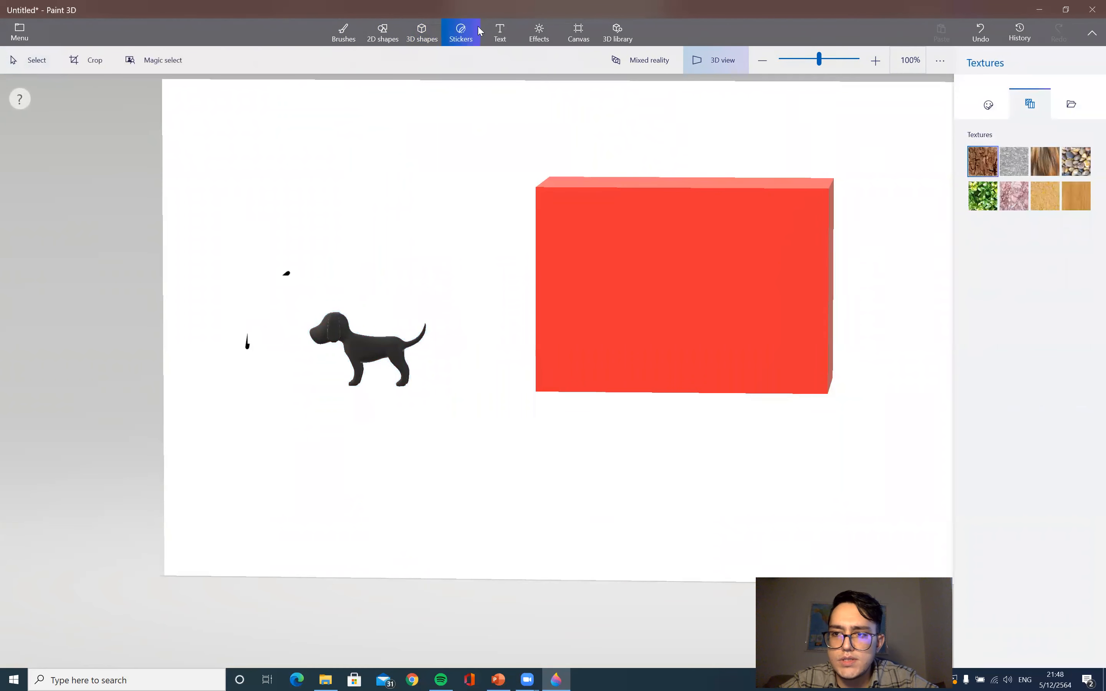
# Stamp the Owl eye sticker onto the dog model's head.
pyautogui.click(988, 103)
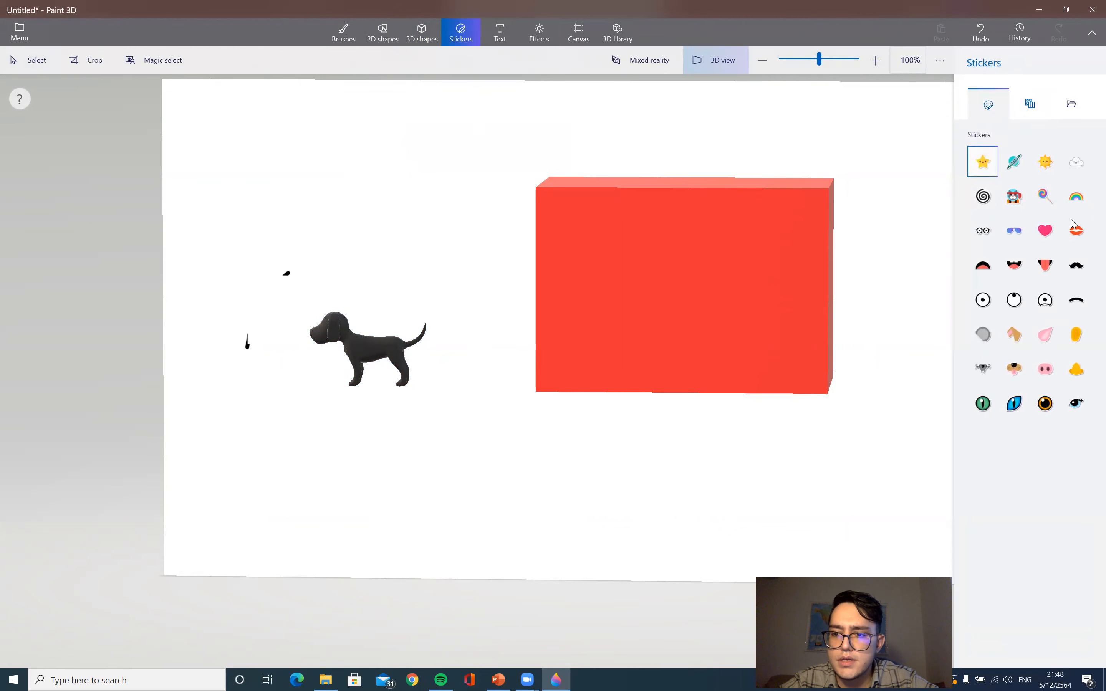
pyautogui.click(1044, 402)
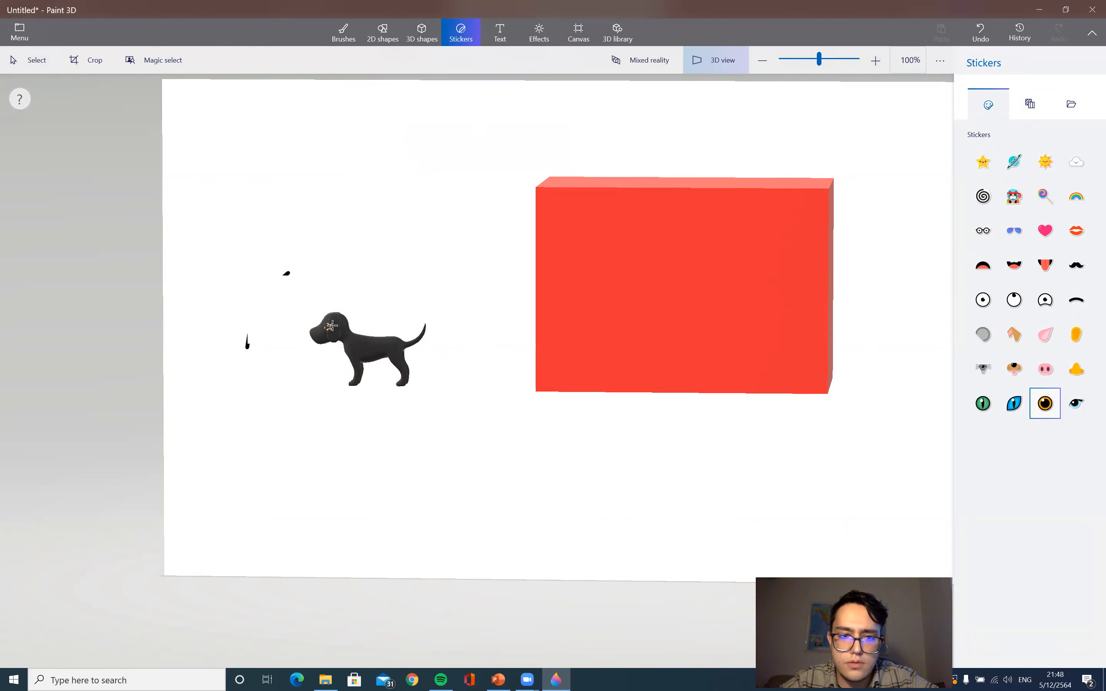
pyautogui.click(1044, 403)
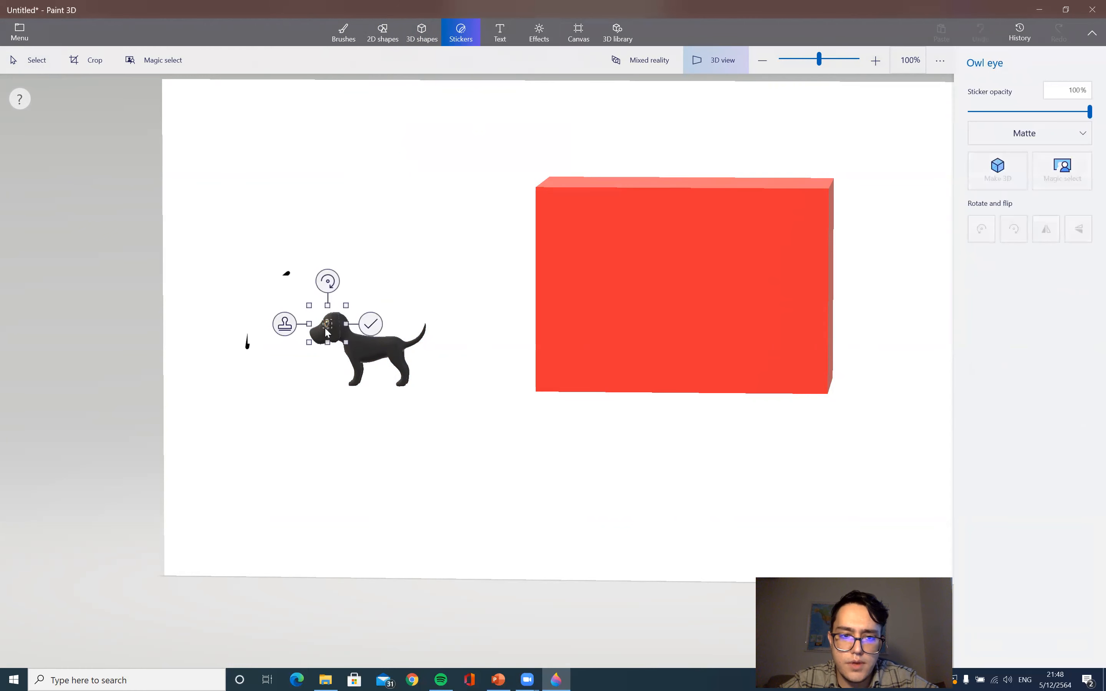
pyautogui.click(370, 324)
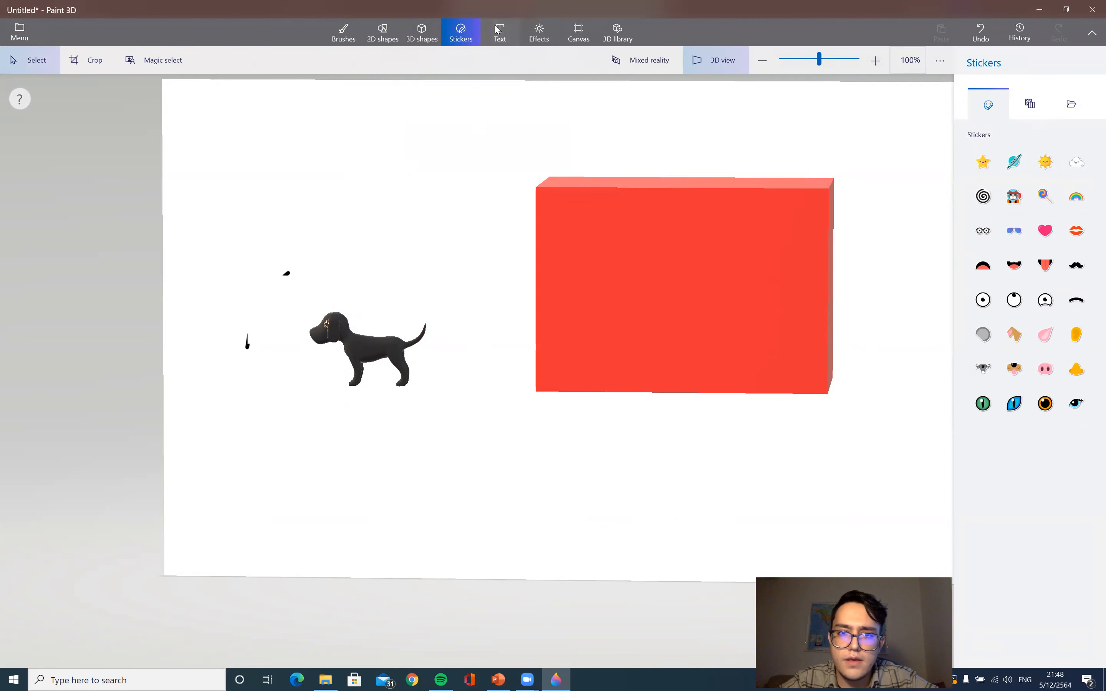
# Add a text box above the dog reading 'Dog' in black letters.
pyautogui.click(499, 31)
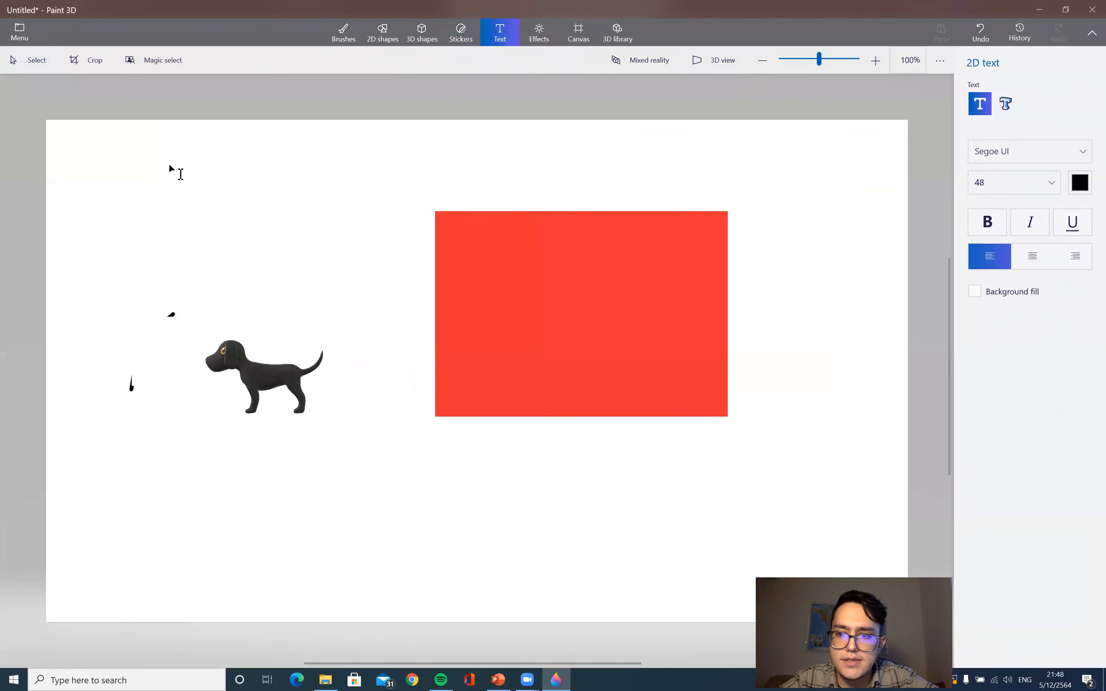
pyautogui.moveTo(169, 164); pyautogui.dragTo(386, 273)
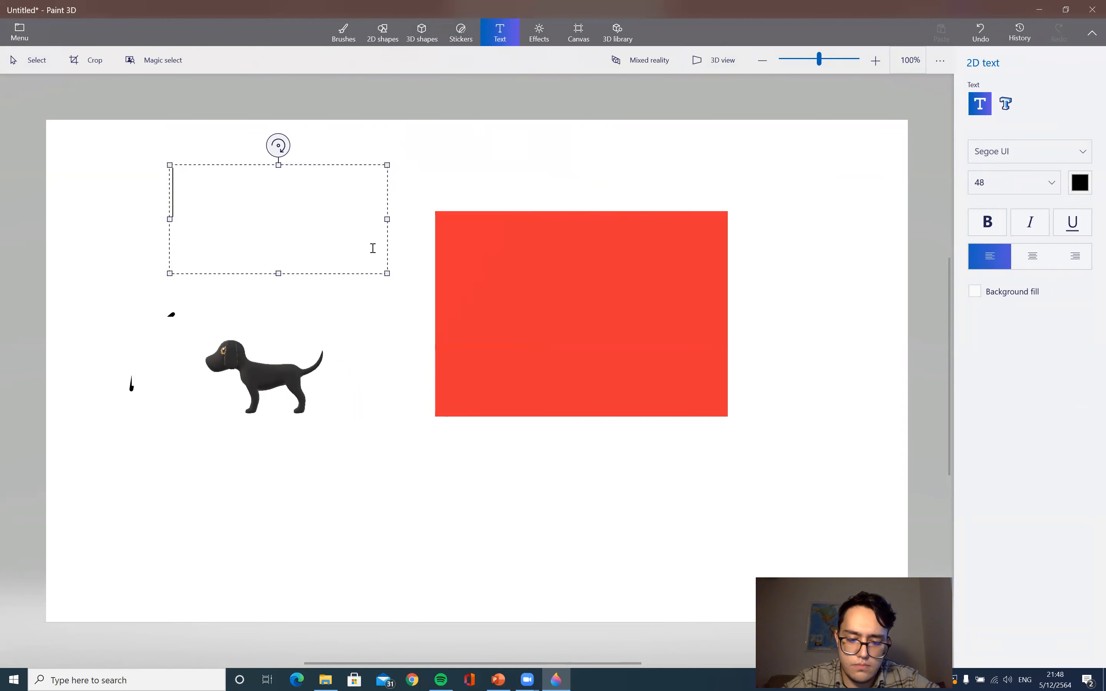
pyautogui.write('Dog')
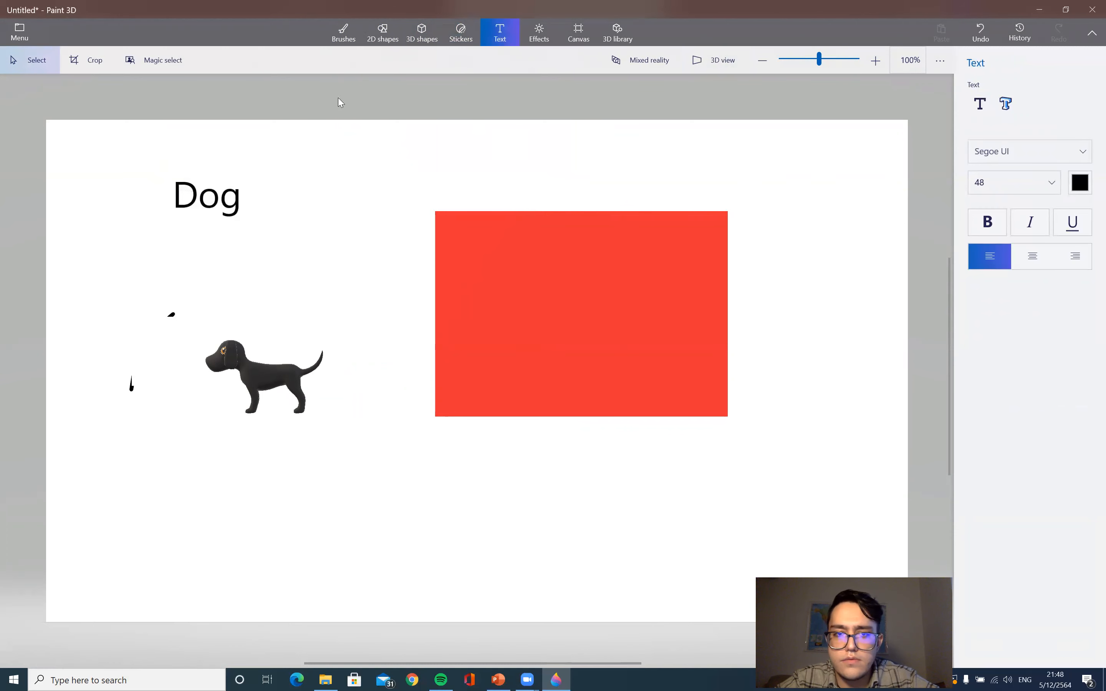
pyautogui.click(538, 31)
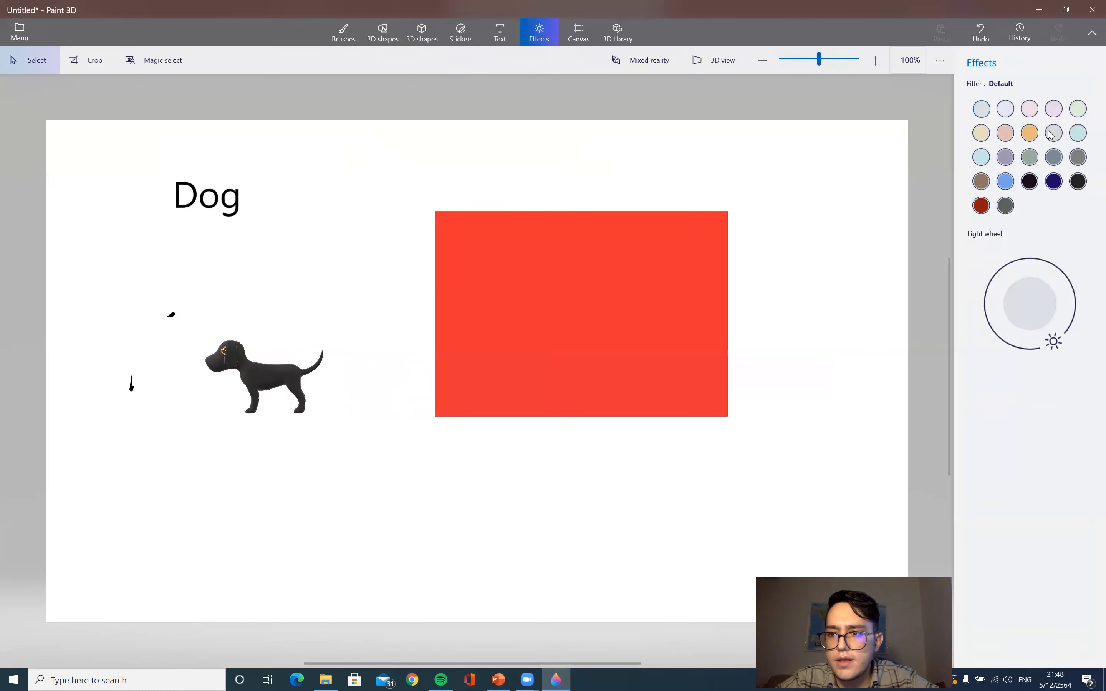
# Try the Mist filter and swing the Light wheel through a few lighting directions.
pyautogui.click(1052, 133)
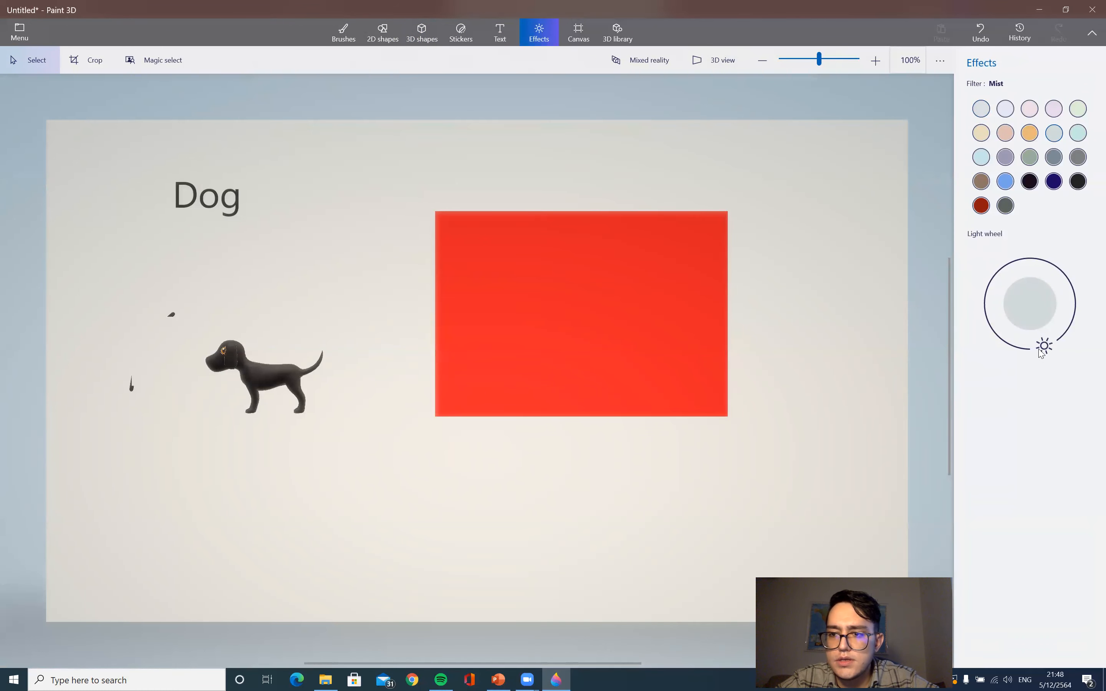
pyautogui.moveTo(1043, 345); pyautogui.dragTo(987, 289)
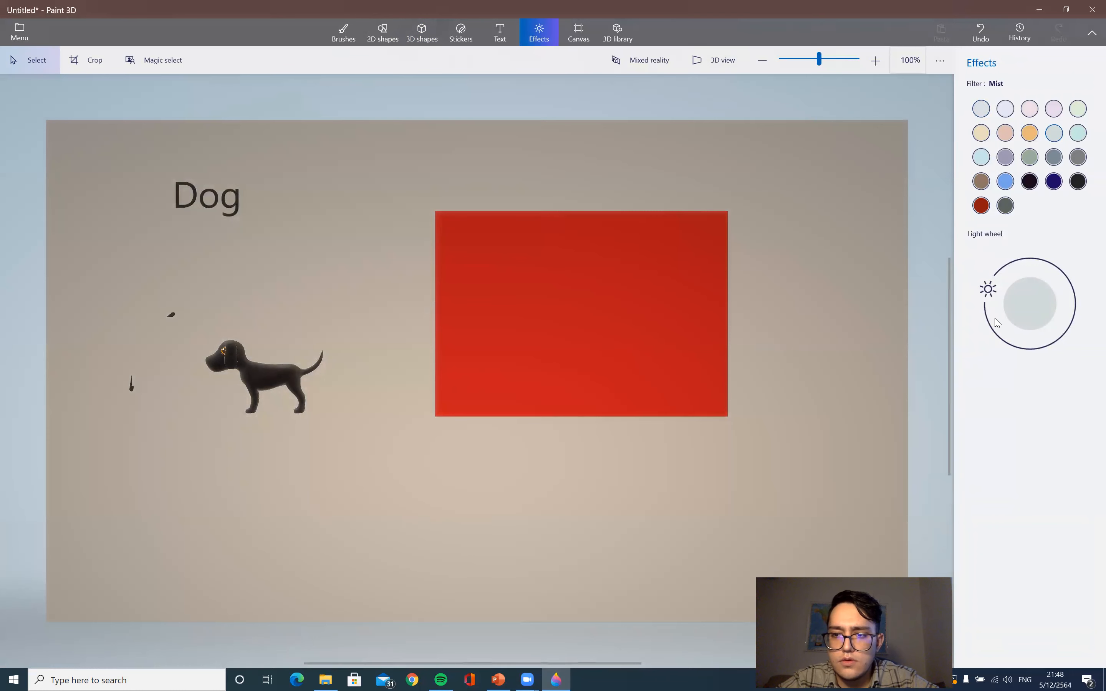
pyautogui.moveTo(987, 290); pyautogui.dragTo(991, 328)
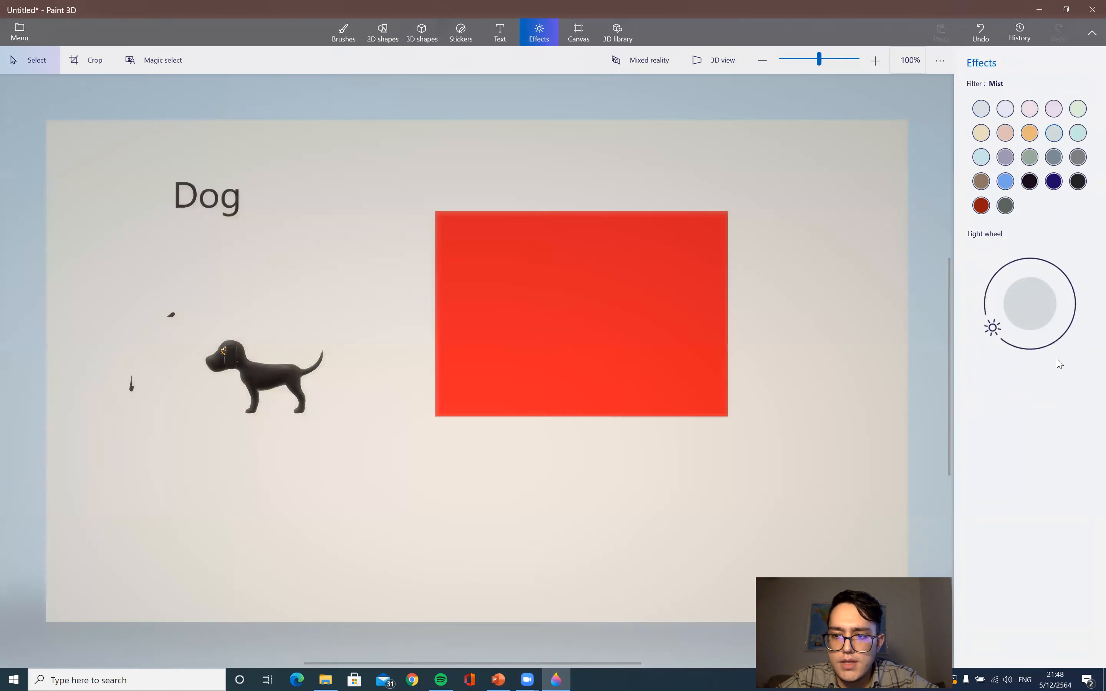
pyautogui.moveTo(992, 327); pyautogui.dragTo(1062, 334)
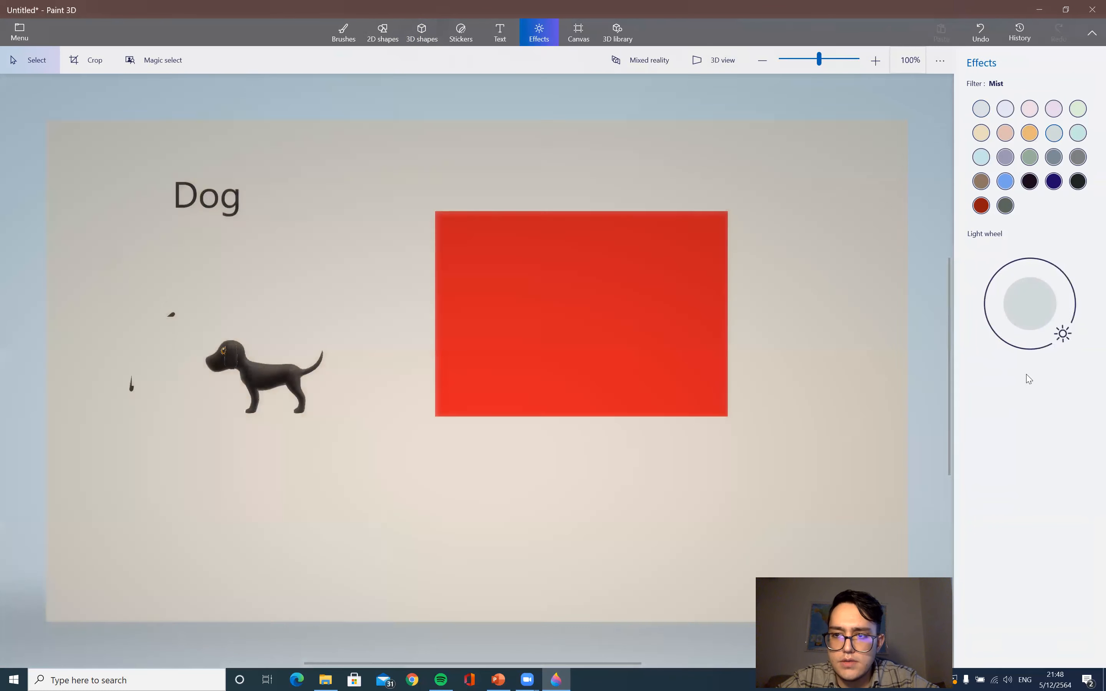
# Apply the Underwater (Minecraft) filter, tinting the whole scene deep blue.
pyautogui.click(980, 205)
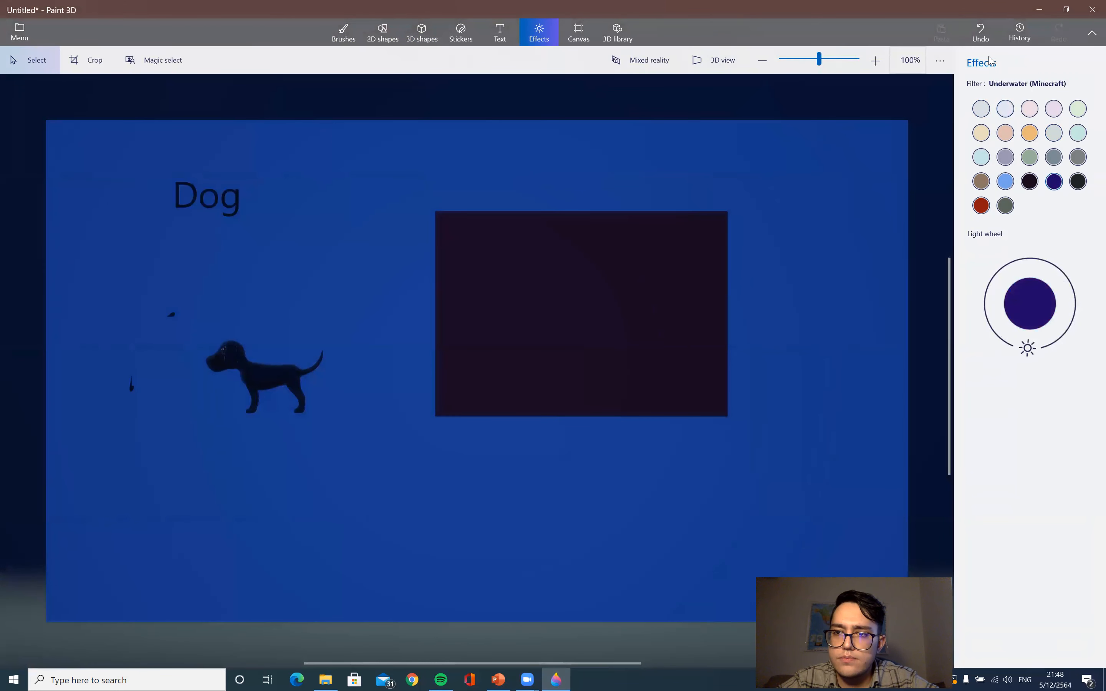
pyautogui.click(577, 30)
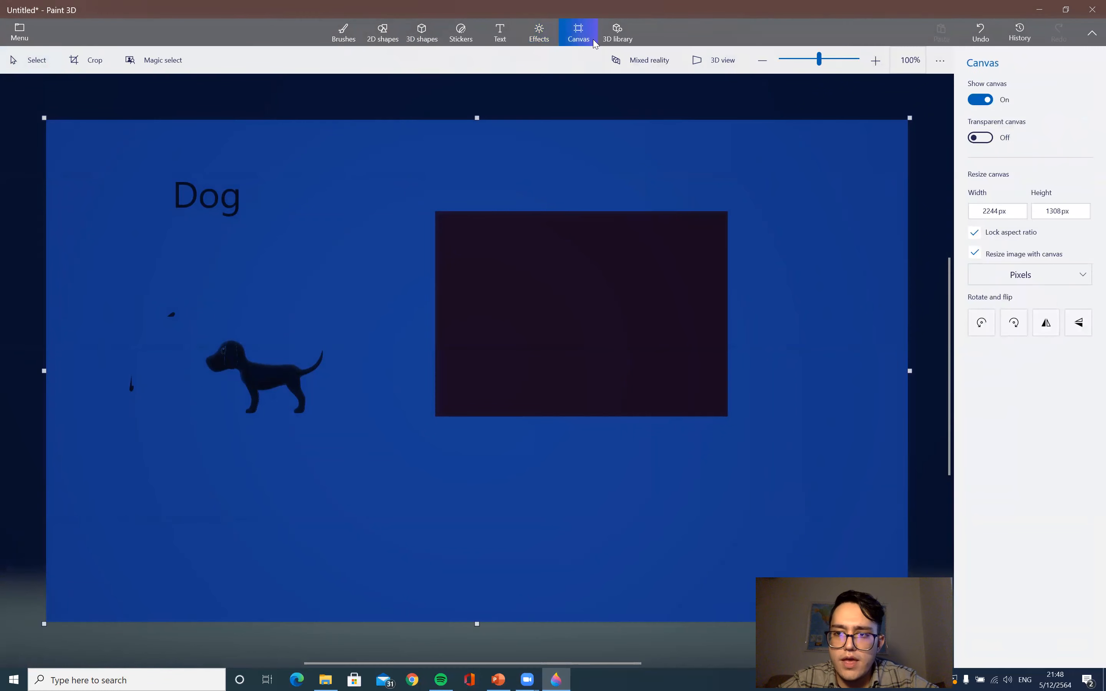
# Insert the Oceanic white tip shark from Latest 3D collections and rotate it to an angled pose.
pyautogui.click(617, 30)
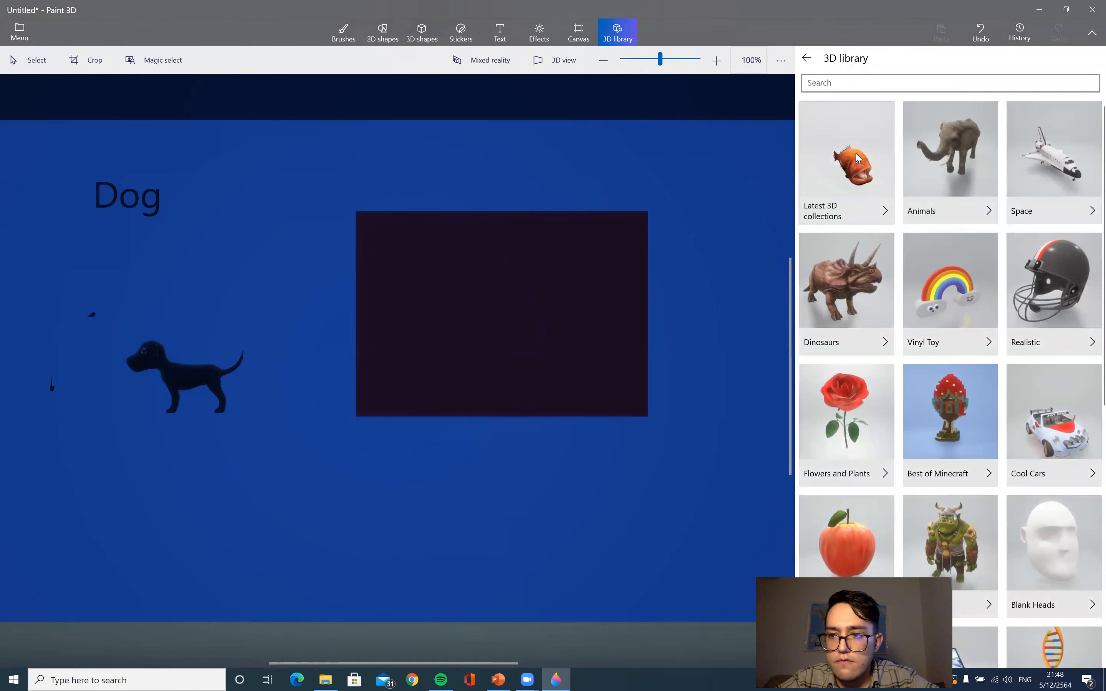
pyautogui.click(845, 161)
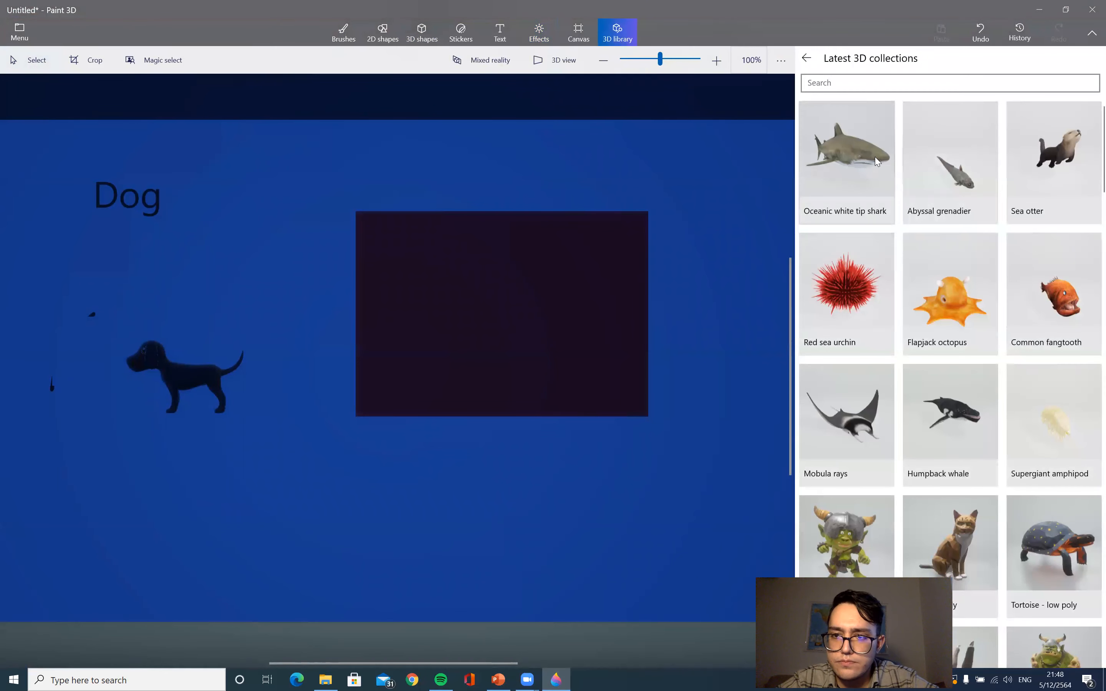
pyautogui.click(845, 146)
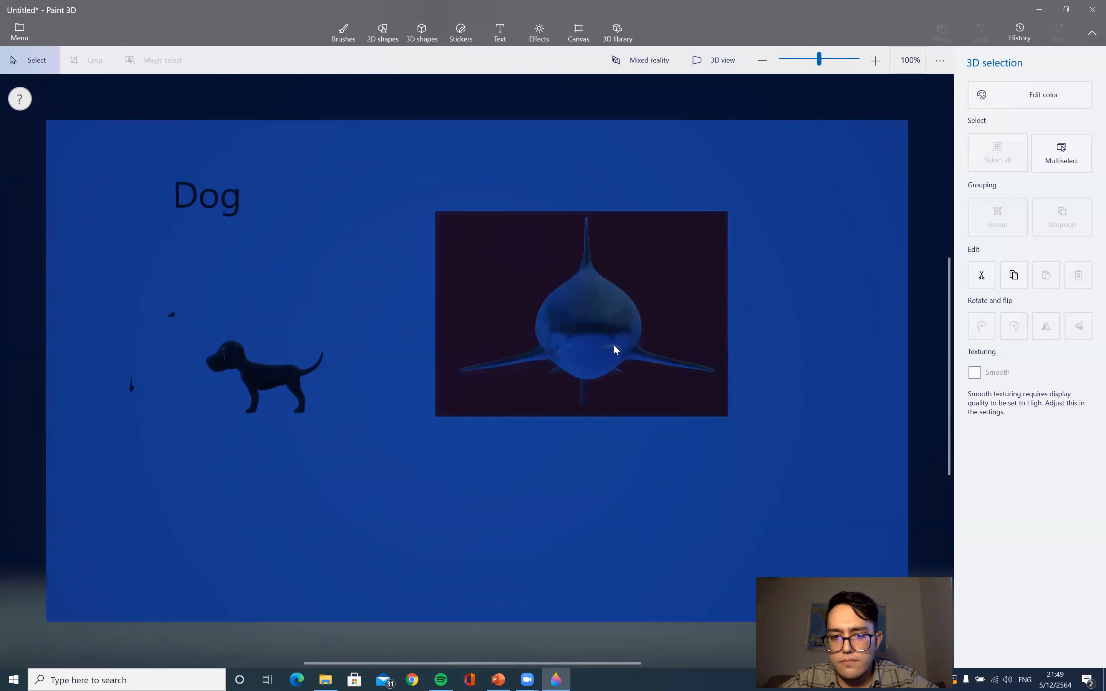
pyautogui.moveTo(613, 350); pyautogui.dragTo(627, 436)
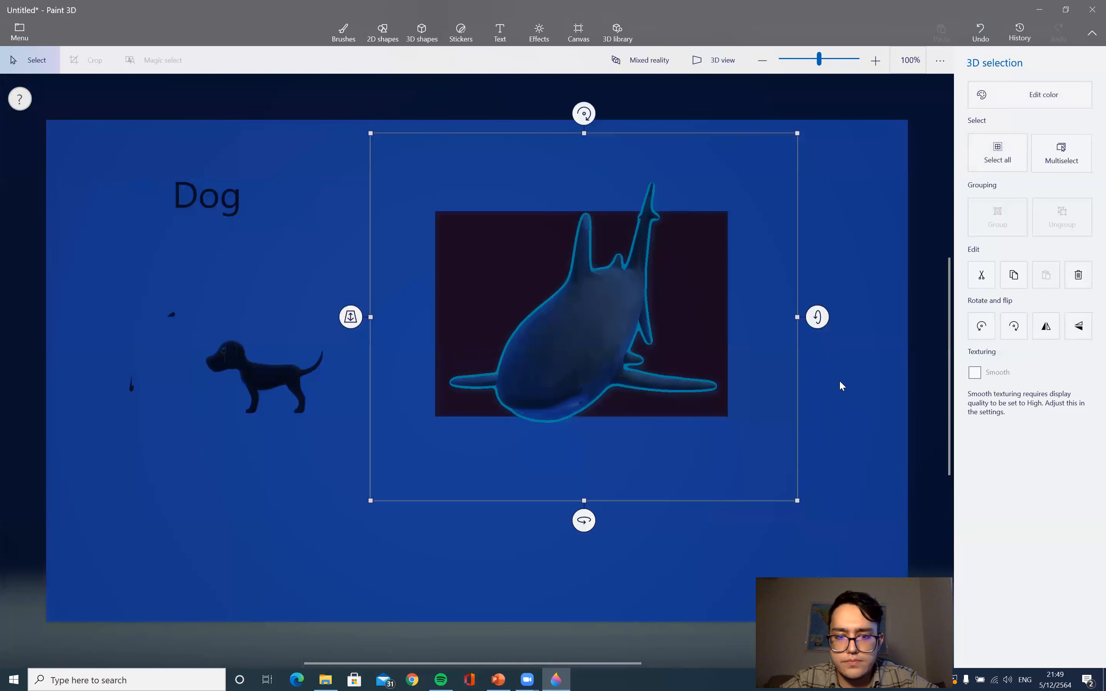
pyautogui.click(577, 31)
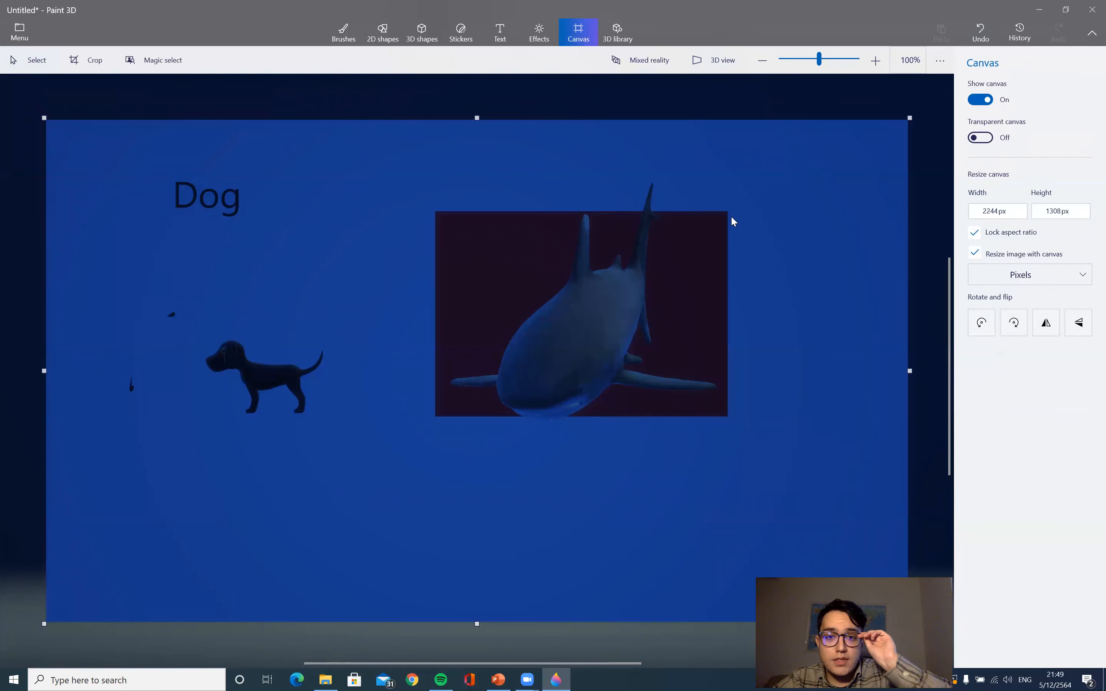
# Show the Latest 3D collections, glance at the PowerPoint slide, and return to Paint 3D.
pyautogui.click(617, 31)
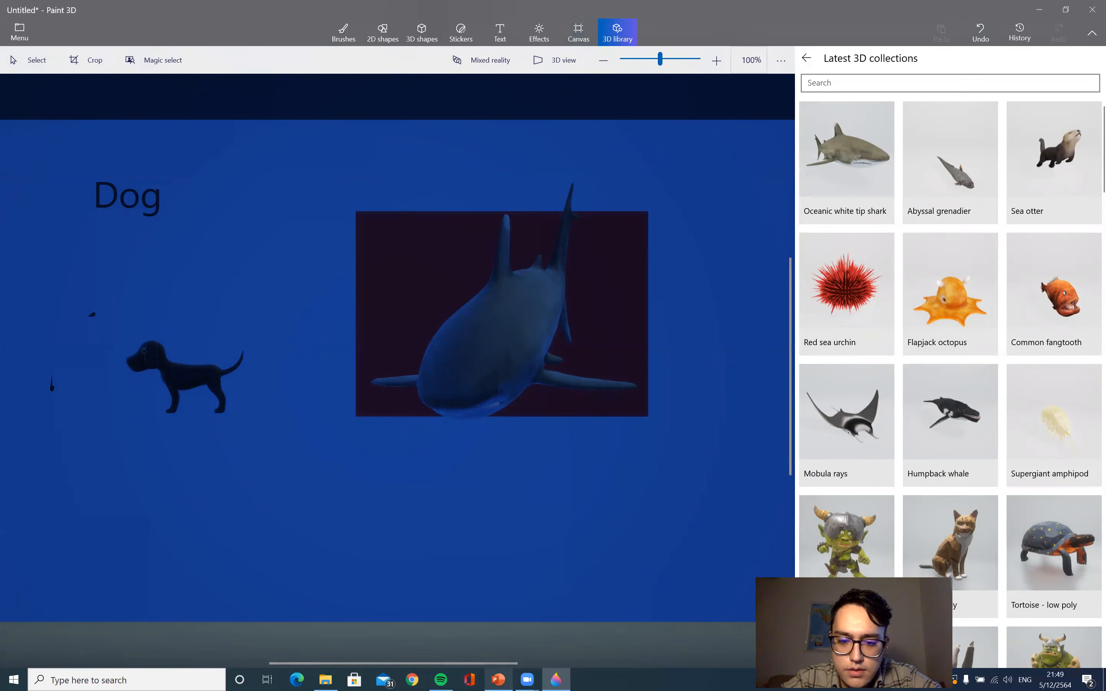
pyautogui.click(497, 679)
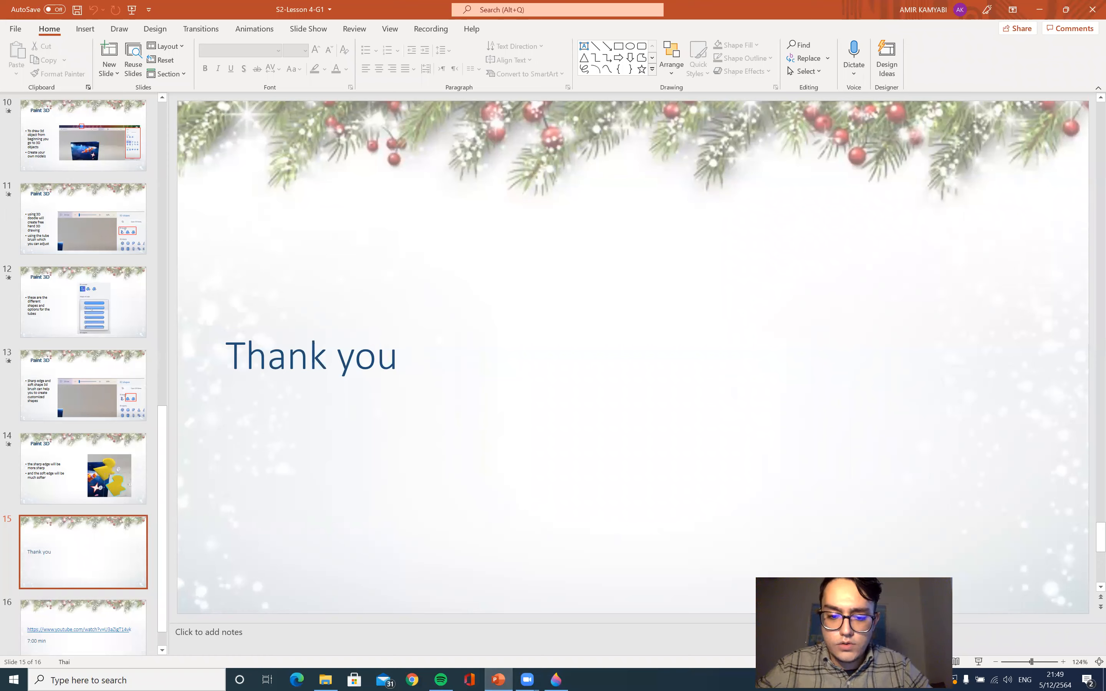
pyautogui.click(556, 679)
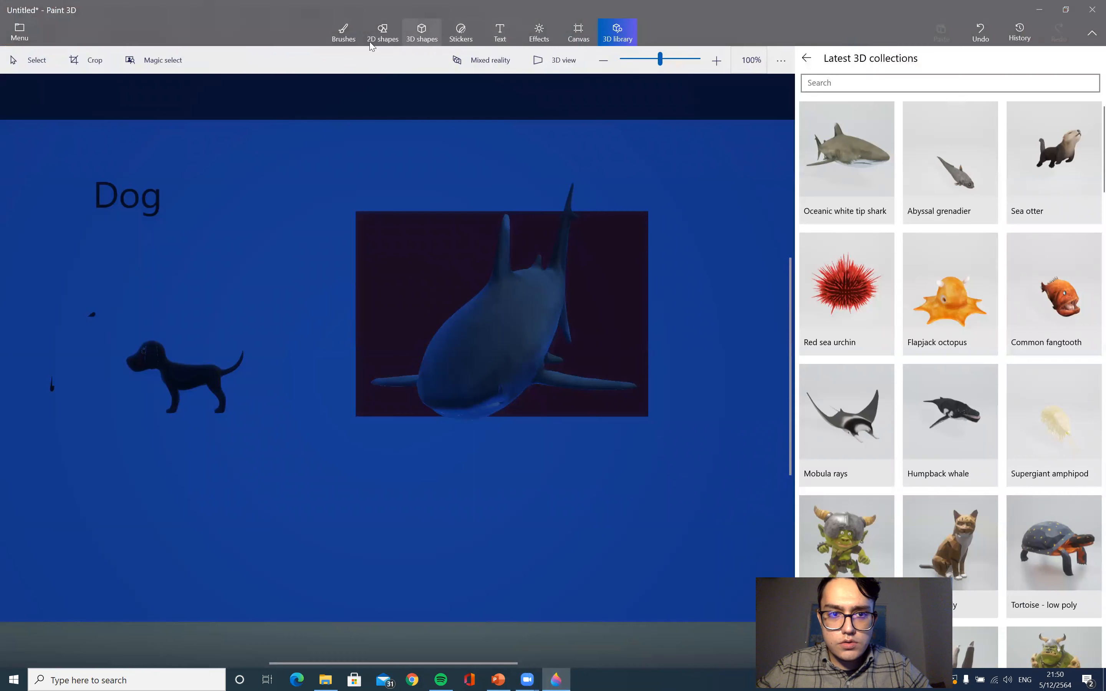
# Browse Stickers, 3D library, Canvas and Text menus, ending on 3D shapes for the Tube doodle.
pyautogui.click(460, 32)
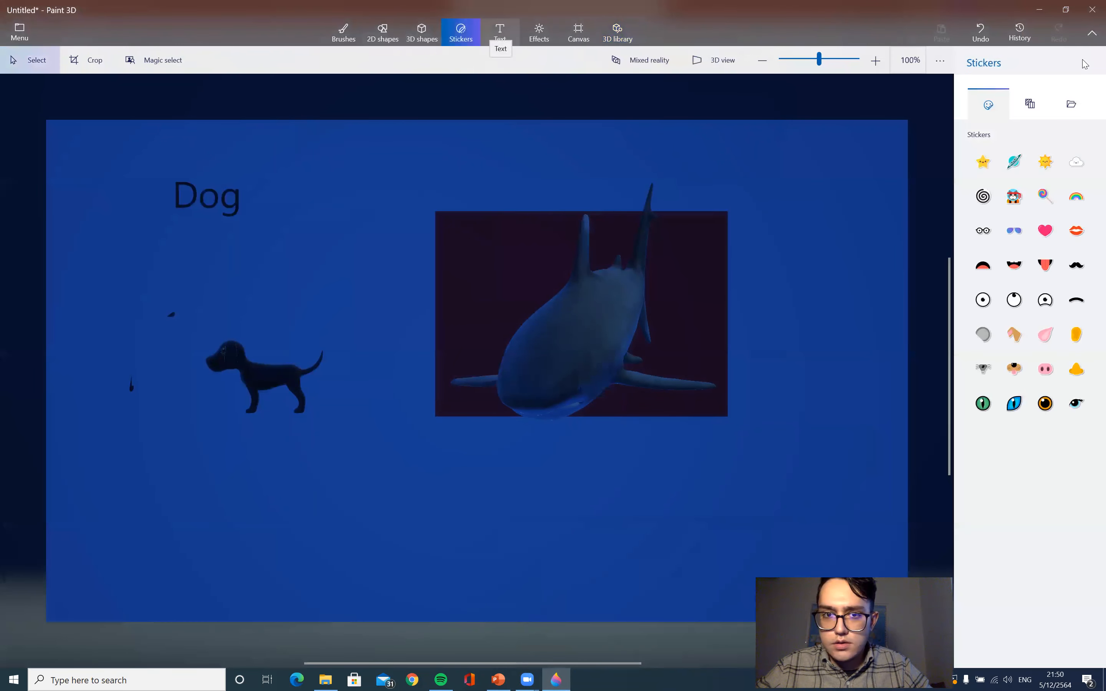
pyautogui.click(616, 30)
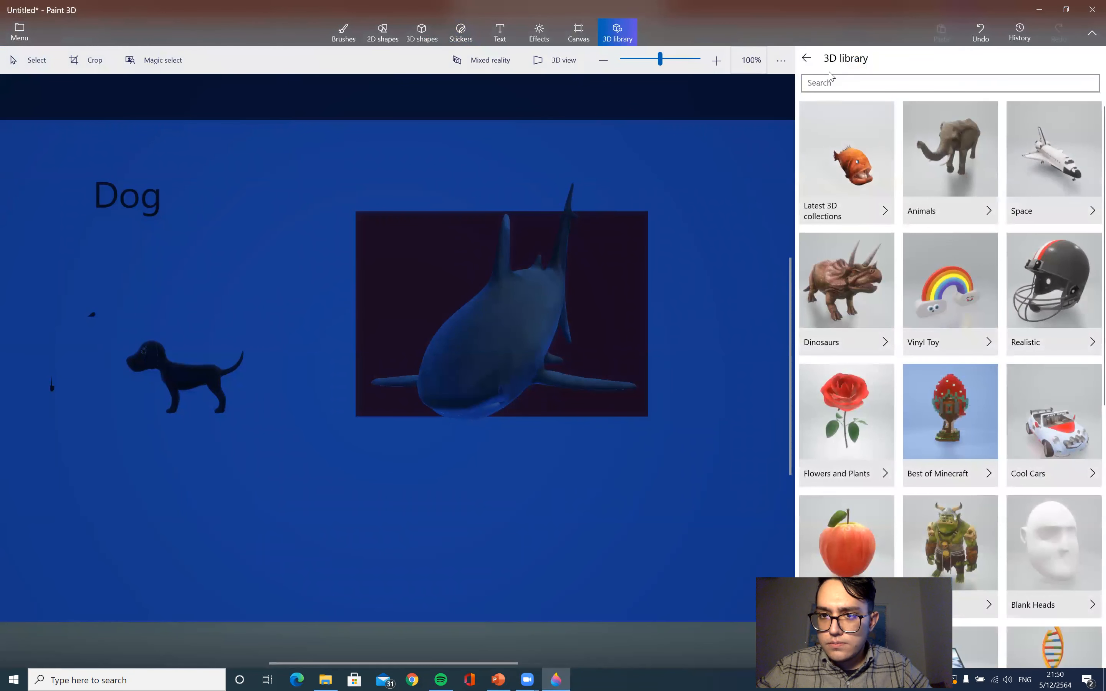
pyautogui.click(577, 31)
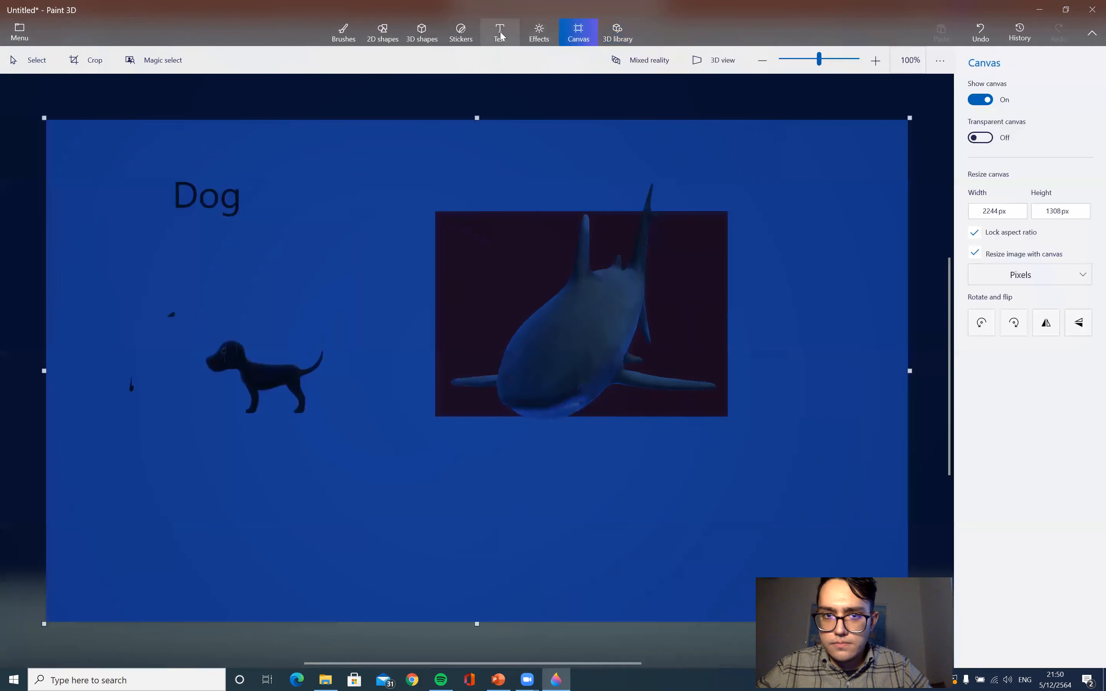
pyautogui.click(499, 32)
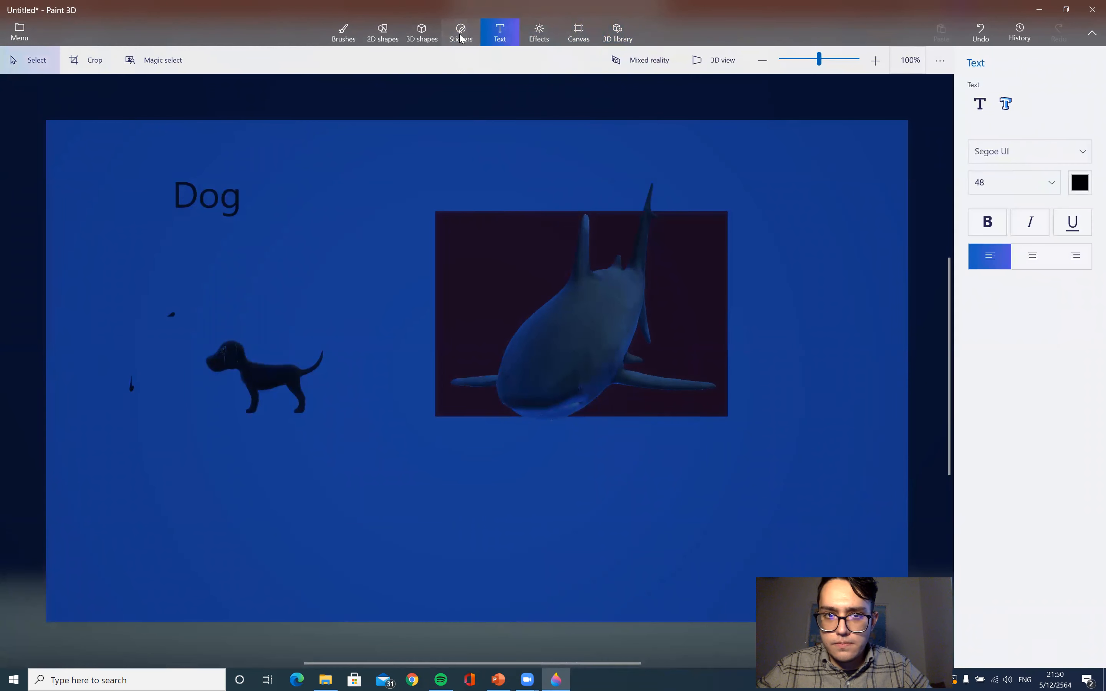
pyautogui.click(421, 32)
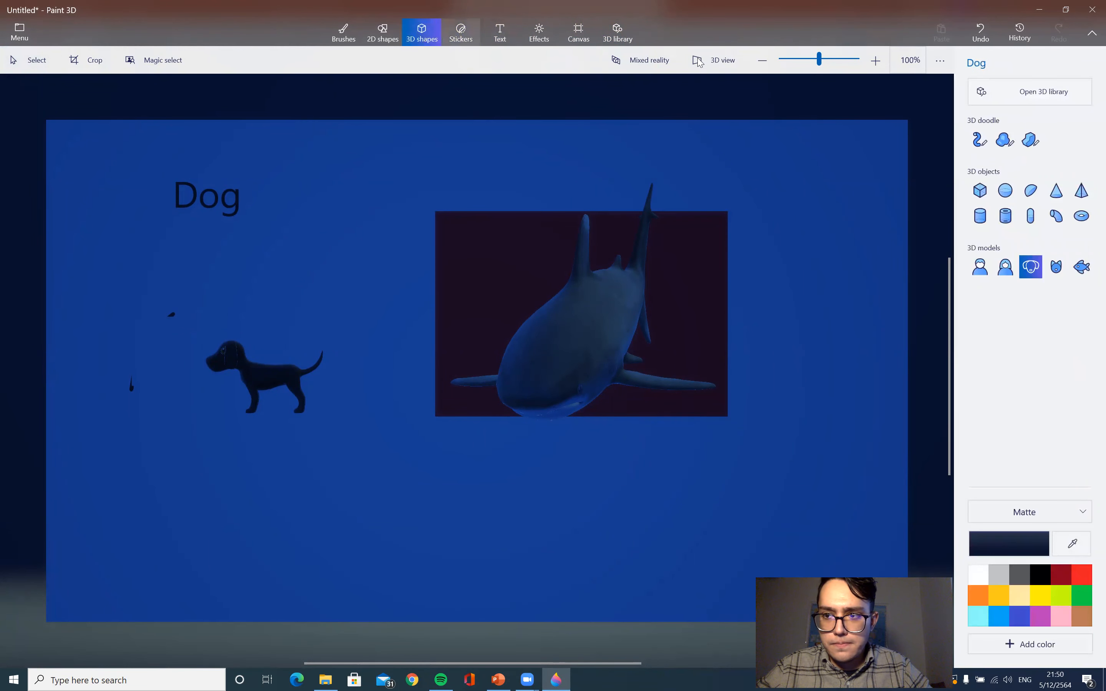
pyautogui.moveTo(979, 139)
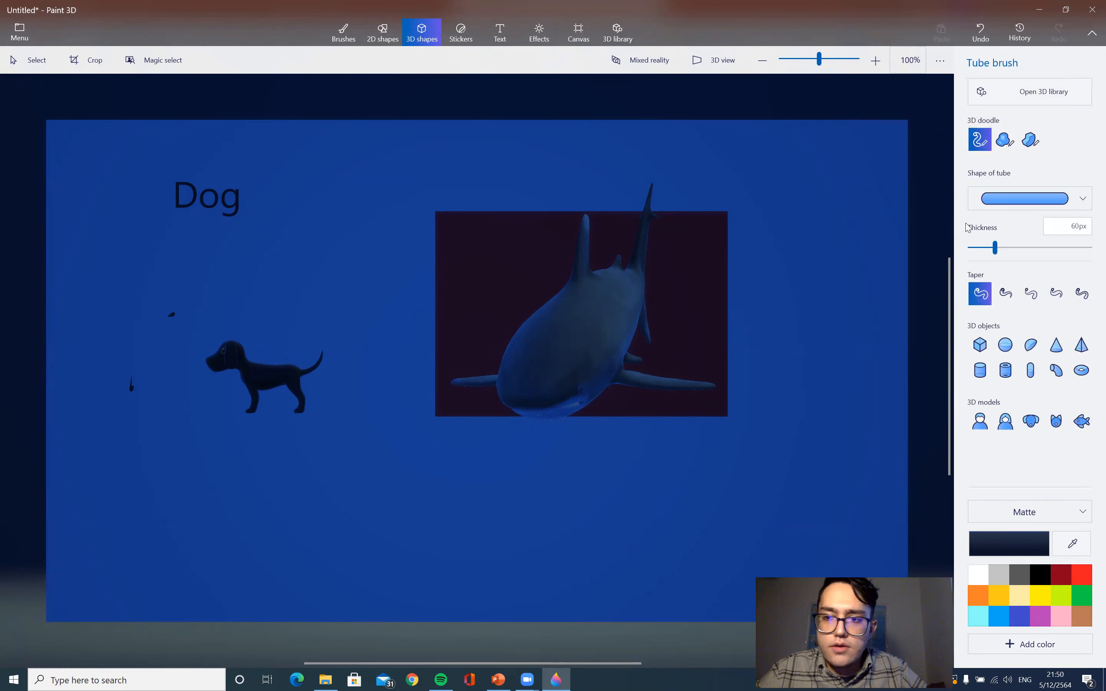
# Draw a thick tube doodle looping around the shark and dog, confirm it, and return to the front view.
pyautogui.moveTo(277, 273); pyautogui.dragTo(618, 200)
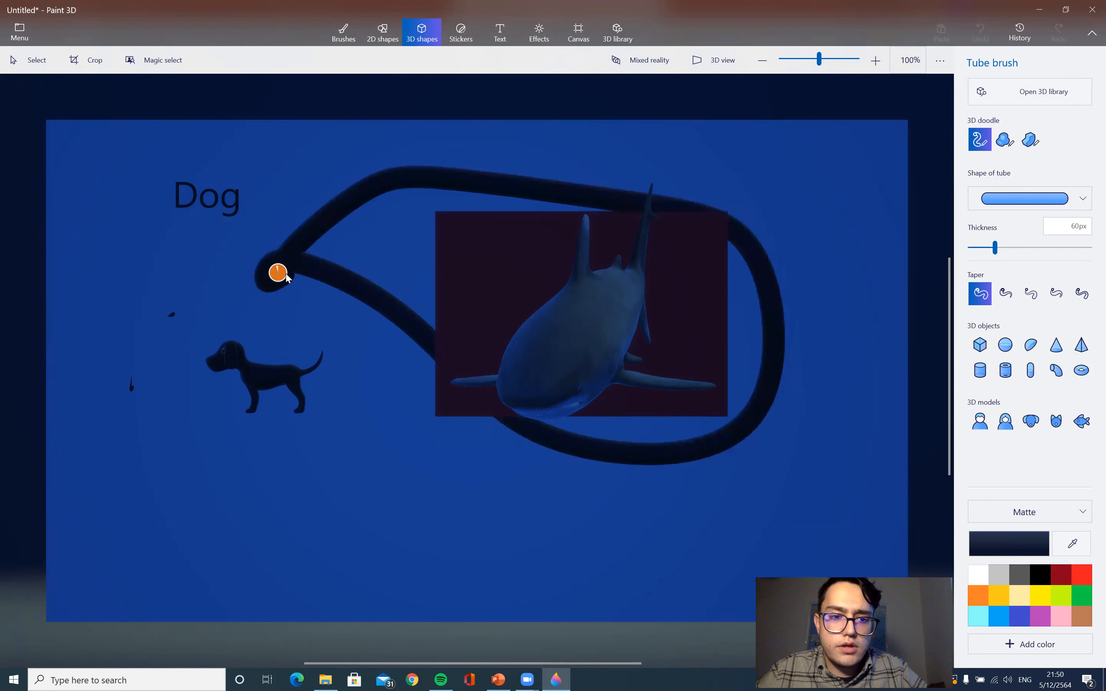
pyautogui.click(275, 274)
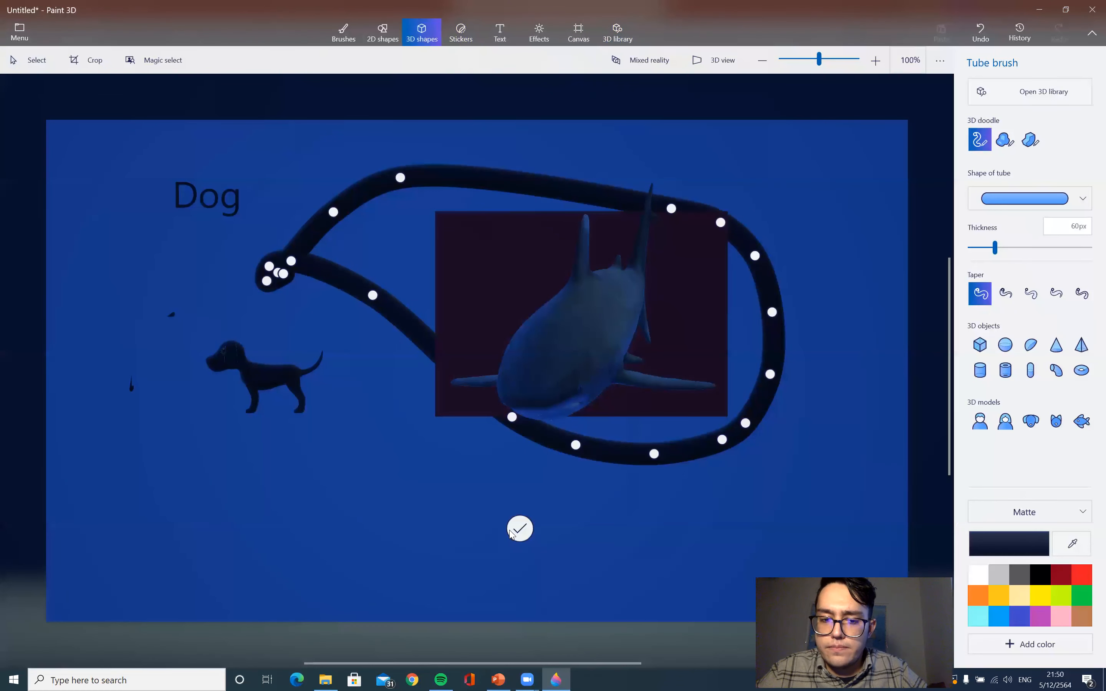
pyautogui.click(520, 529)
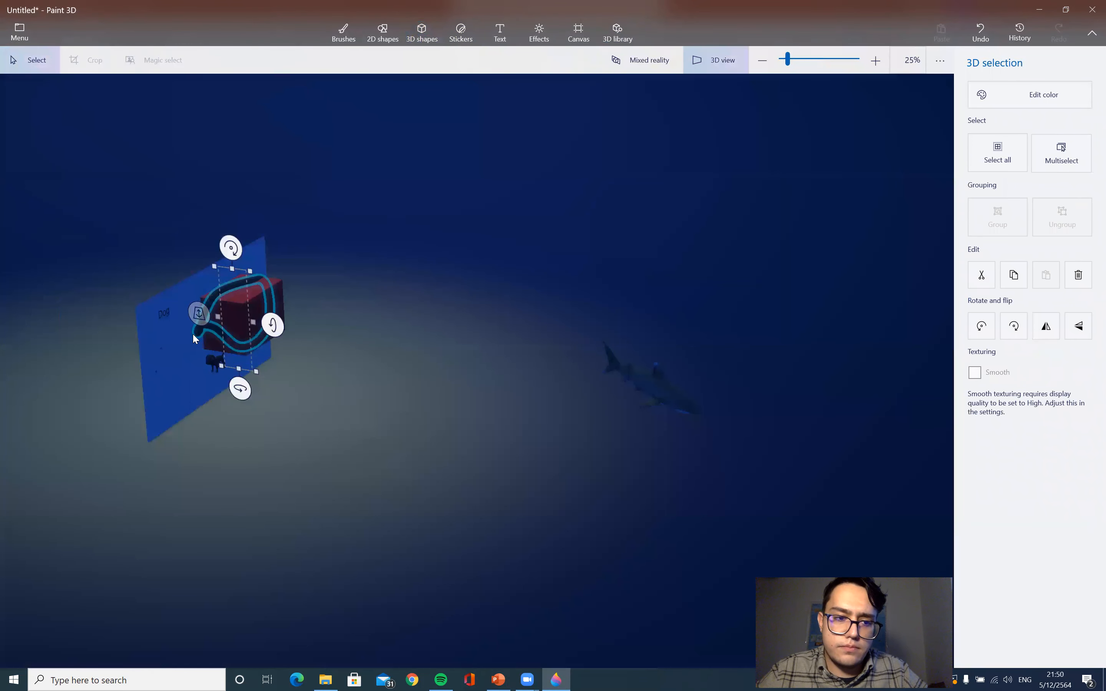
pyautogui.click(876, 60)
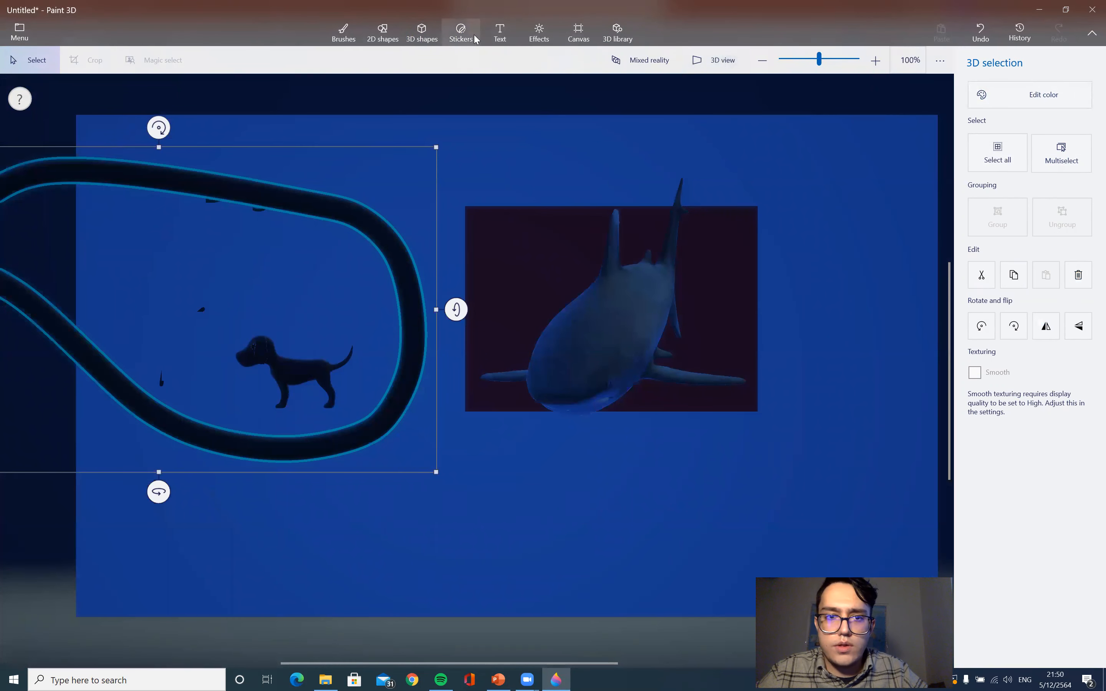
# Choose the Sharp edge 3D doodle and draw a large pointed shape across the canvas.
pyautogui.click(420, 32)
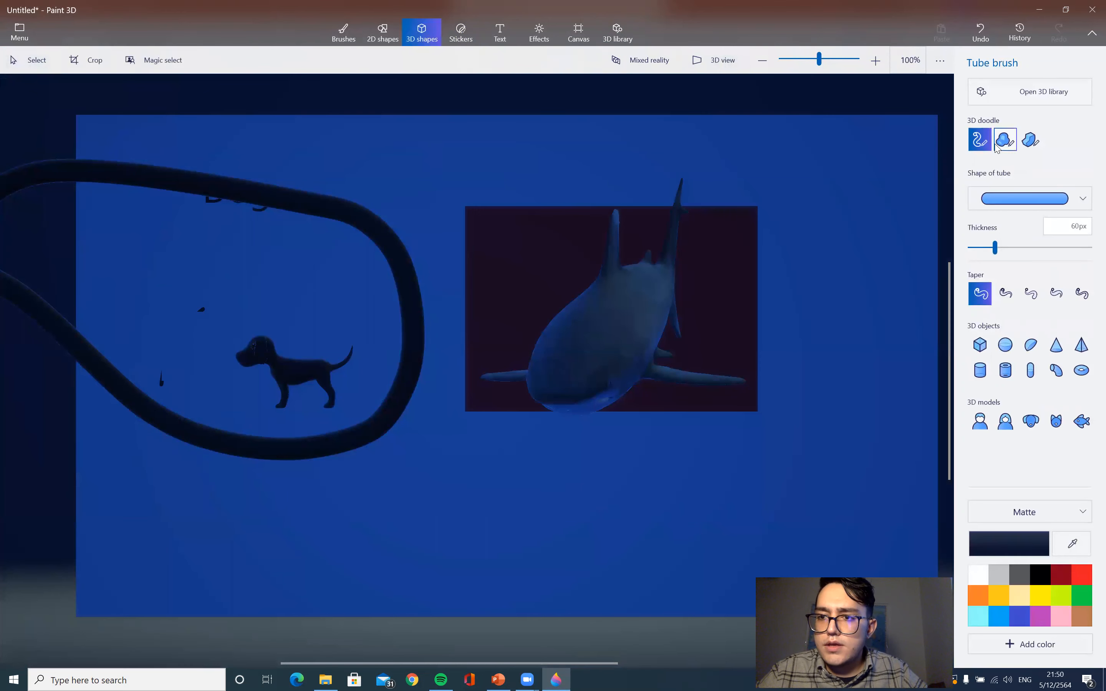
pyautogui.click(1005, 139)
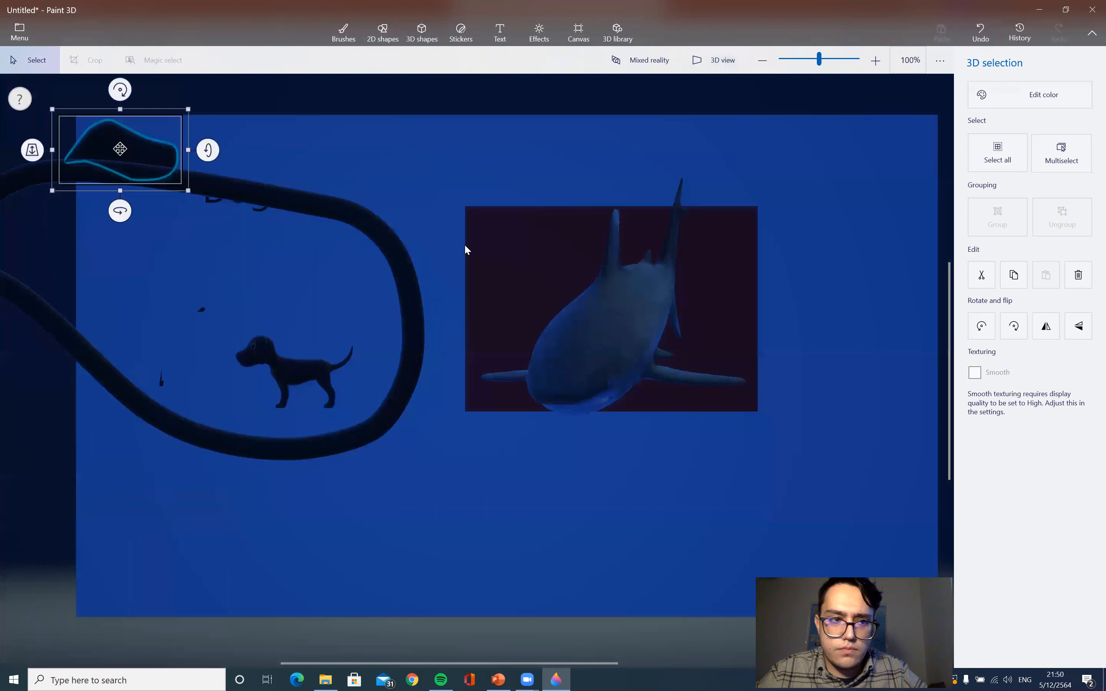
pyautogui.moveTo(120, 148); pyautogui.dragTo(652, 532)
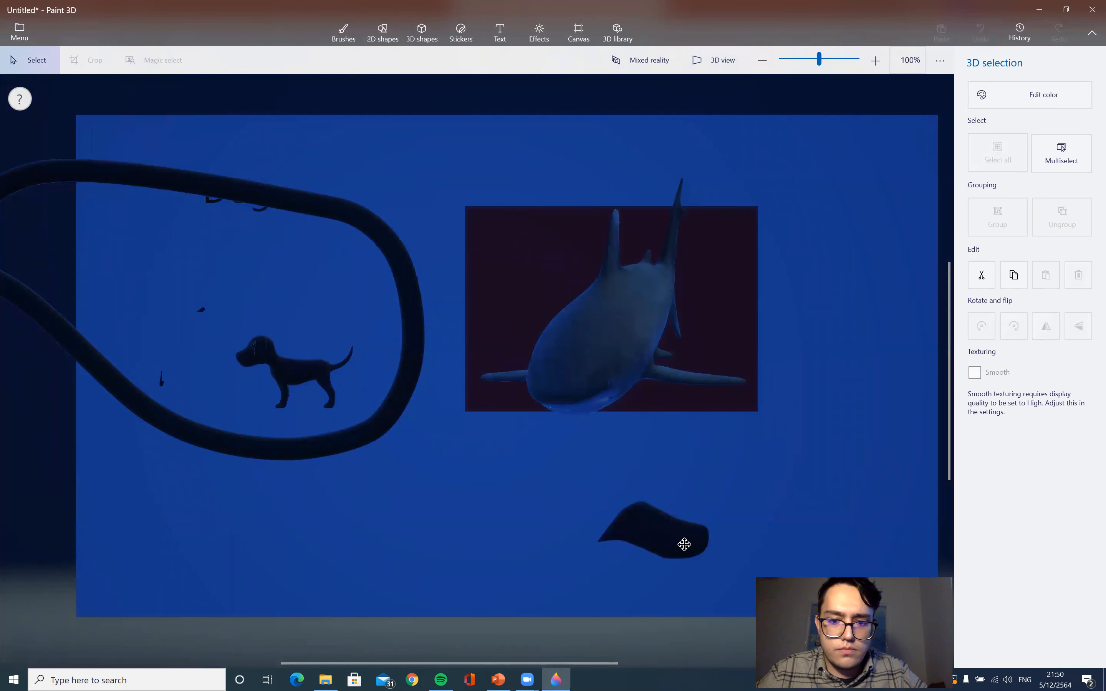
pyautogui.click(652, 532)
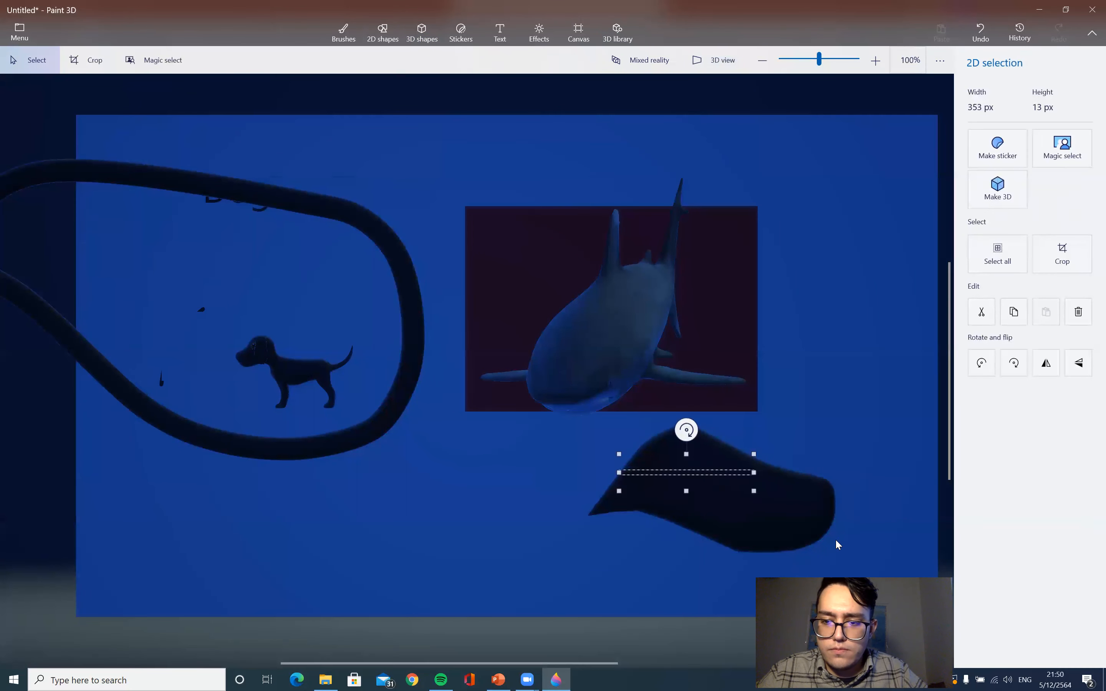
# Place the dark fin-shaped doodle just beneath the shark, then switch to the PowerPoint thank-you slide.
pyautogui.click(421, 32)
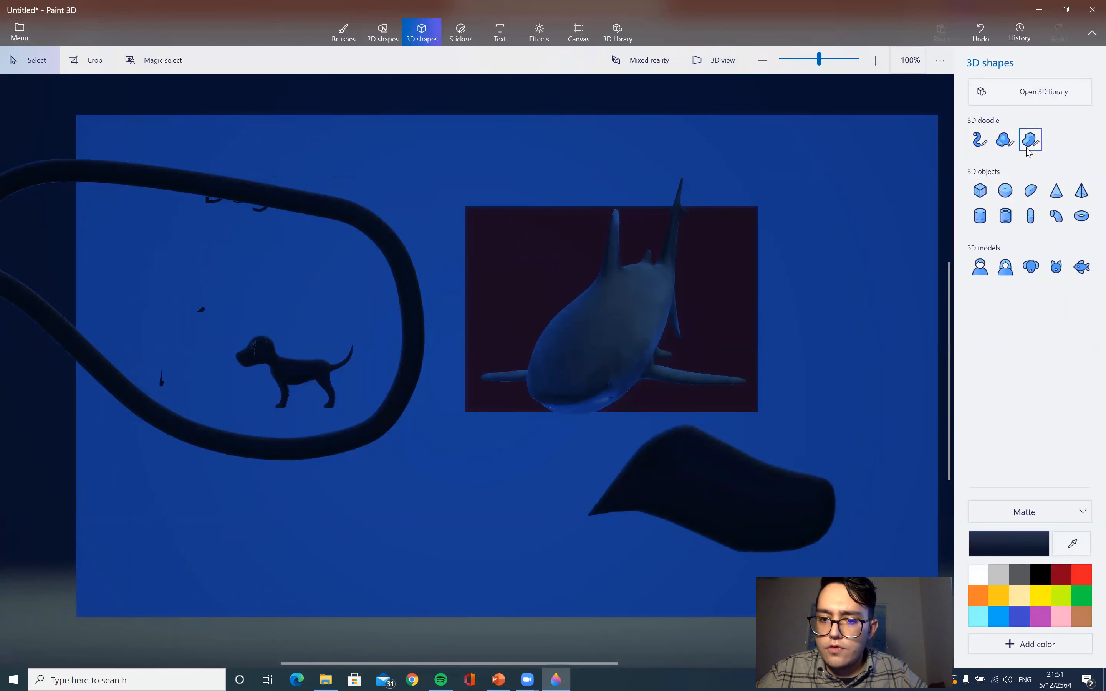
pyautogui.click(712, 493)
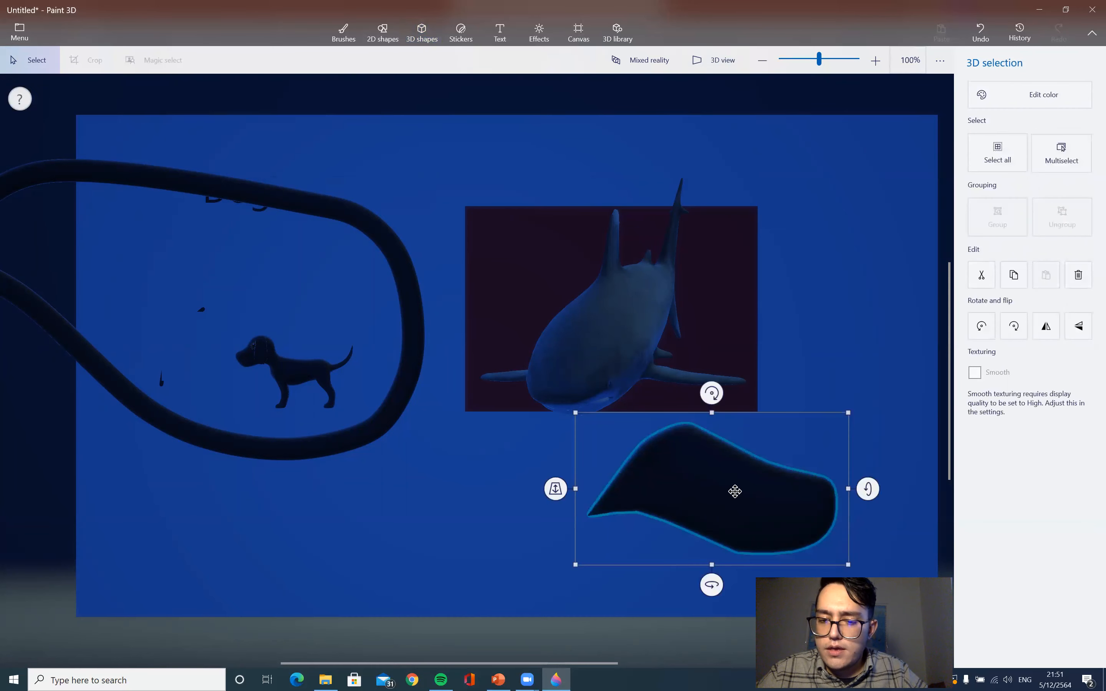
pyautogui.moveTo(735, 491); pyautogui.dragTo(606, 486)
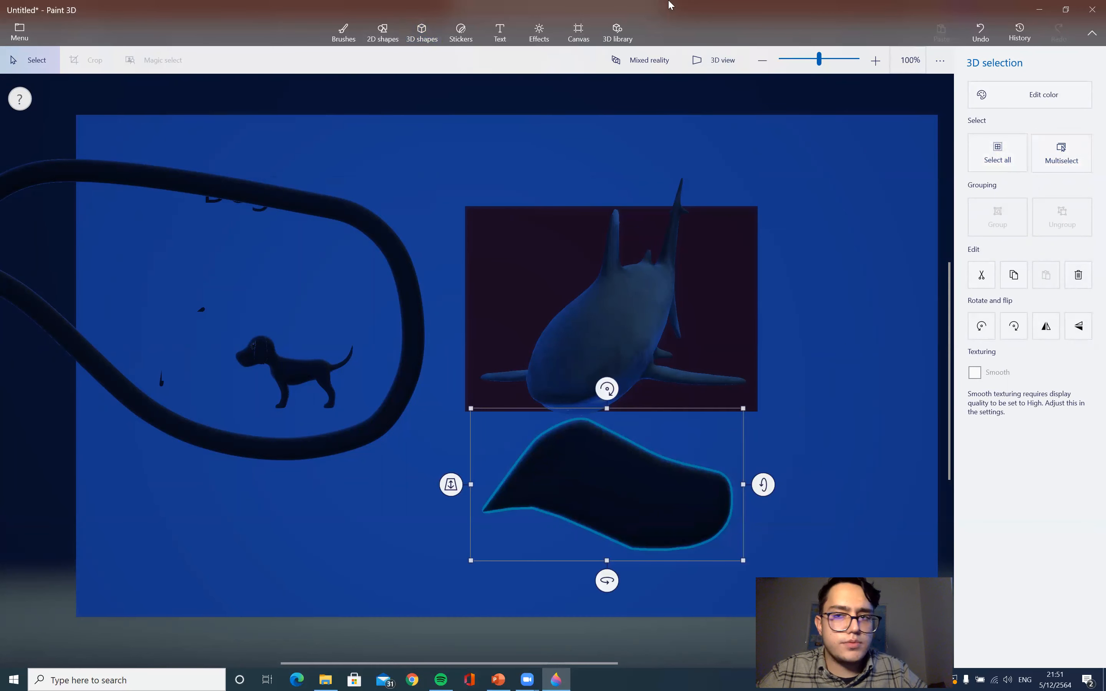
pyautogui.click(498, 679)
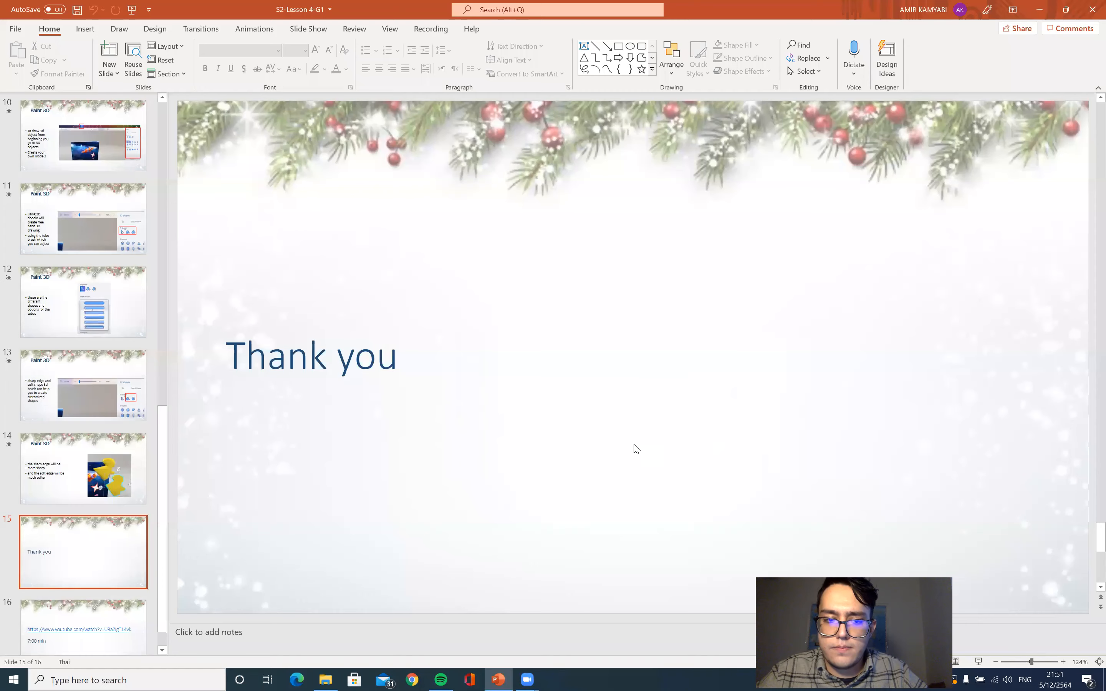
pyautogui.moveTo(355, 240)
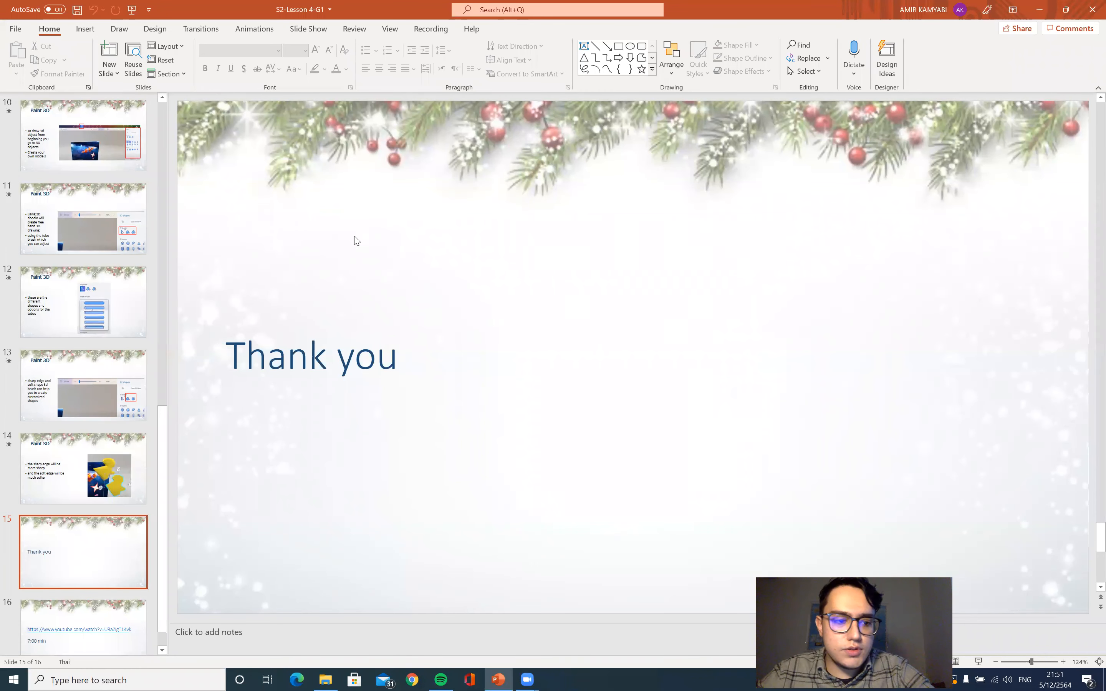
pyautogui.scroll(3)
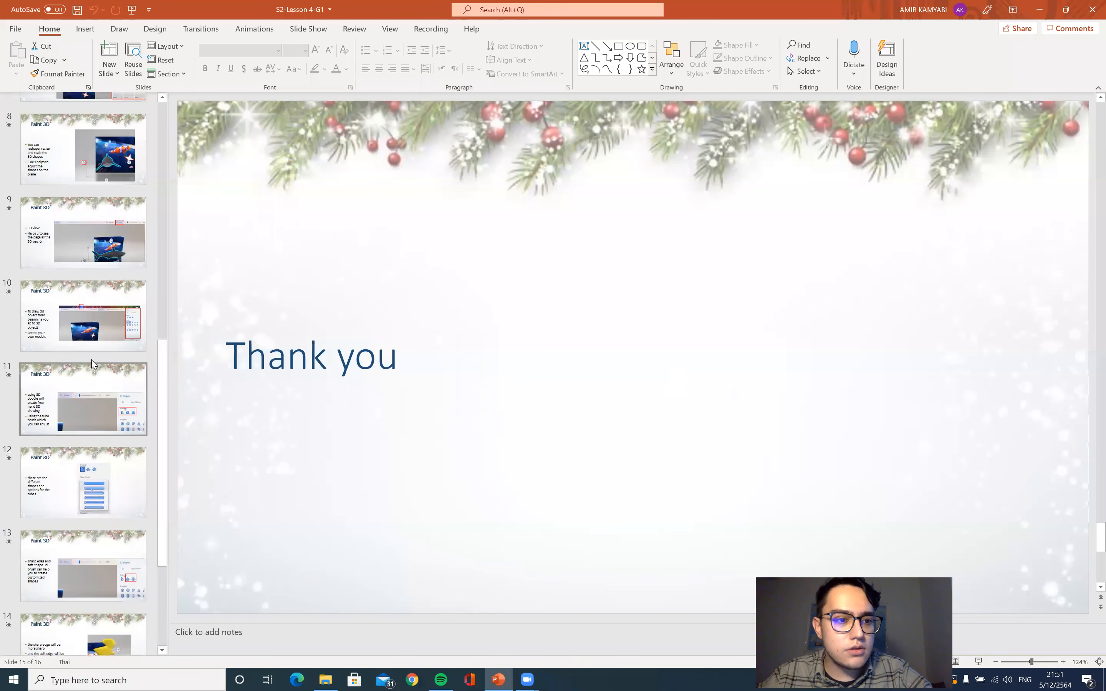